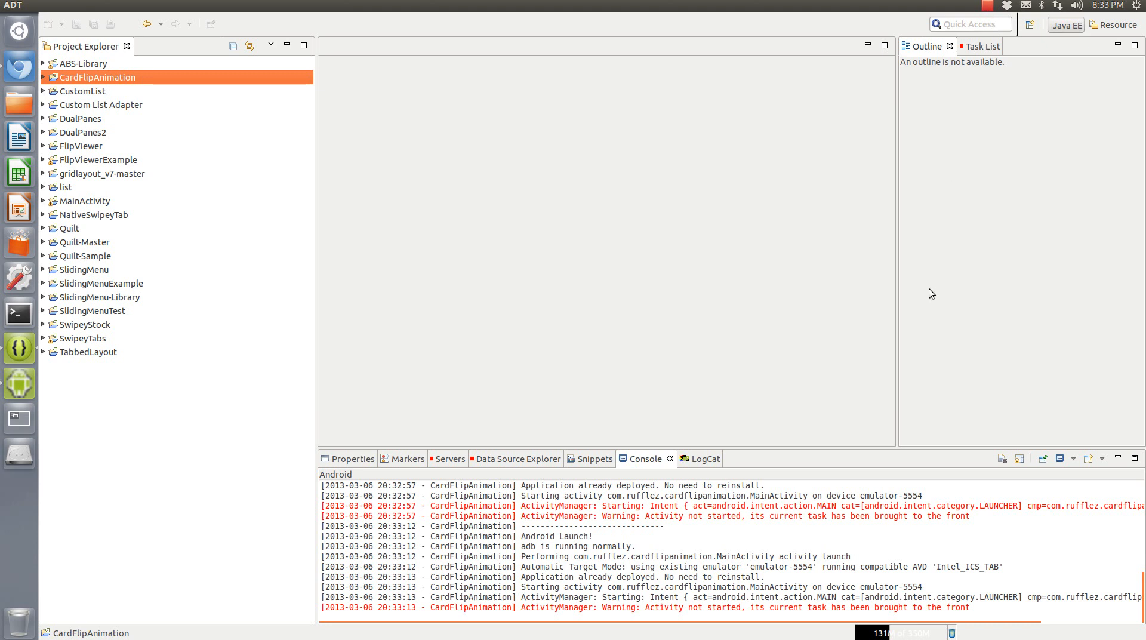
mouse_move(55, 88)
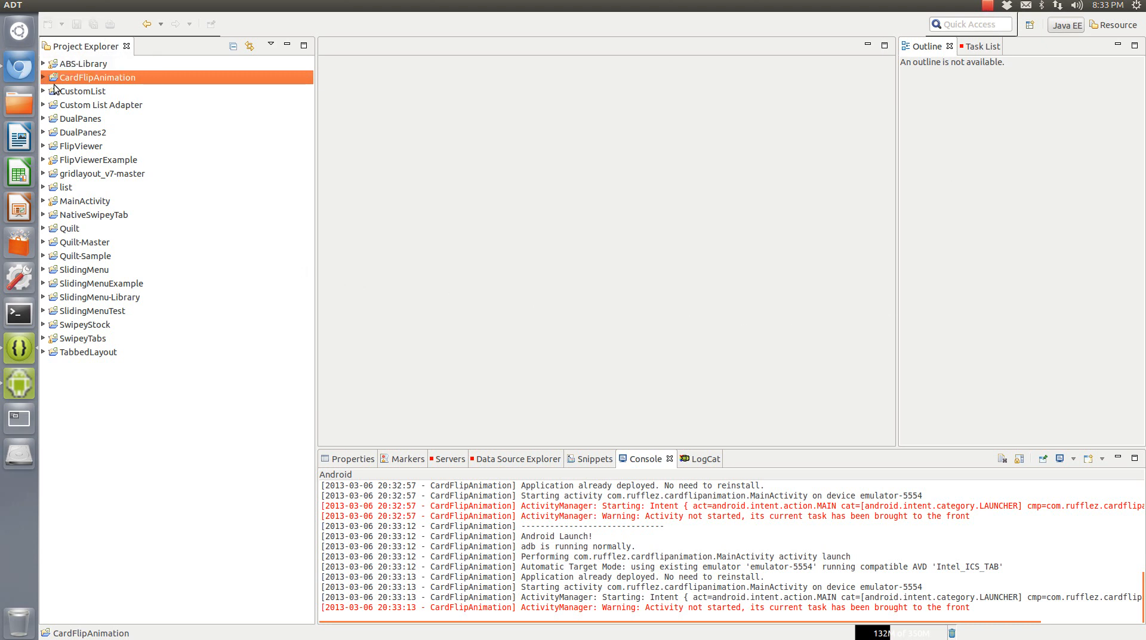
mouse_move(79, 78)
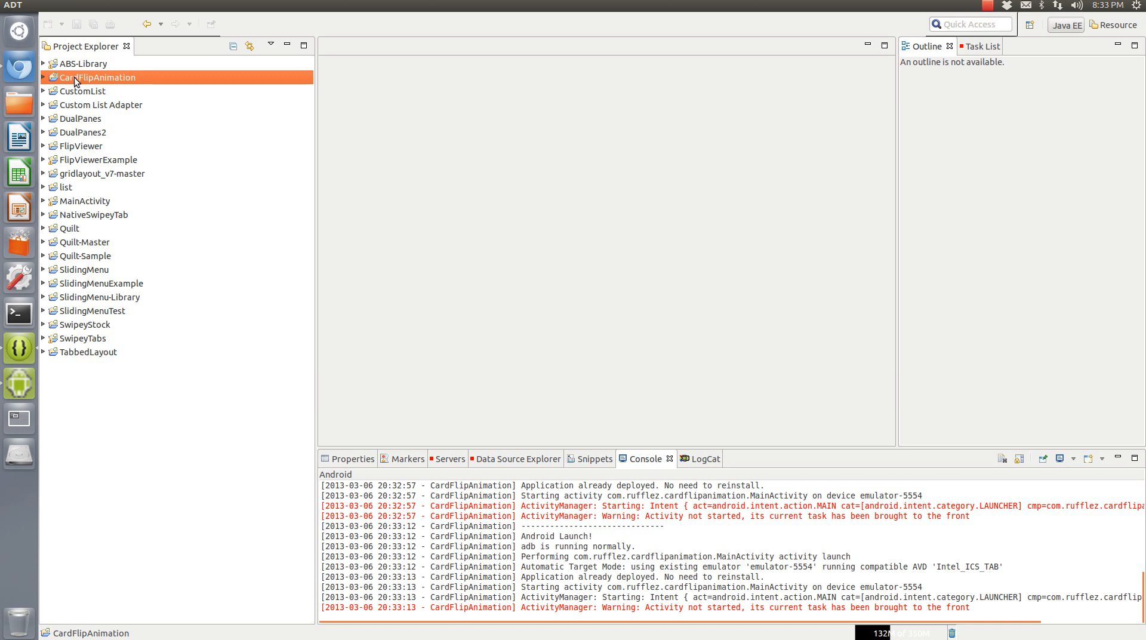
mouse_move(75, 82)
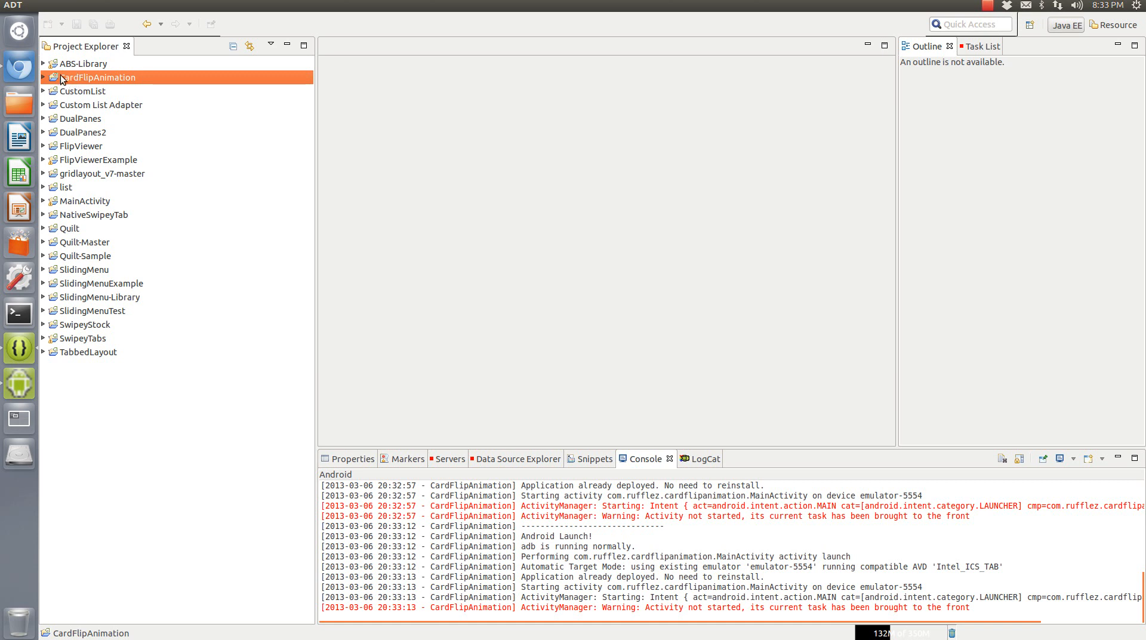
mouse_move(111, 82)
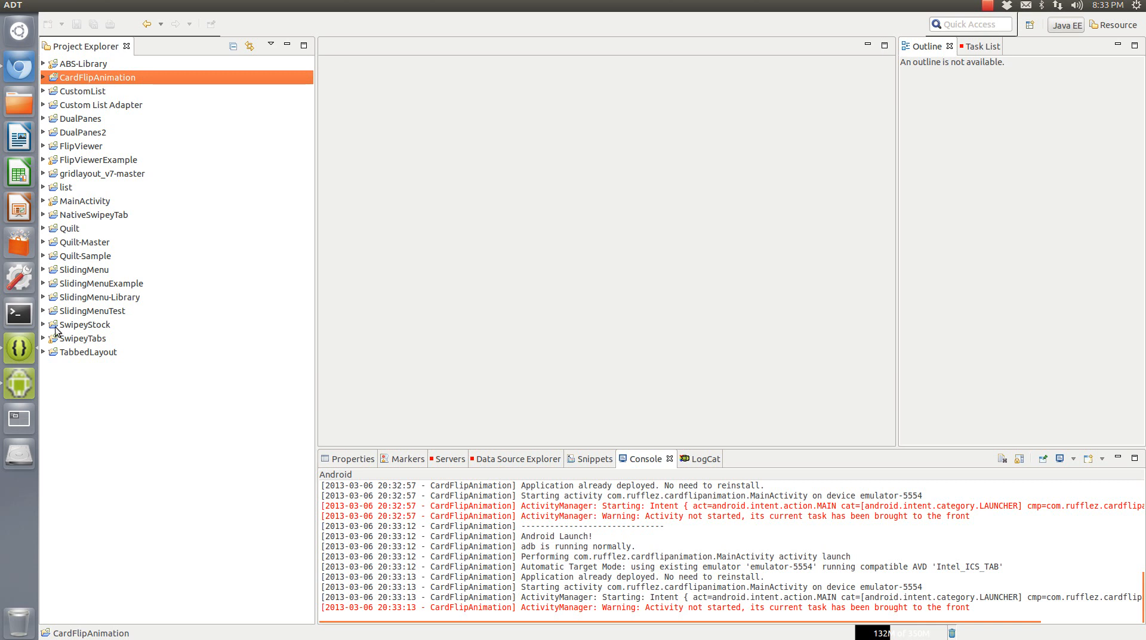
mouse_move(85, 314)
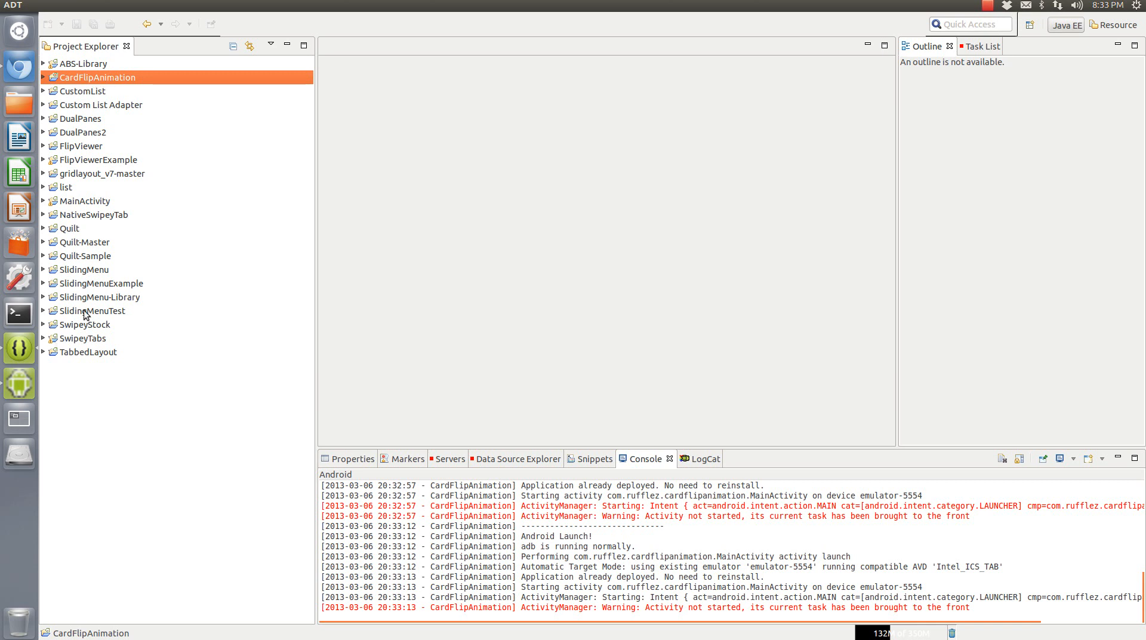
mouse_move(16, 101)
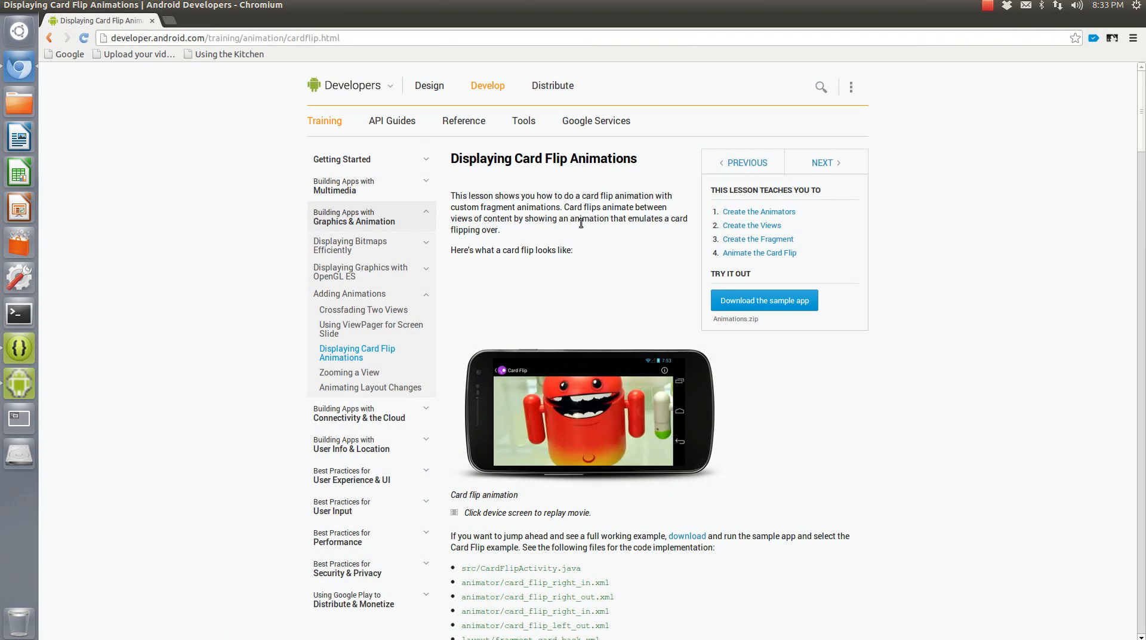
Scroll to the lesson's card flip demo and replay the movie four times
scroll("down", 3)
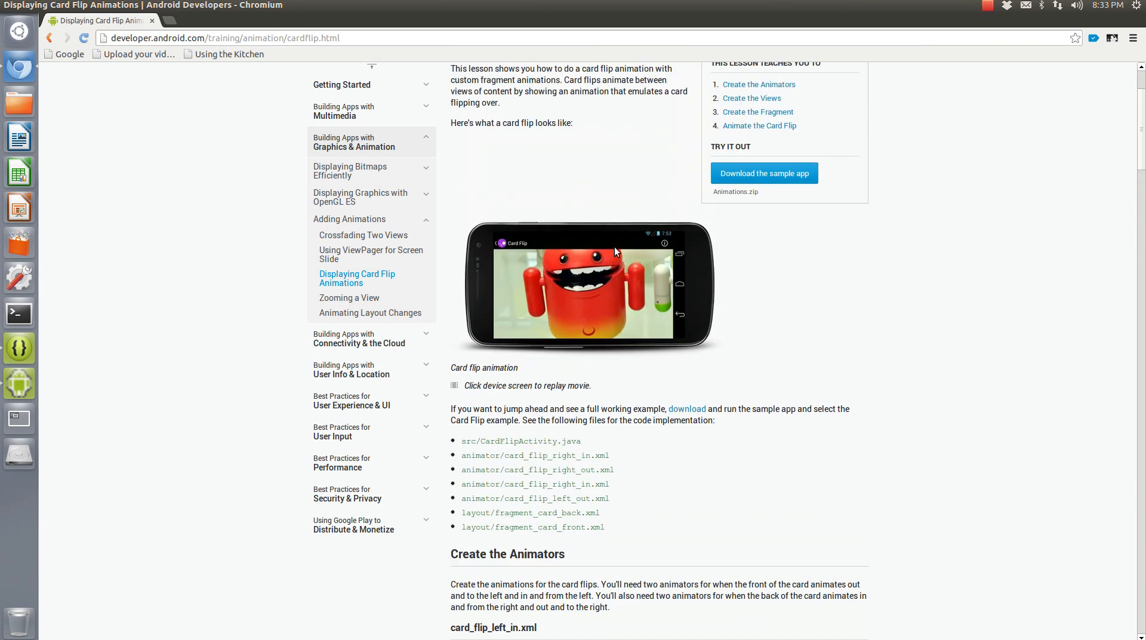
left_click(585, 289)
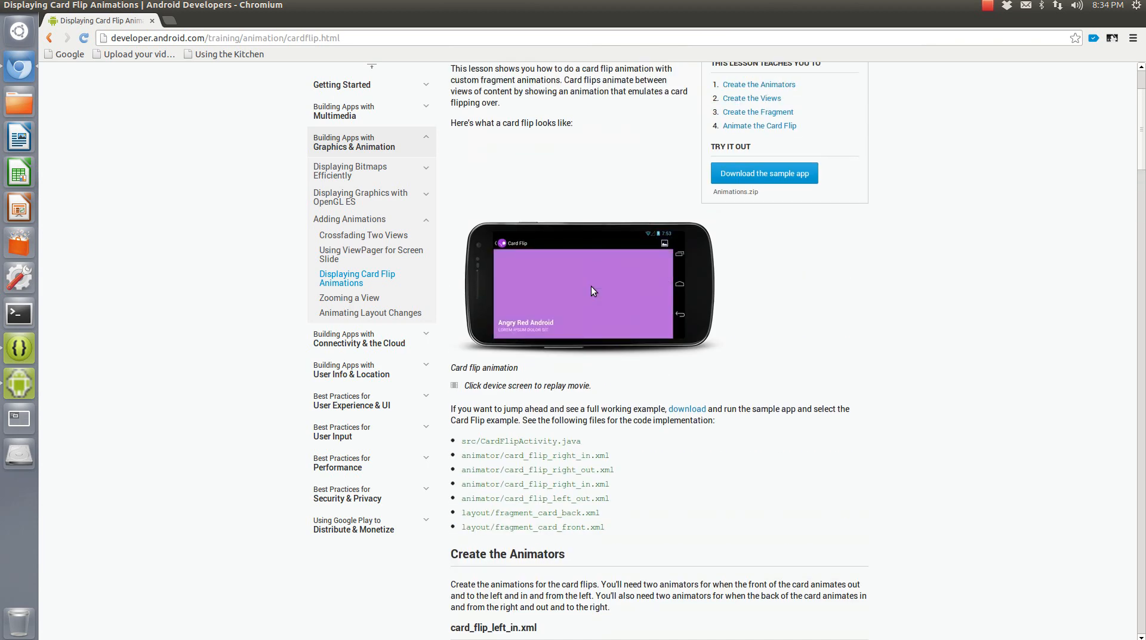
left_click(588, 289)
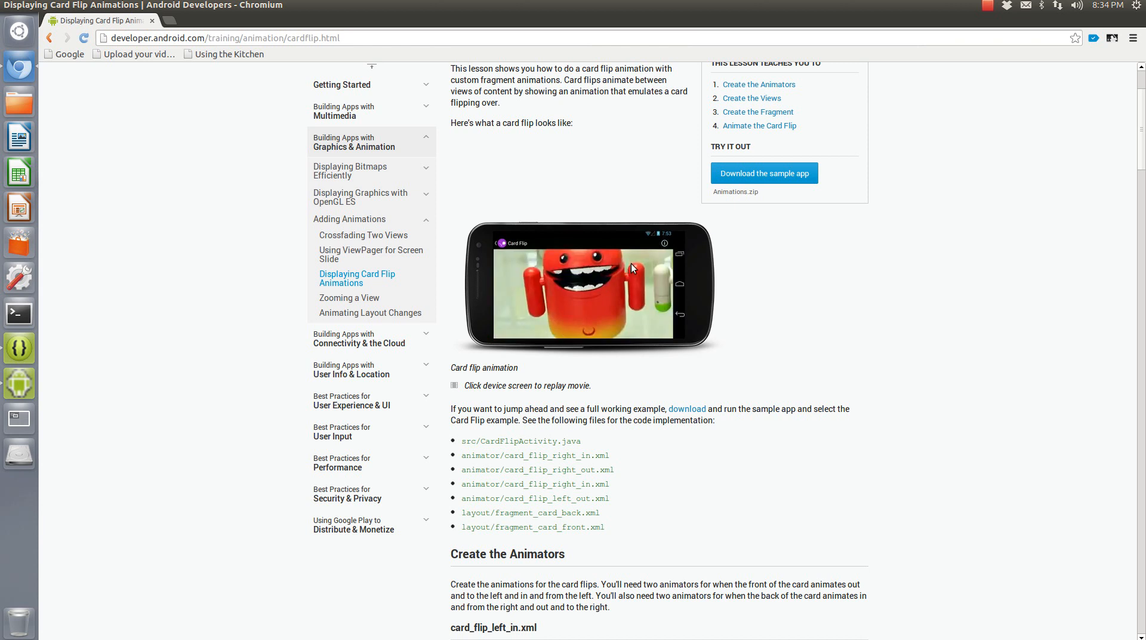
left_click(585, 285)
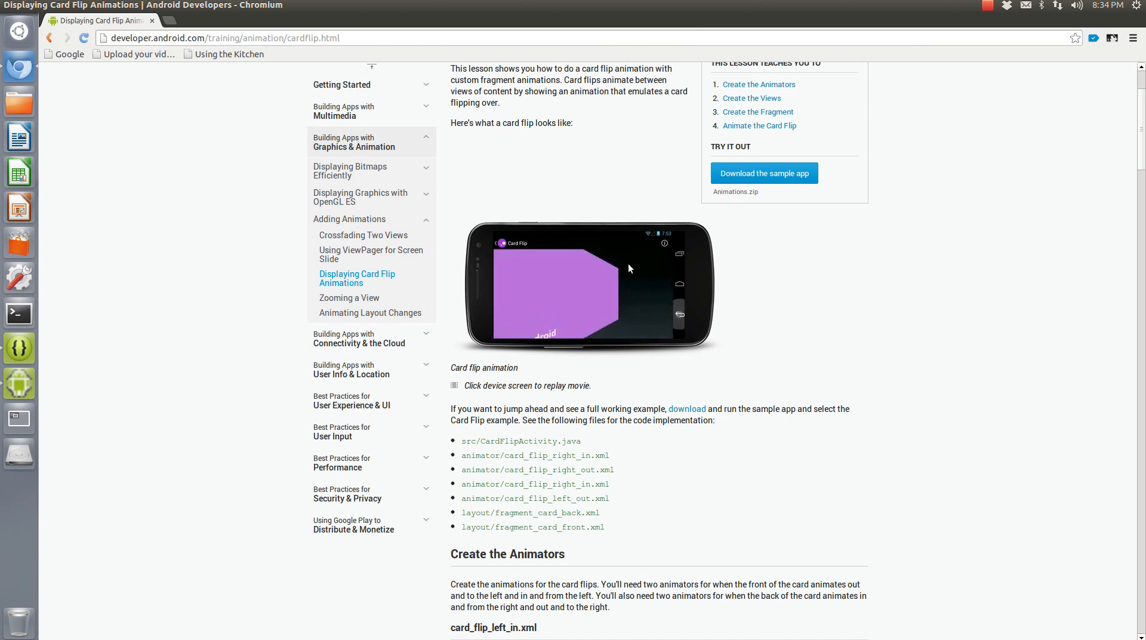
left_click(585, 286)
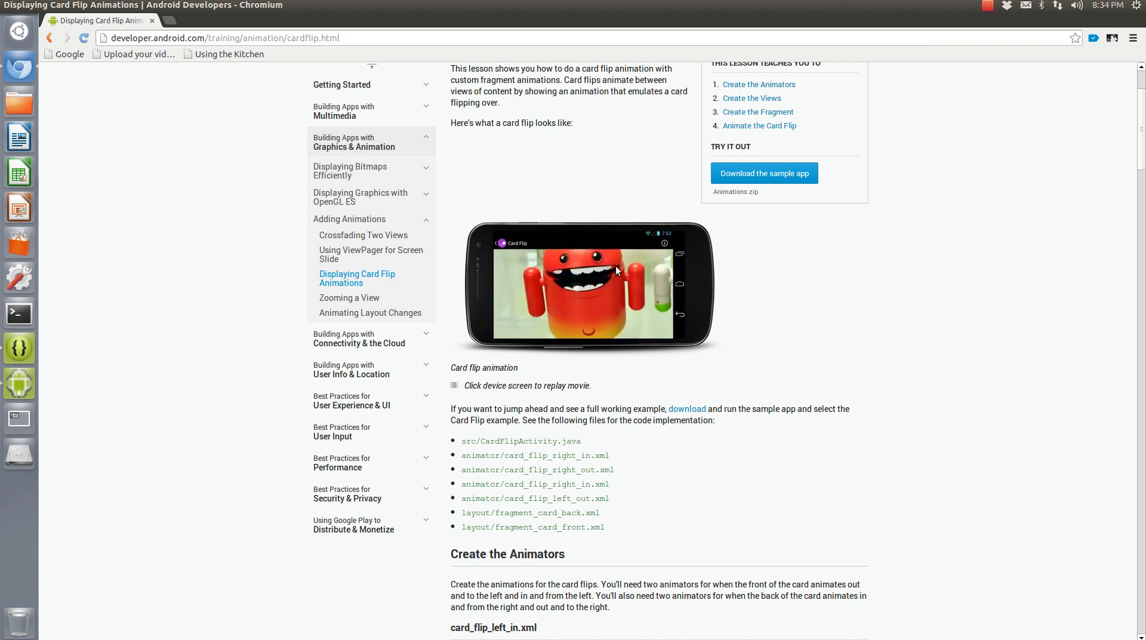
mouse_move(620, 274)
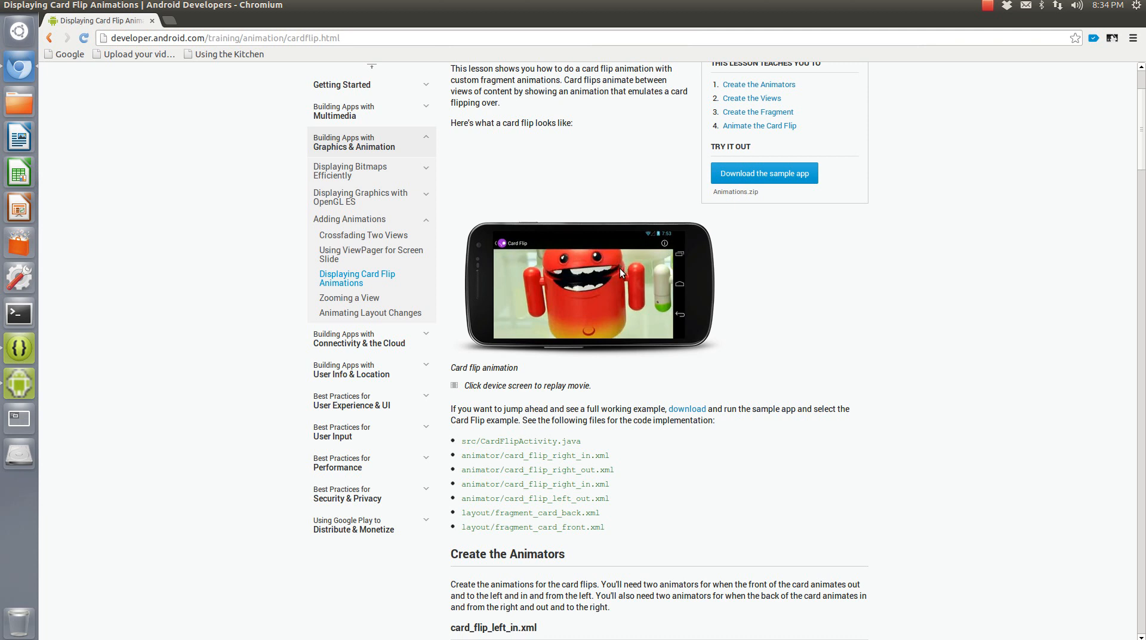
mouse_move(581, 279)
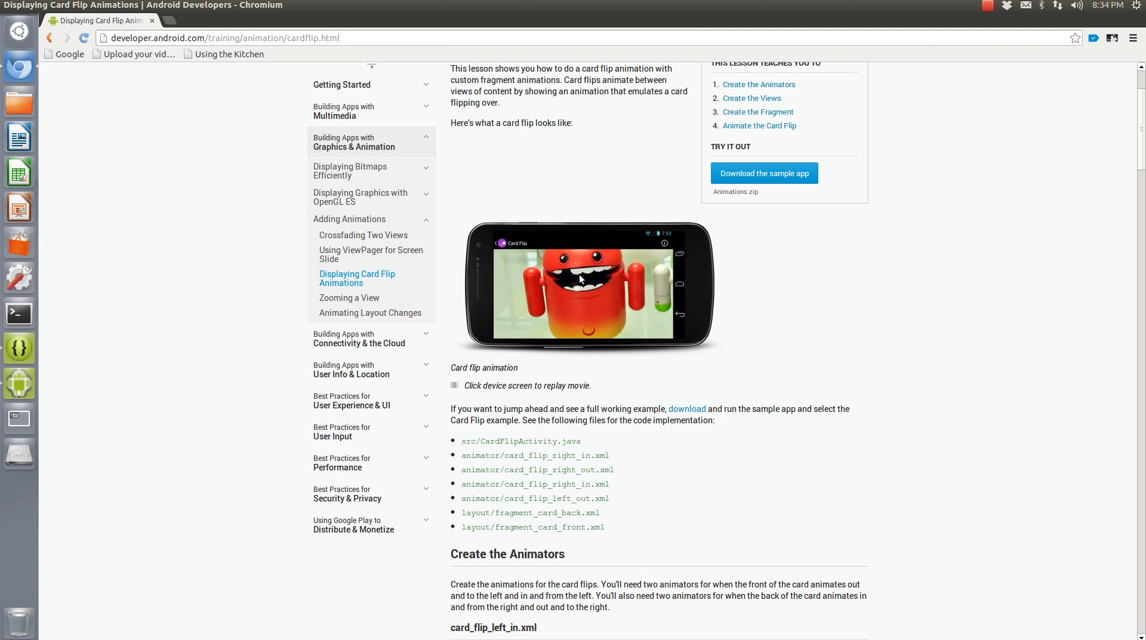
mouse_move(460, 264)
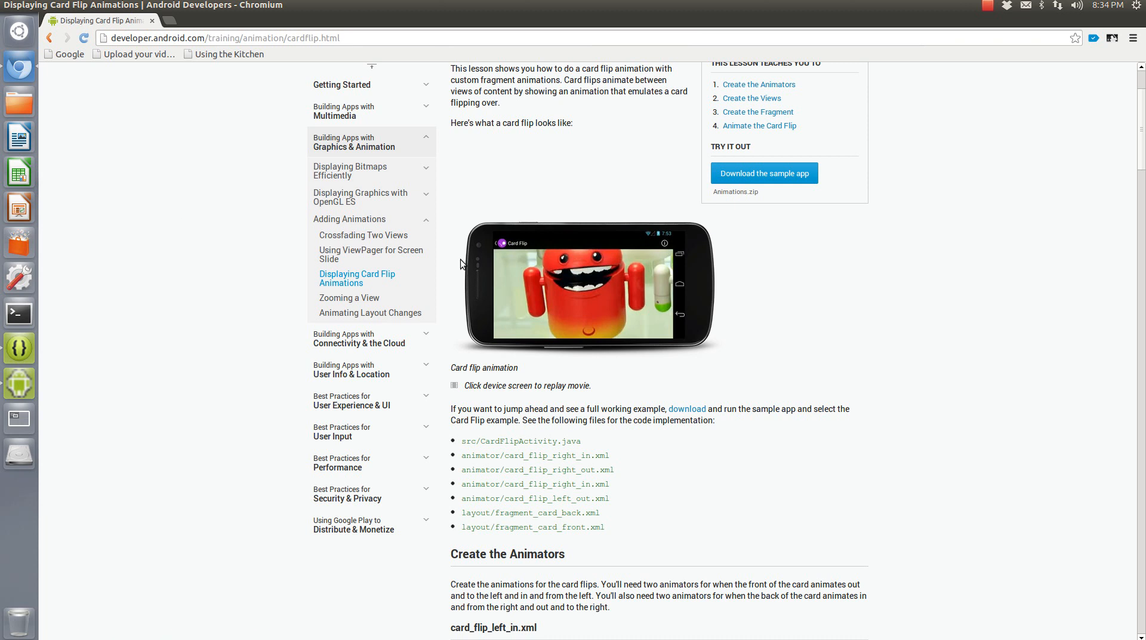
mouse_move(687, 272)
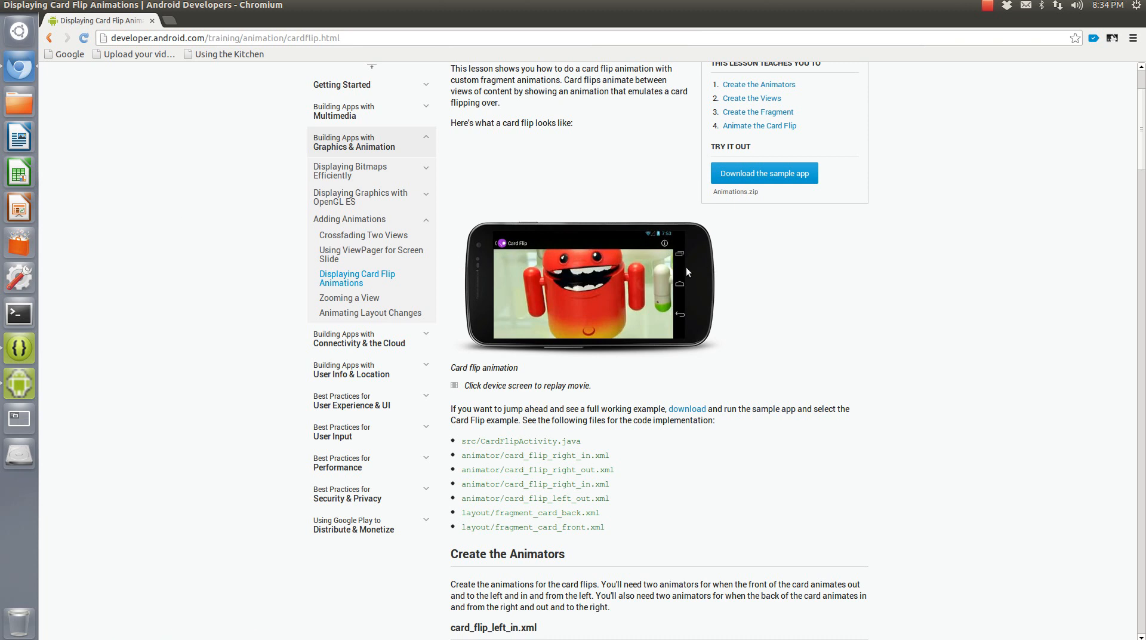
mouse_move(601, 300)
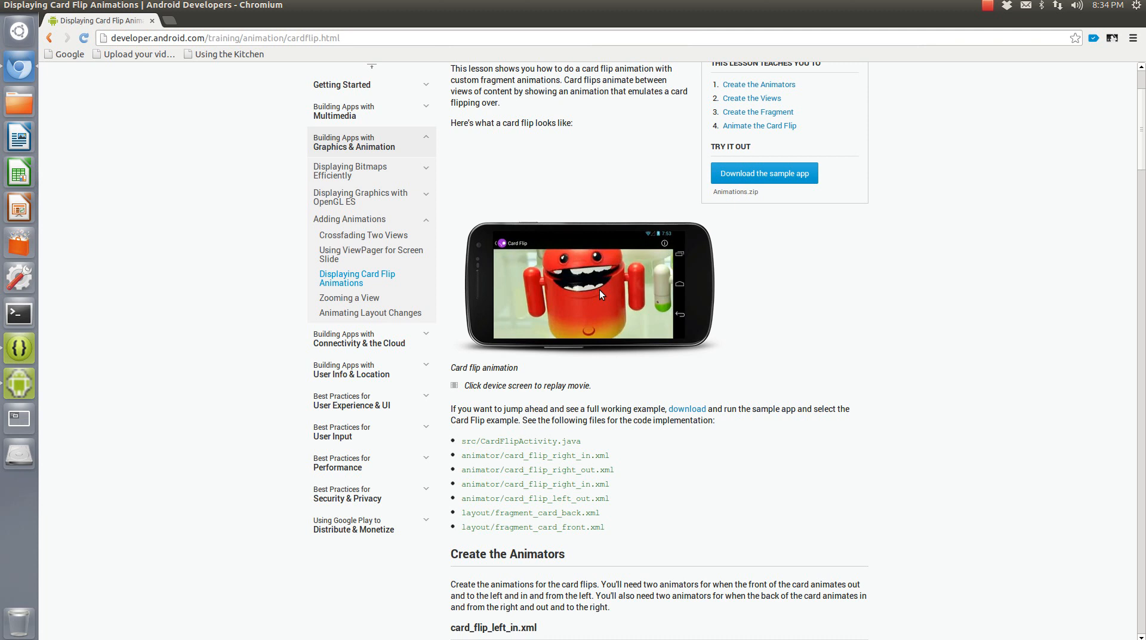
mouse_move(583, 298)
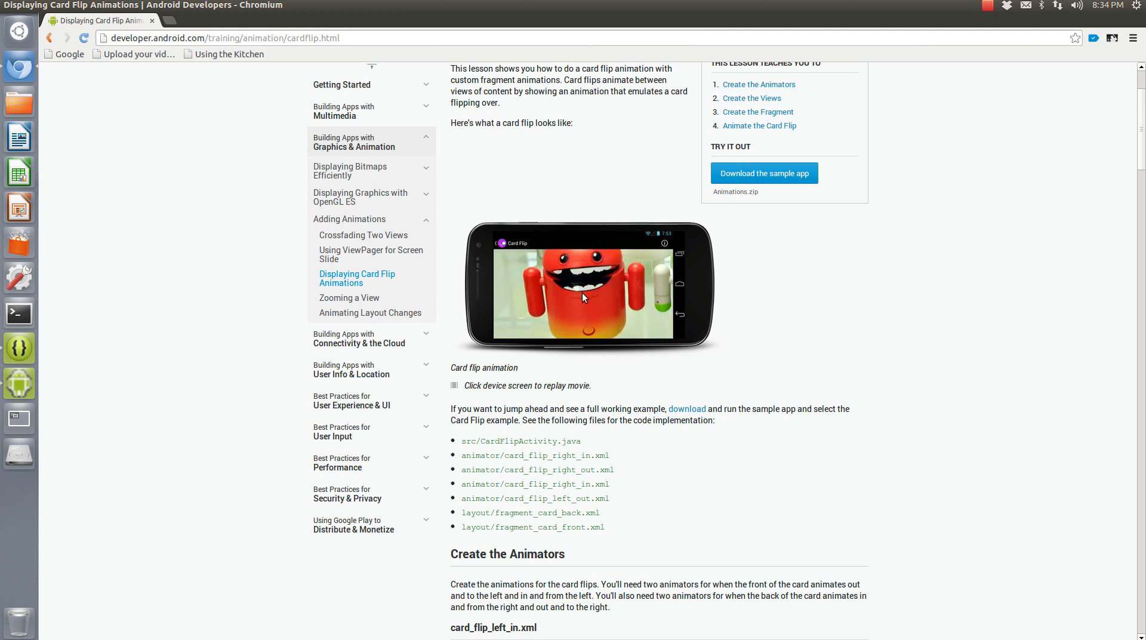
mouse_move(581, 298)
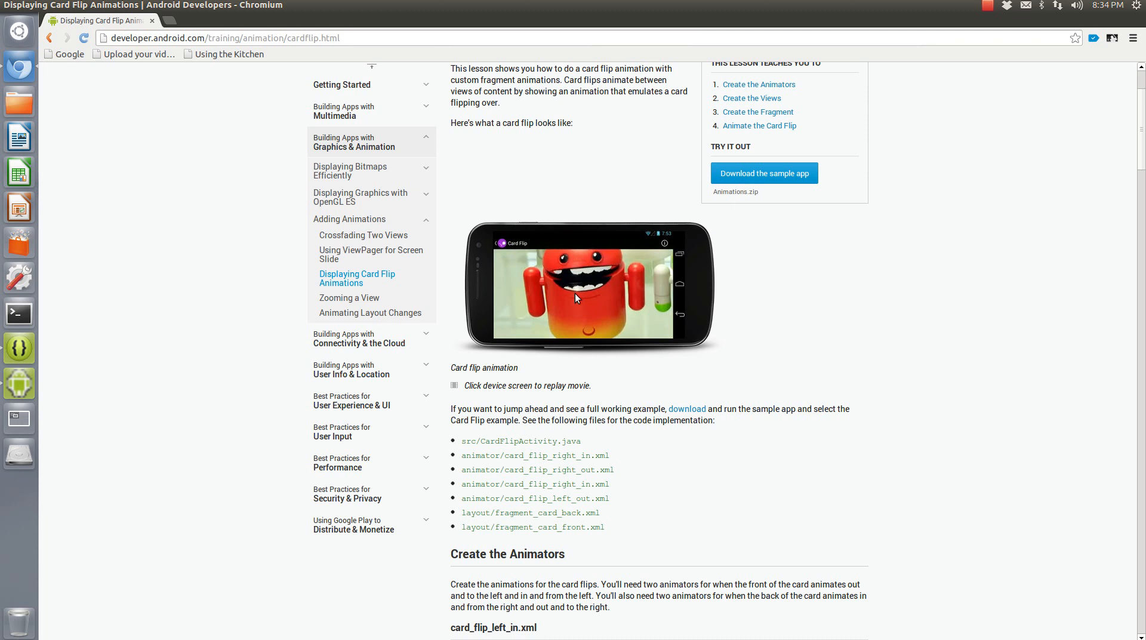
mouse_move(591, 298)
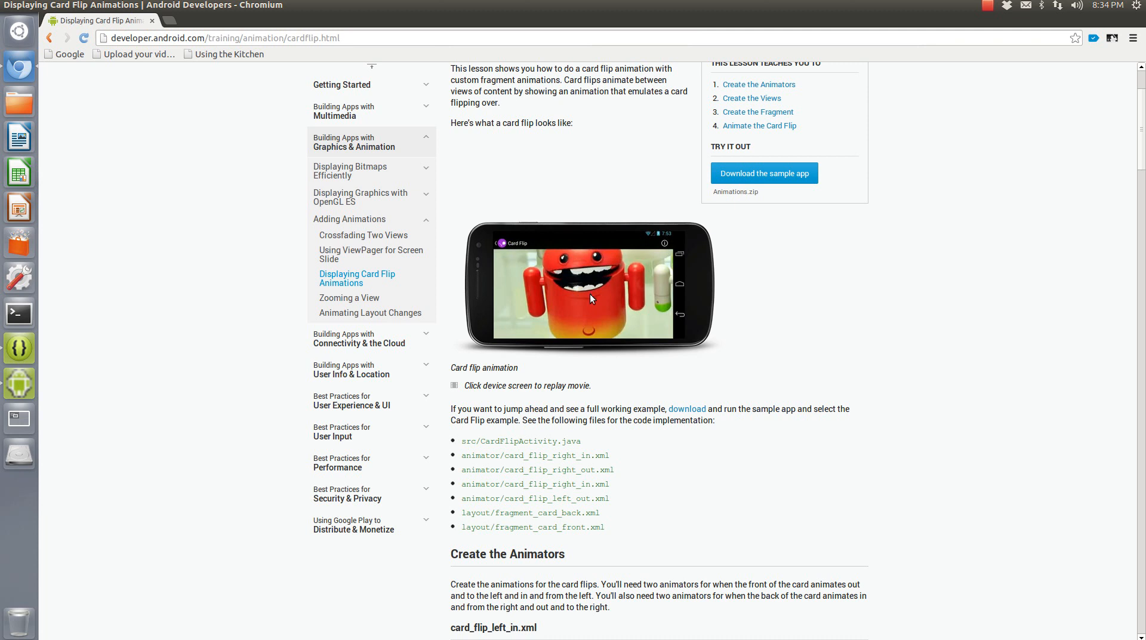
mouse_move(589, 299)
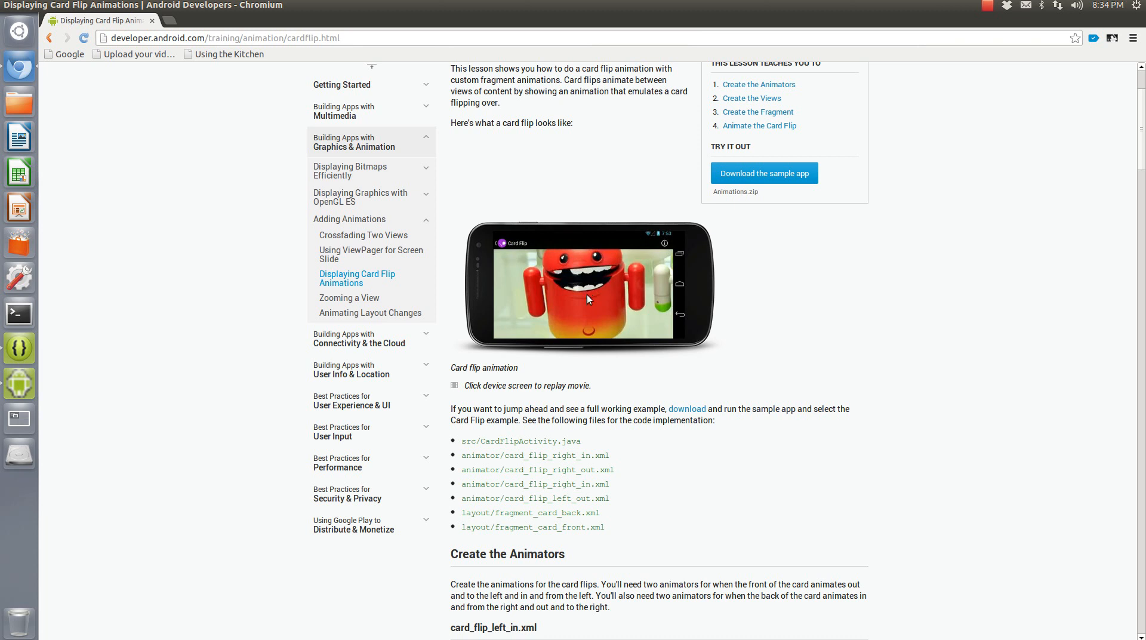
mouse_move(603, 307)
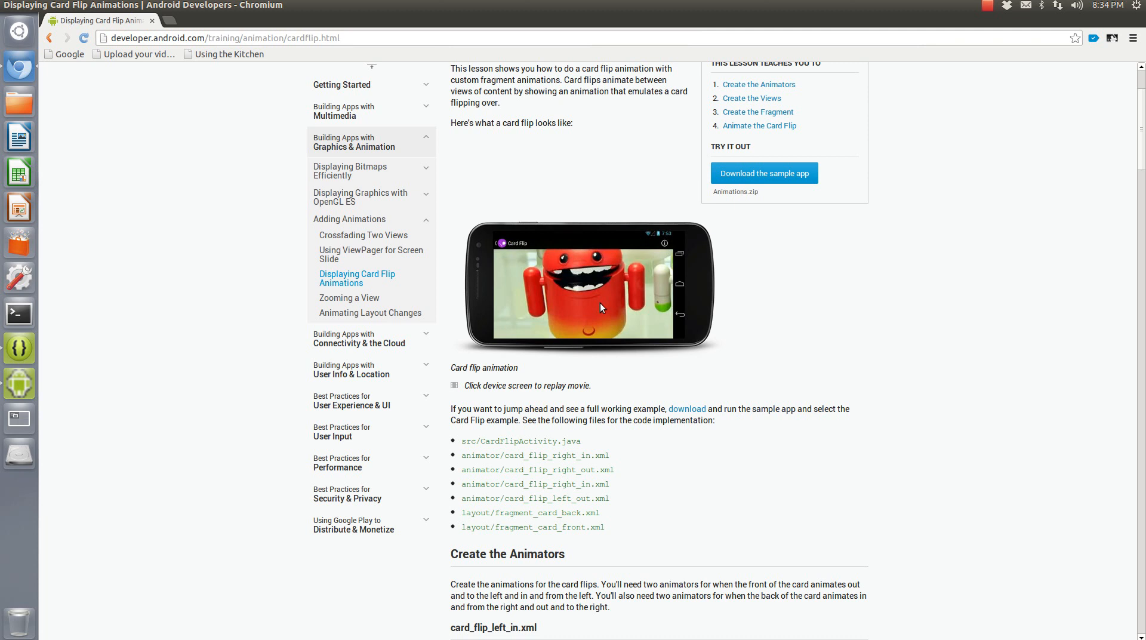
mouse_move(583, 303)
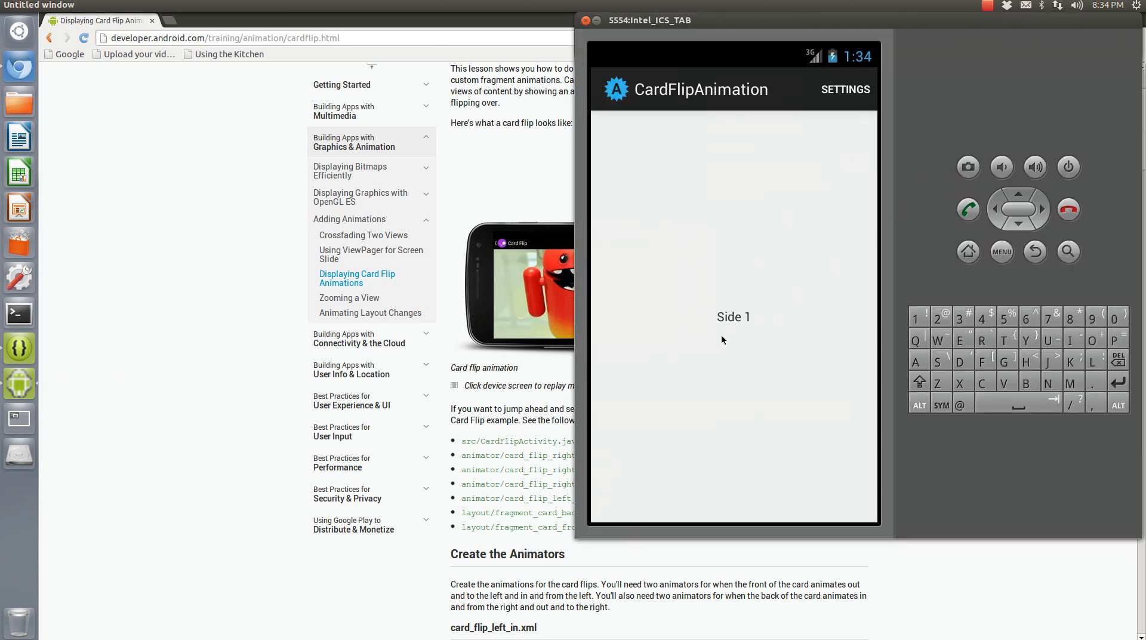
mouse_move(870, 103)
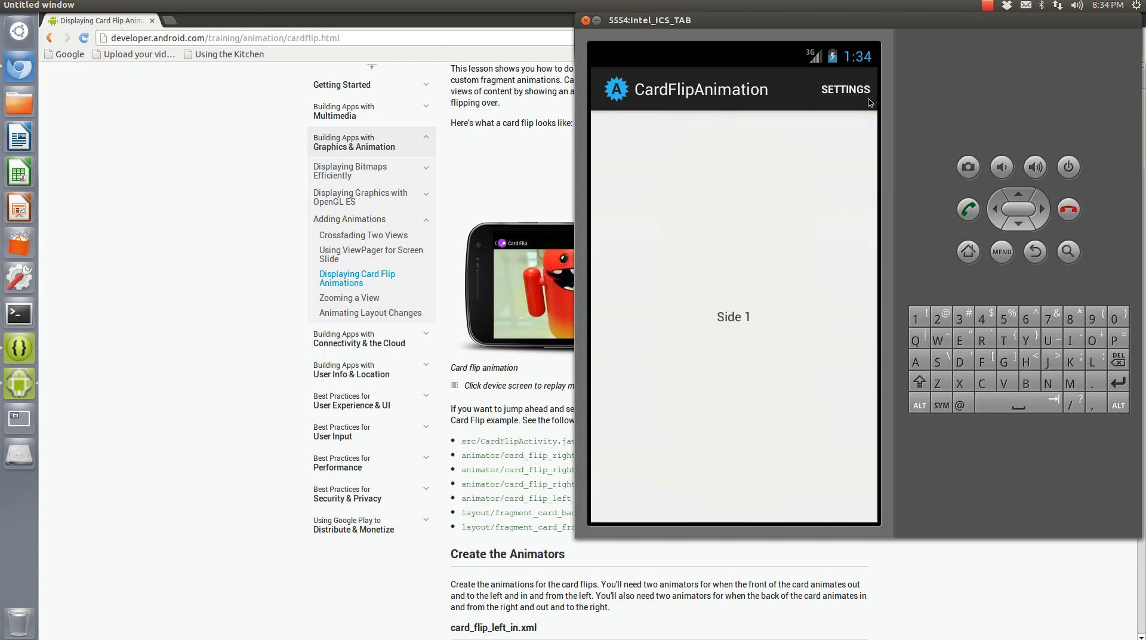
Tap SETTINGS in the CardFlipAnimation action bar to flip to the yellow Side 2
left_click(734, 316)
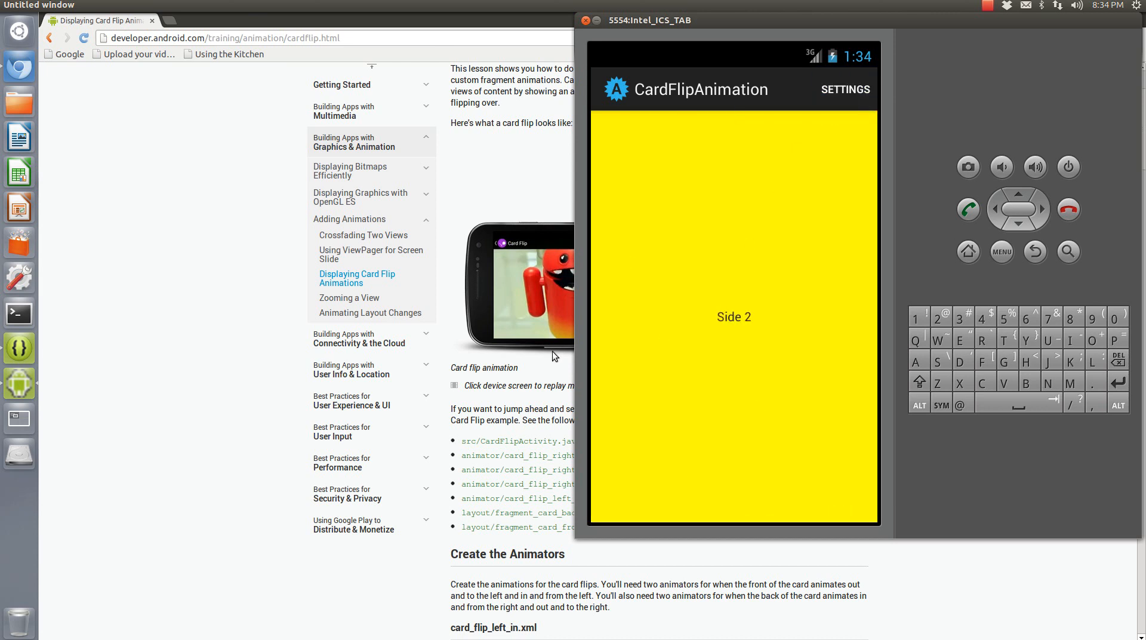
mouse_move(652, 305)
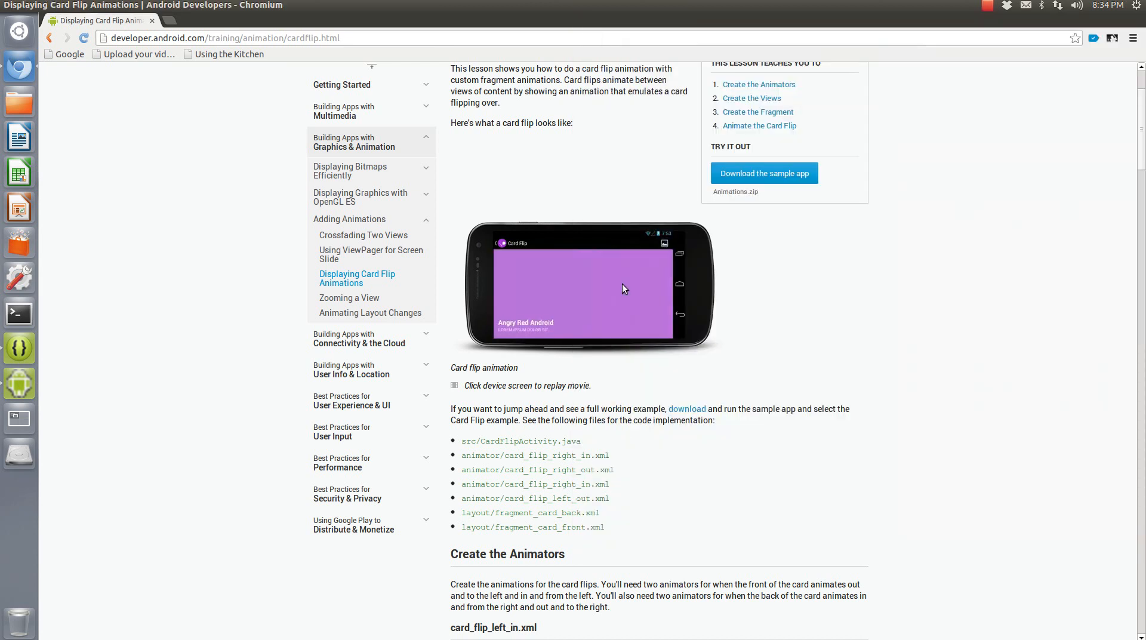
Replay the card flip demo movie six times, ending on the red Android image
left_click(585, 286)
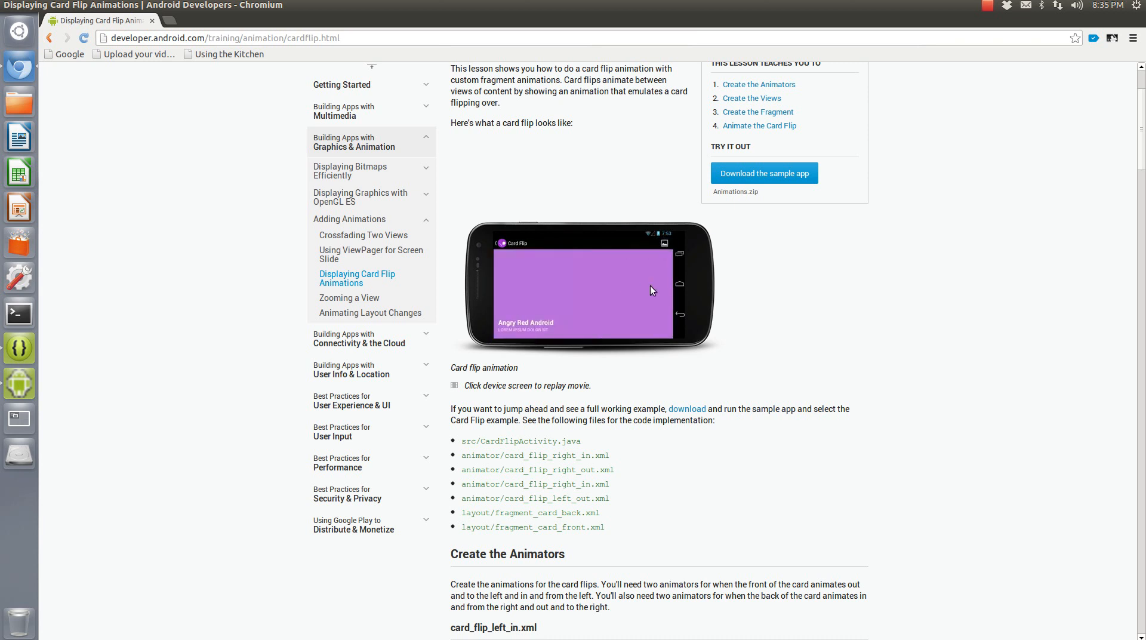
left_click(586, 289)
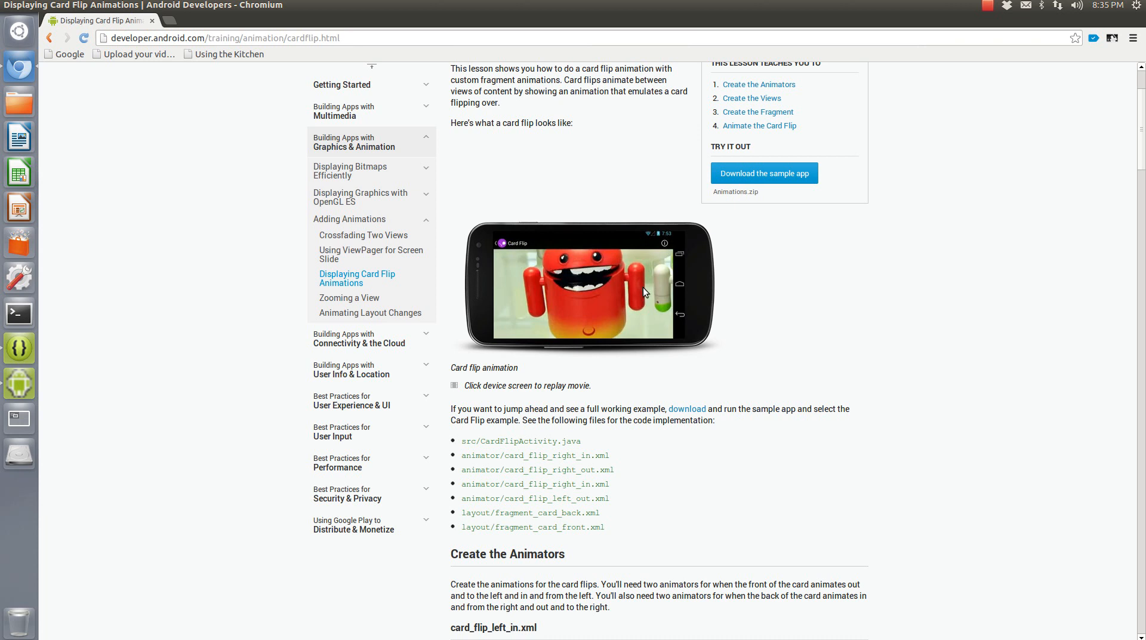
mouse_move(655, 291)
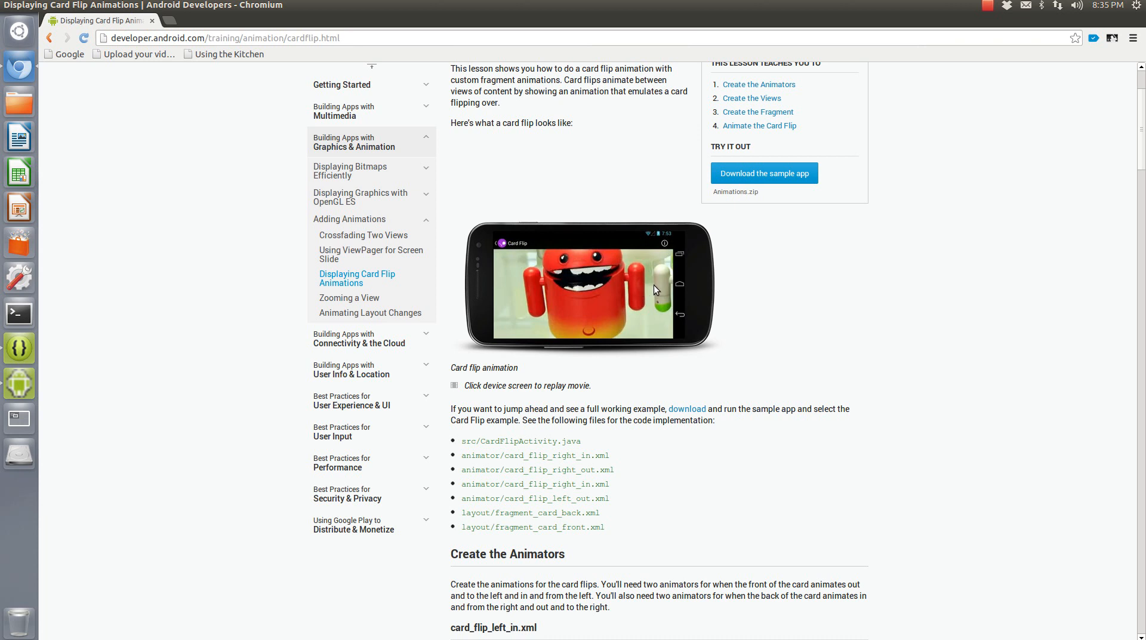
mouse_move(676, 265)
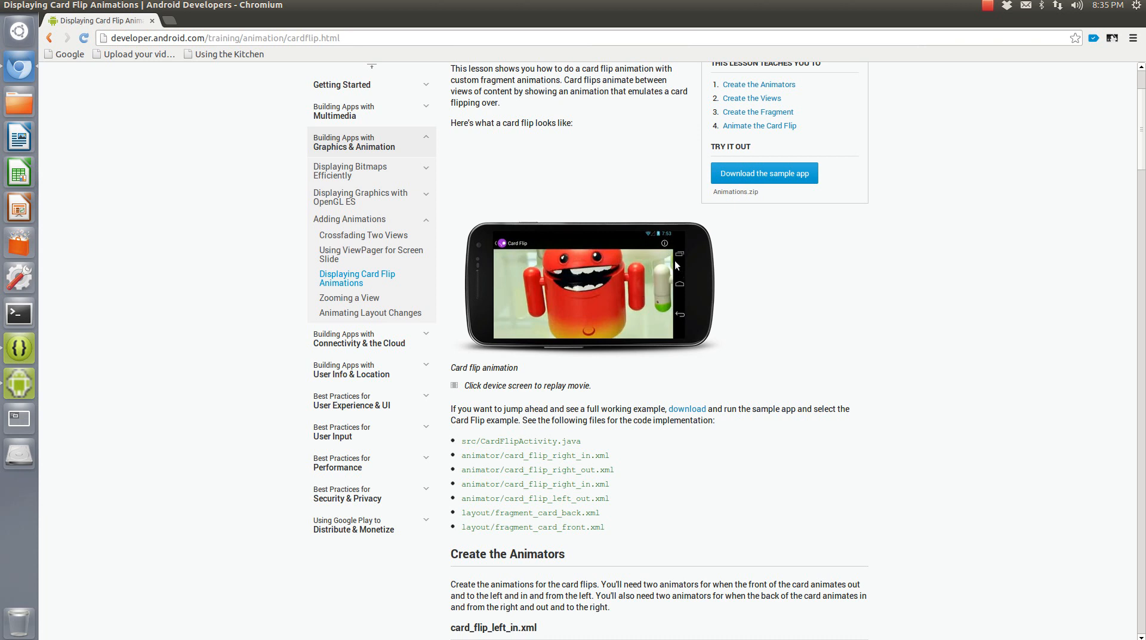
left_click(585, 285)
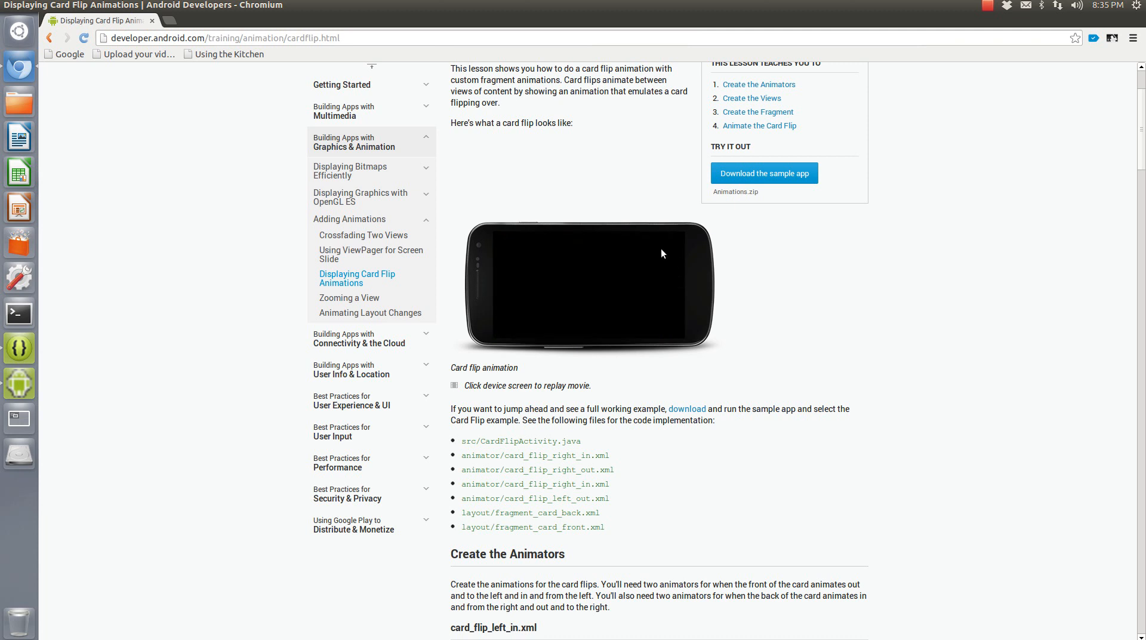
left_click(615, 266)
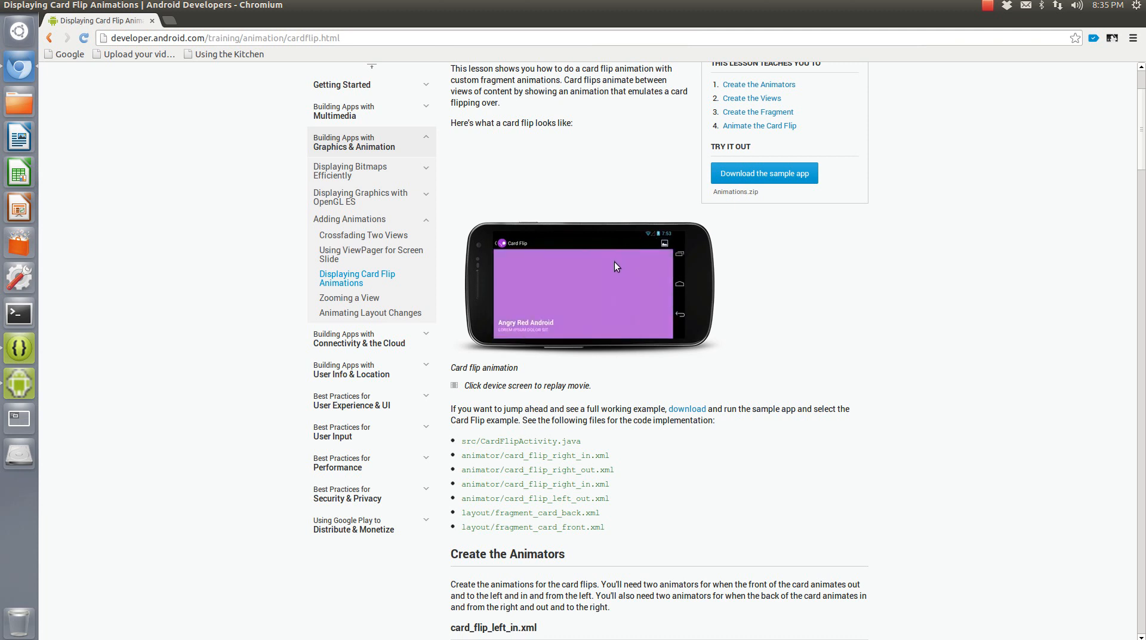
left_click(600, 274)
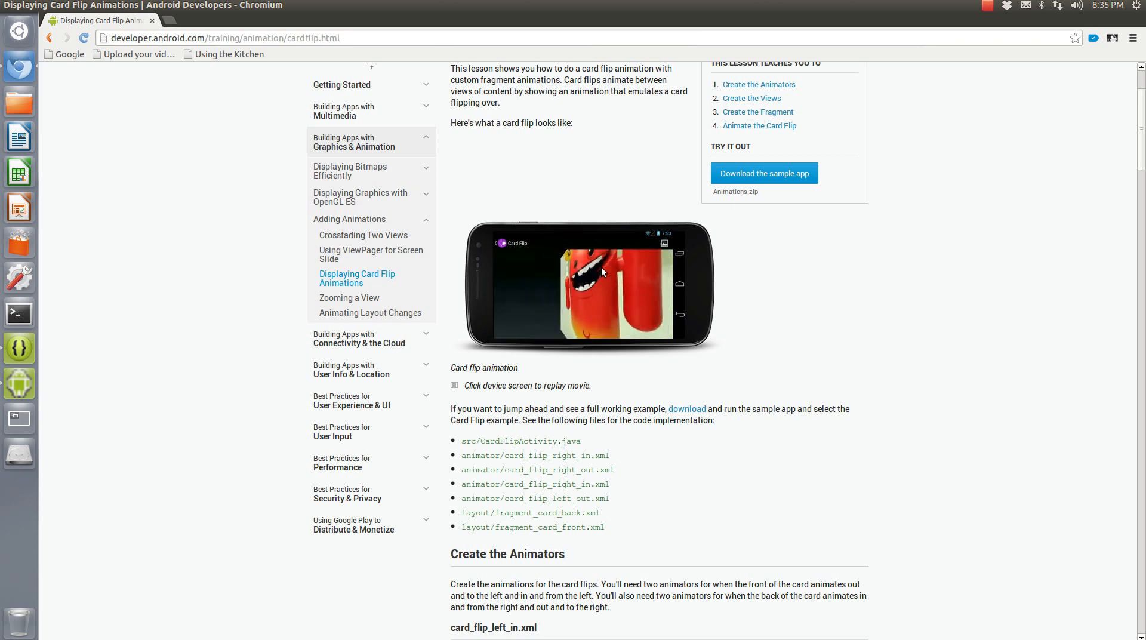
left_click(585, 285)
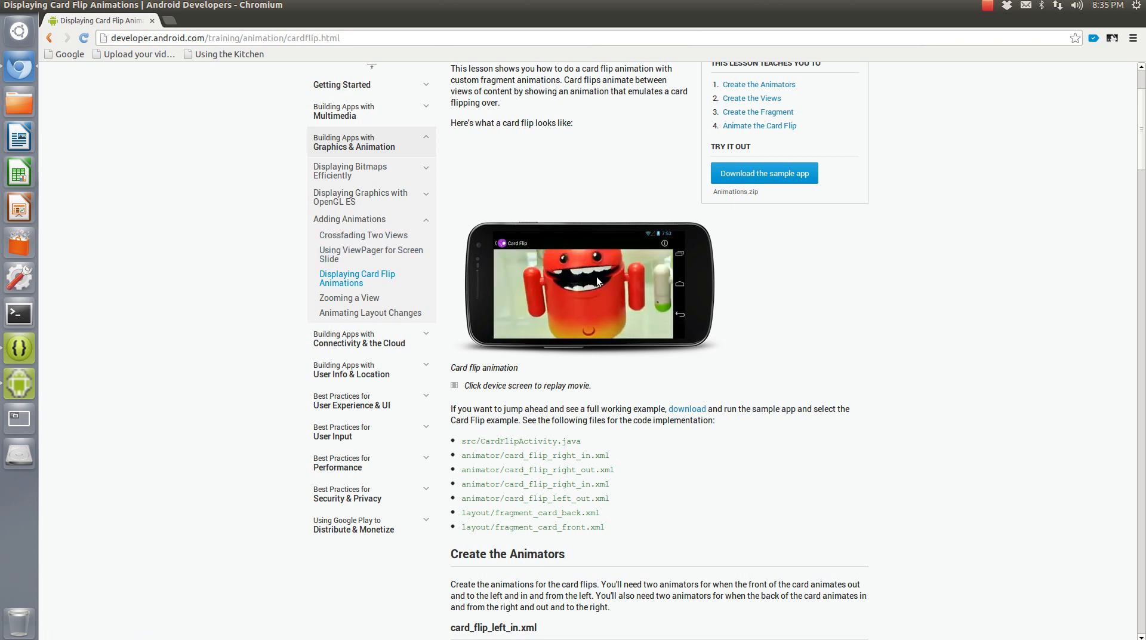
mouse_move(555, 379)
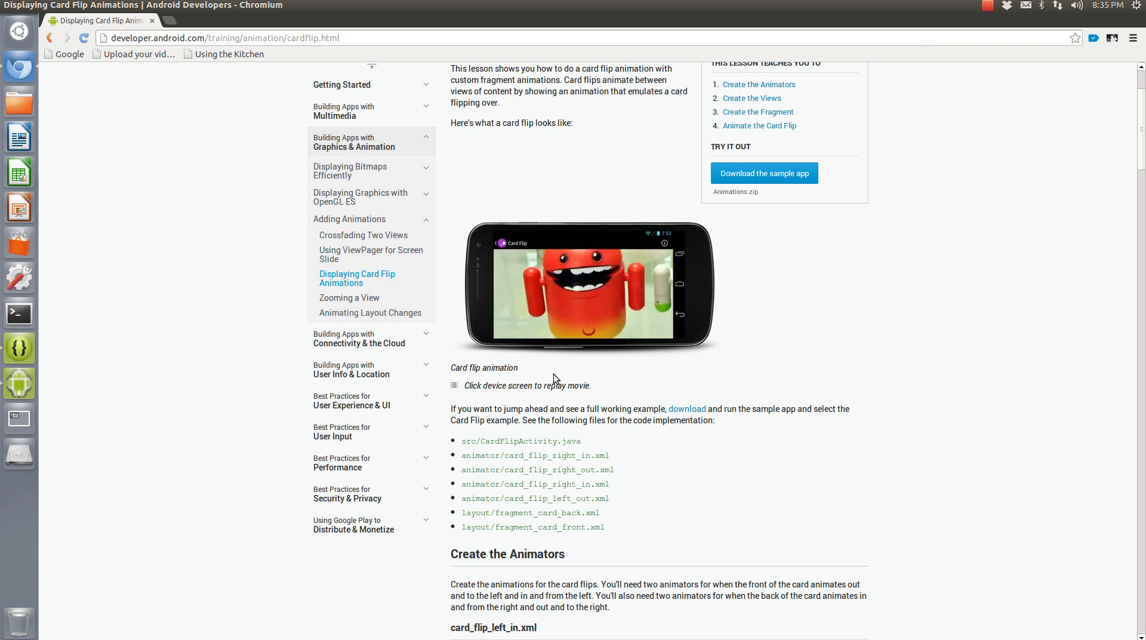
mouse_move(82, 160)
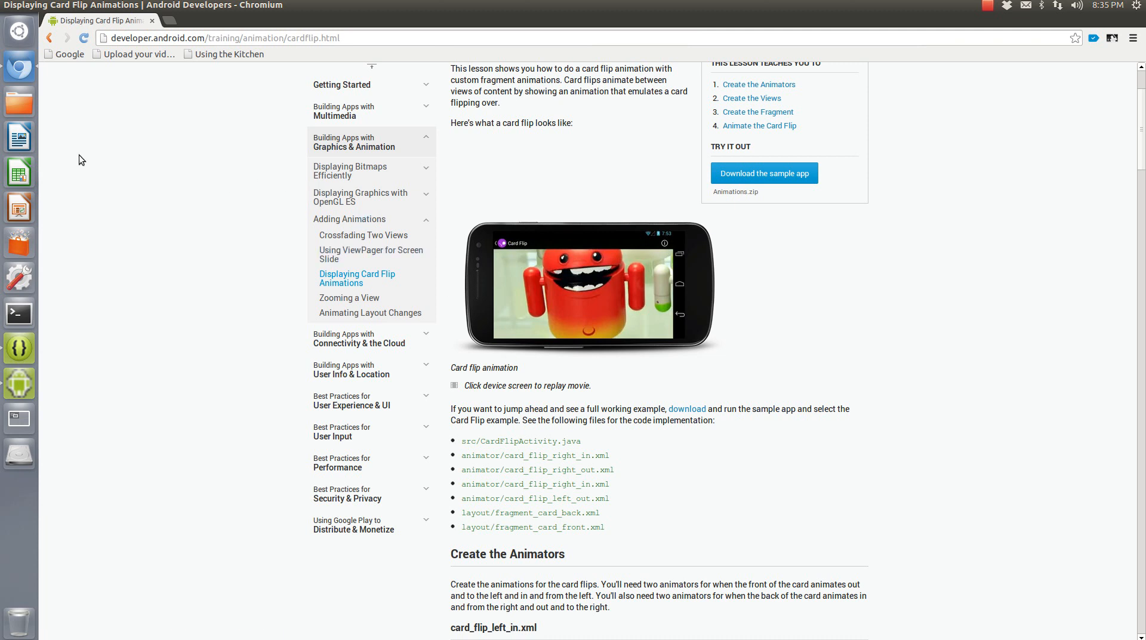
mouse_move(19, 348)
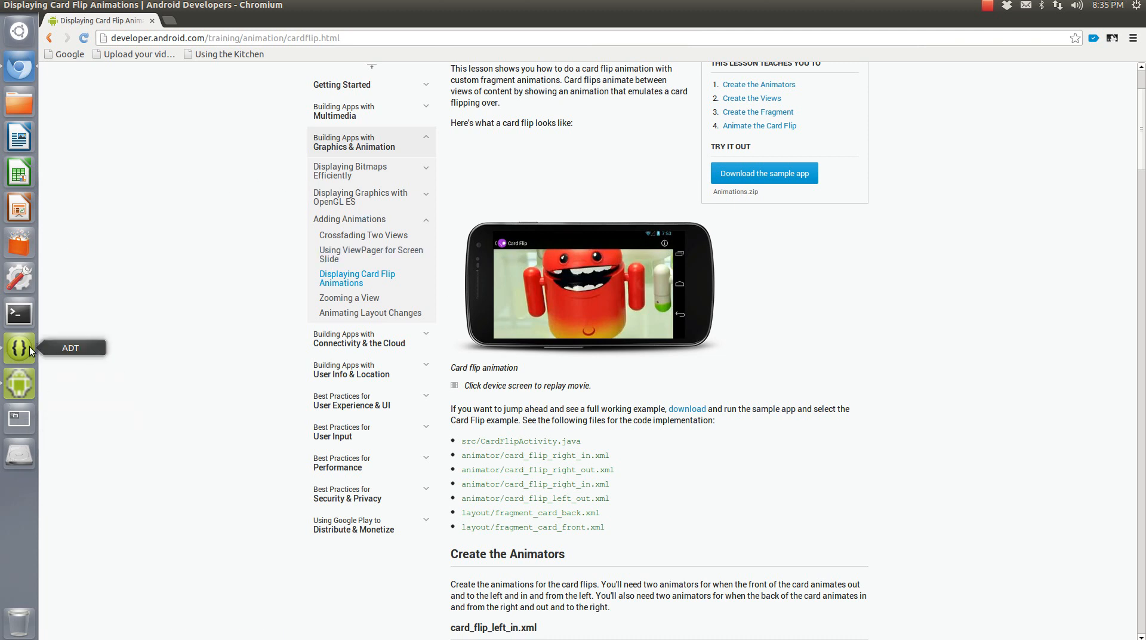
mouse_move(30, 356)
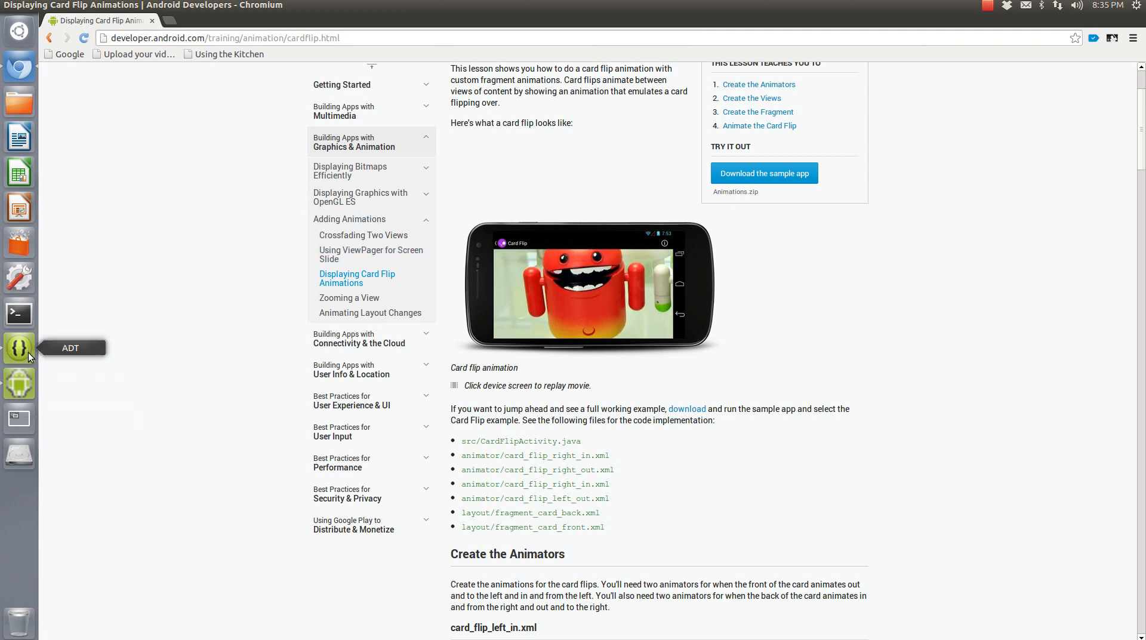
mouse_move(24, 357)
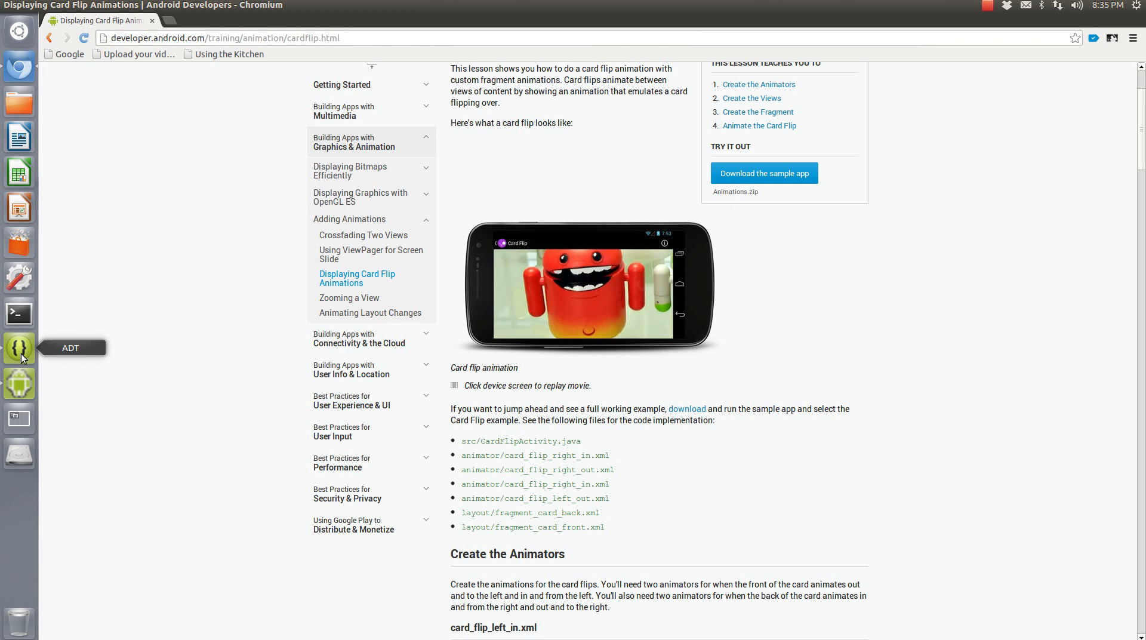
mouse_move(619, 516)
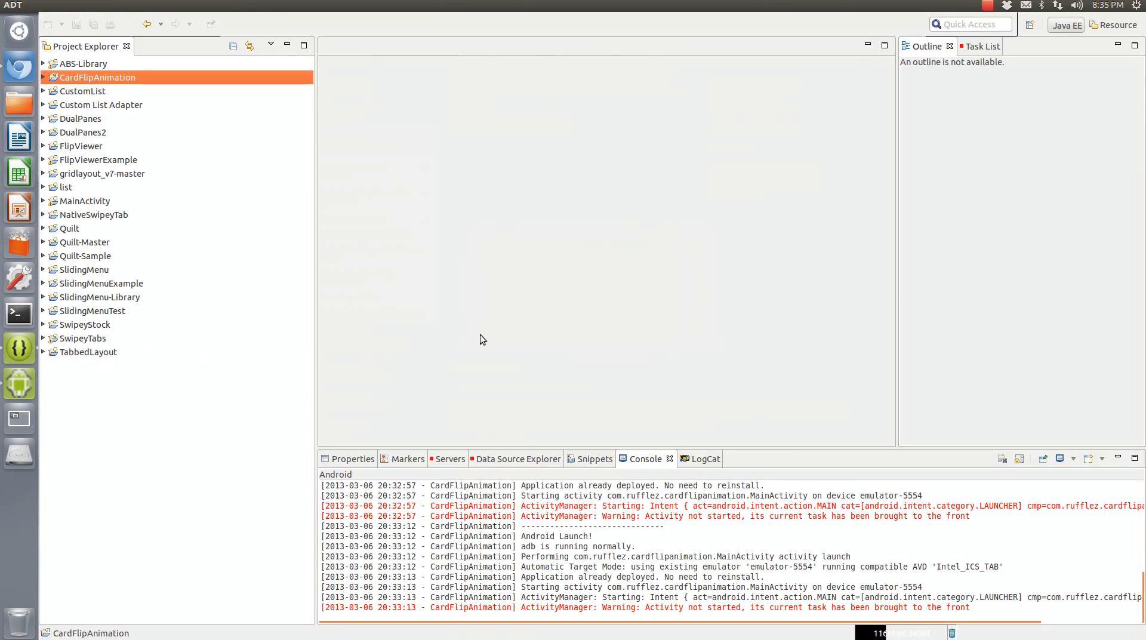
Expand CardFlipAnimation to show src, gen, bin, libs, res and the manifest
left_click(42, 77)
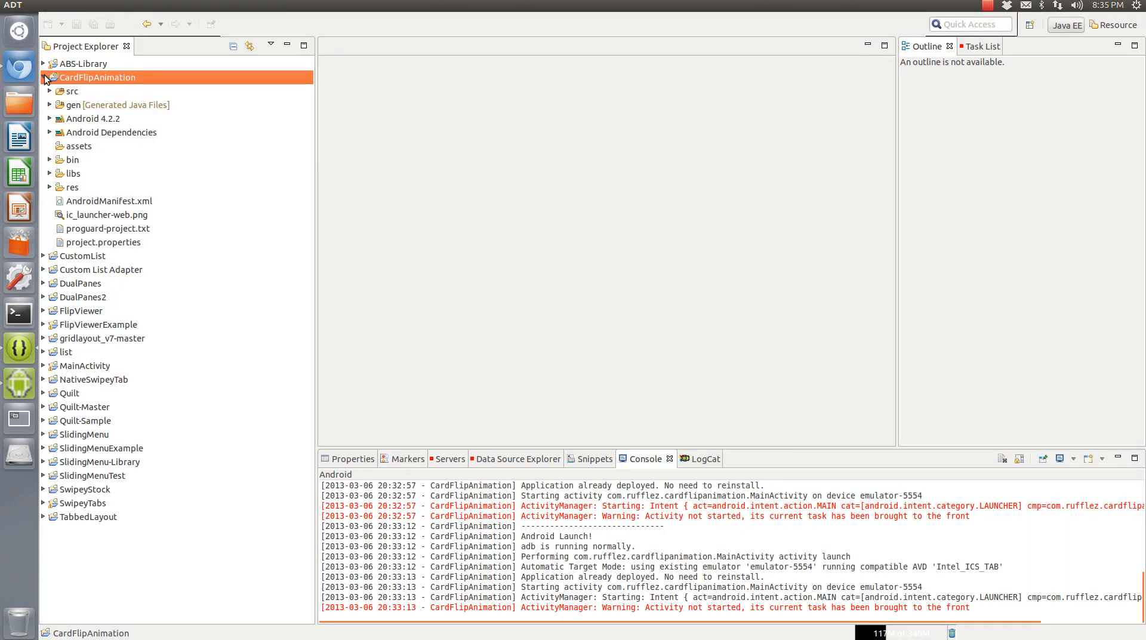
left_click(43, 78)
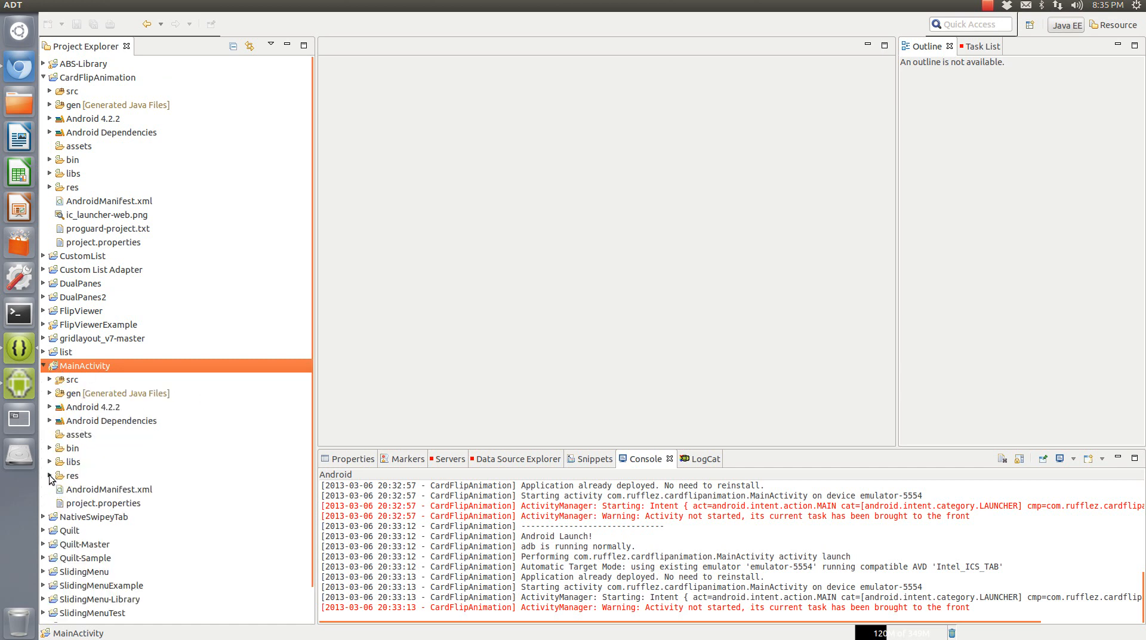
left_click(42, 366)
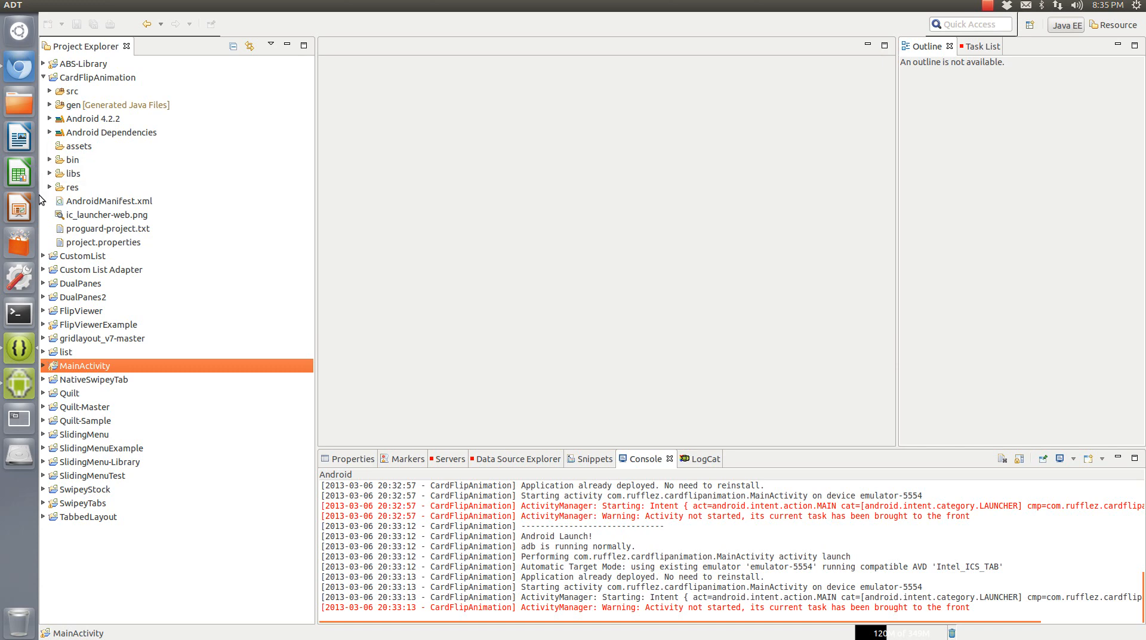
left_click(51, 188)
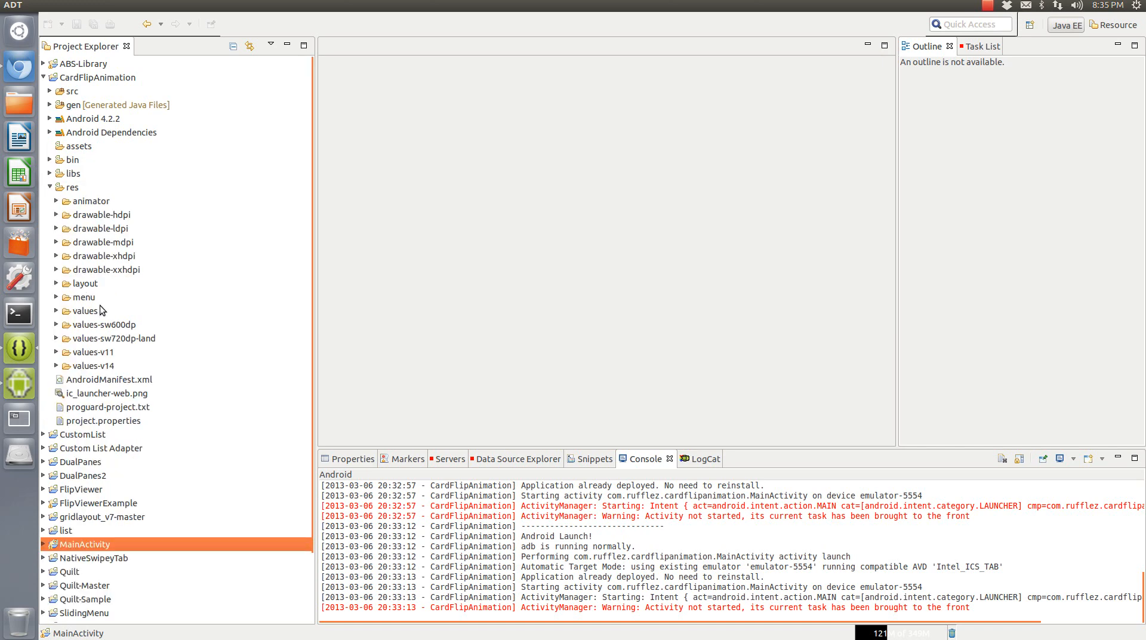
left_click(49, 186)
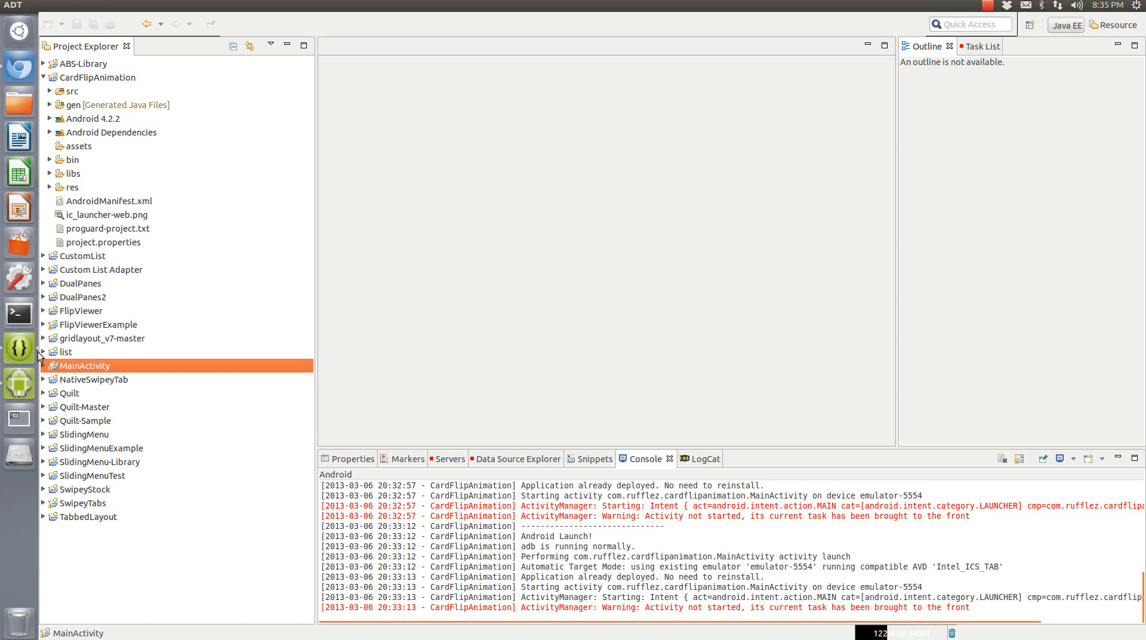
Return to the Chromium lesson page and replay the card flip movie three more times
left_click(19, 65)
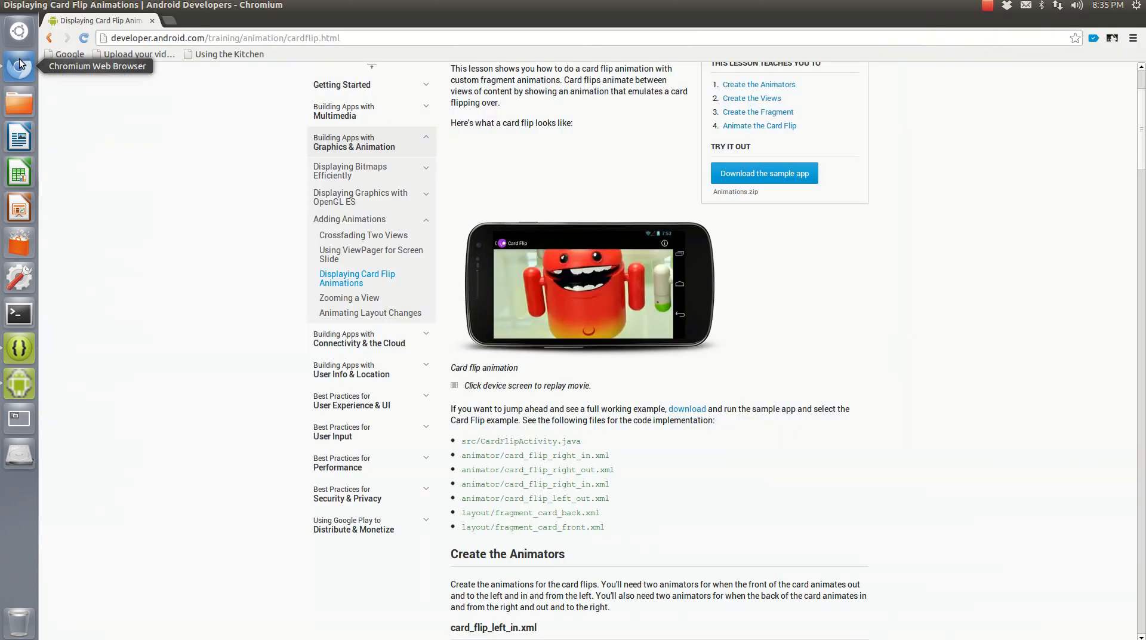
mouse_move(642, 339)
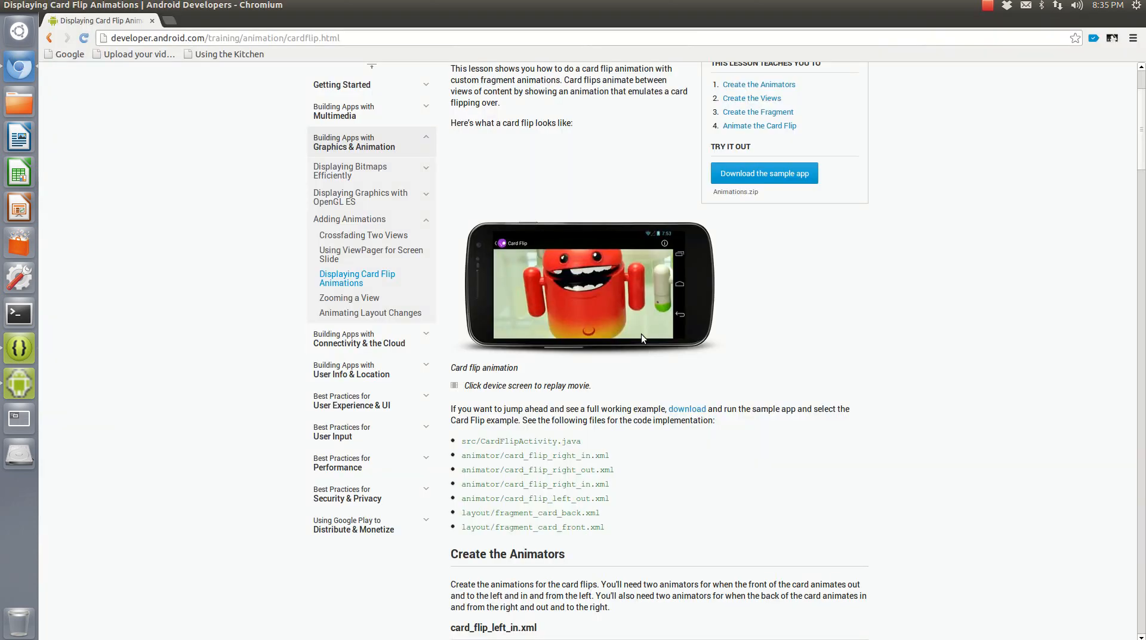
mouse_move(615, 251)
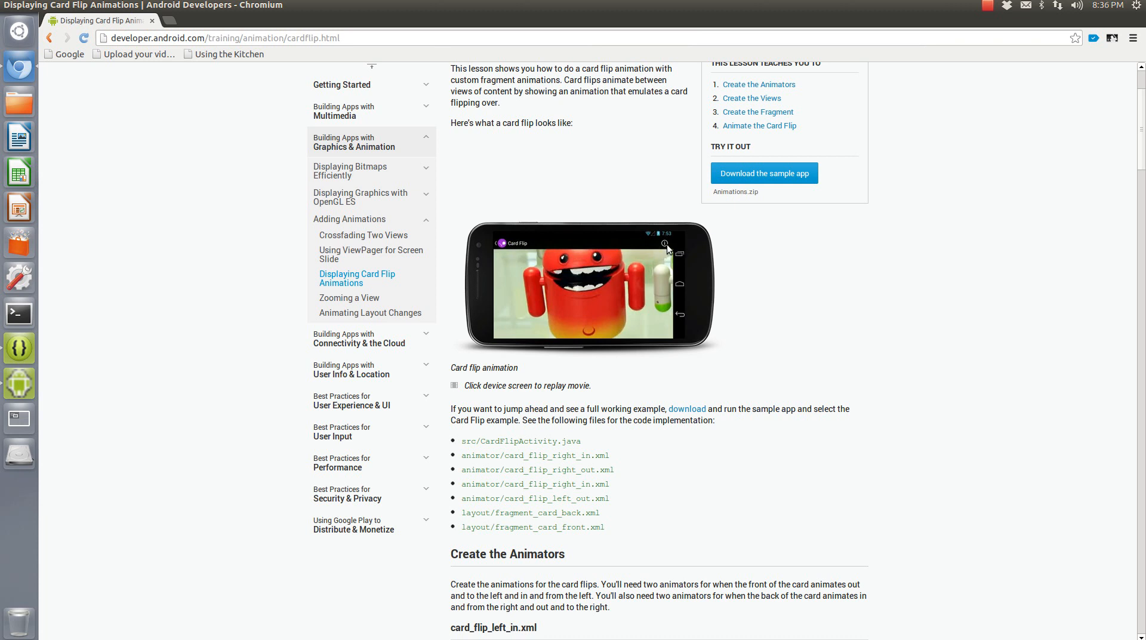
left_click(585, 286)
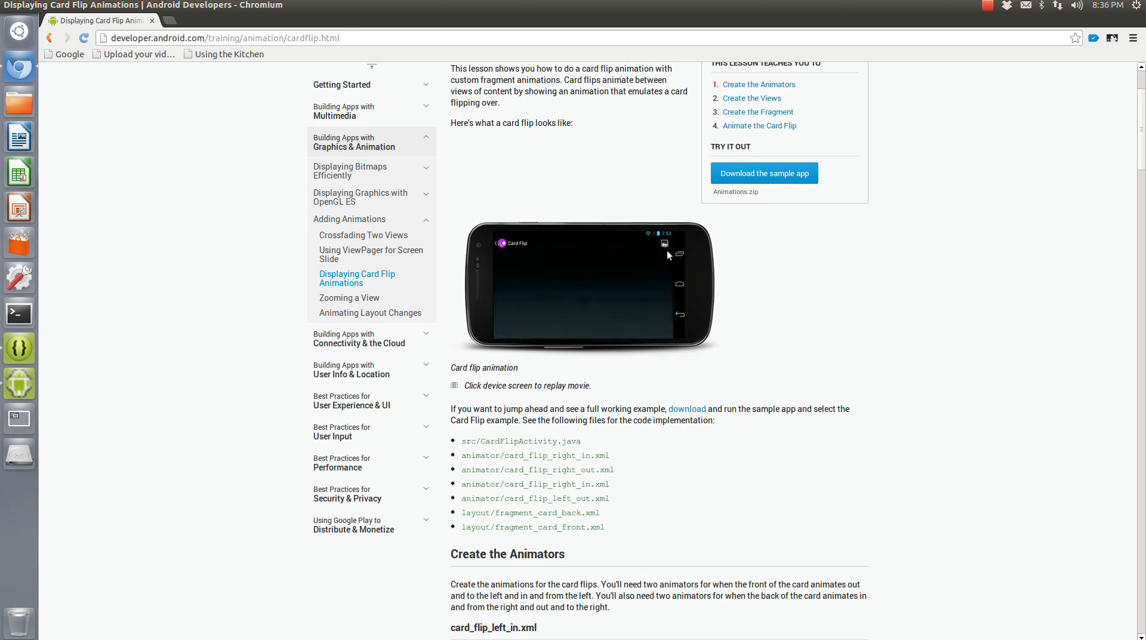
left_click(585, 286)
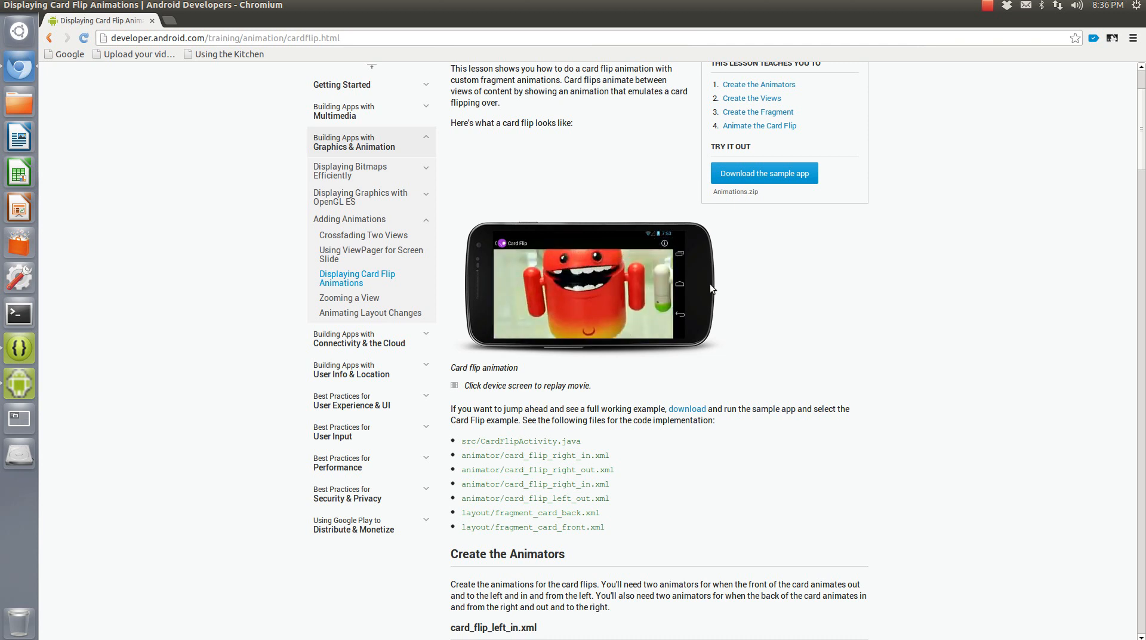
left_click(585, 286)
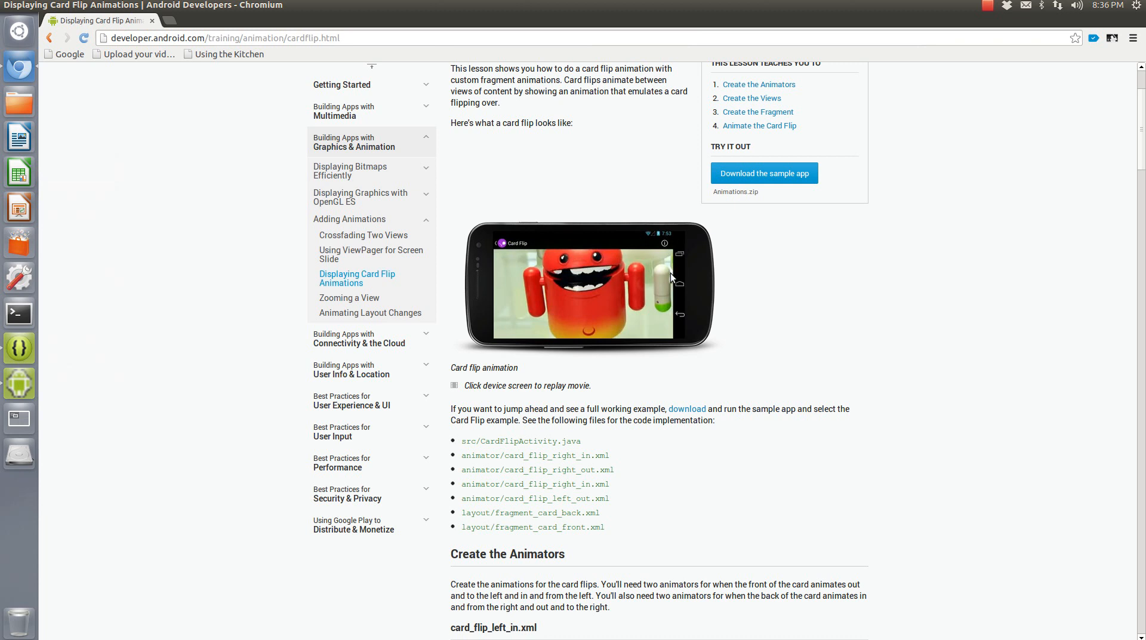
mouse_move(370, 312)
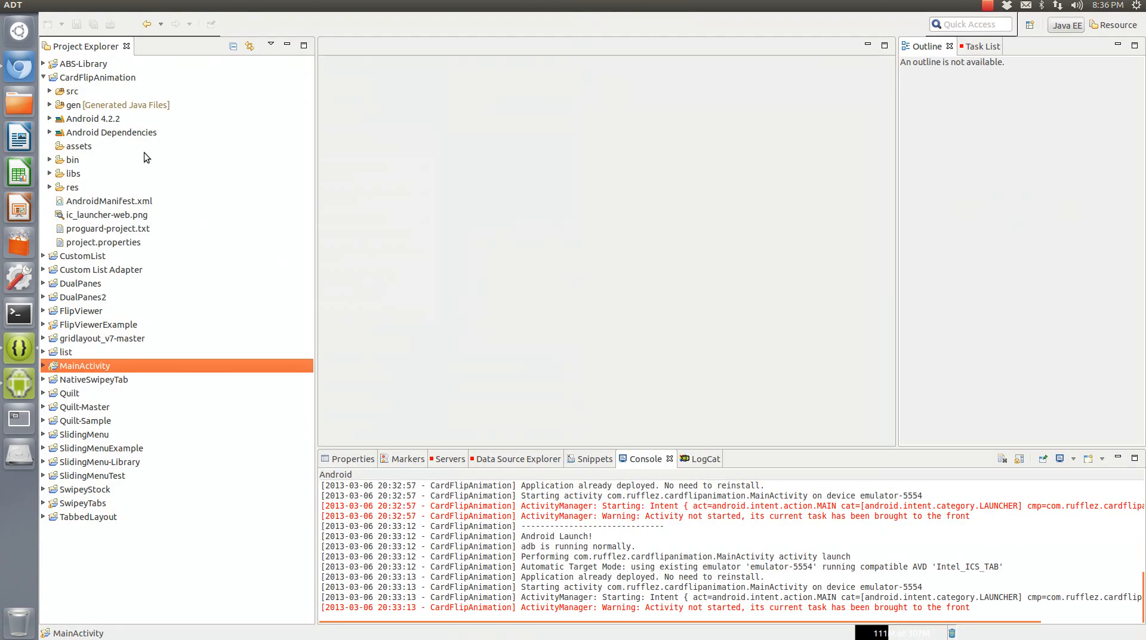
Inspect res/menu/main.xml's action_settings title and showAsAction 'always', then close it
left_click(50, 186)
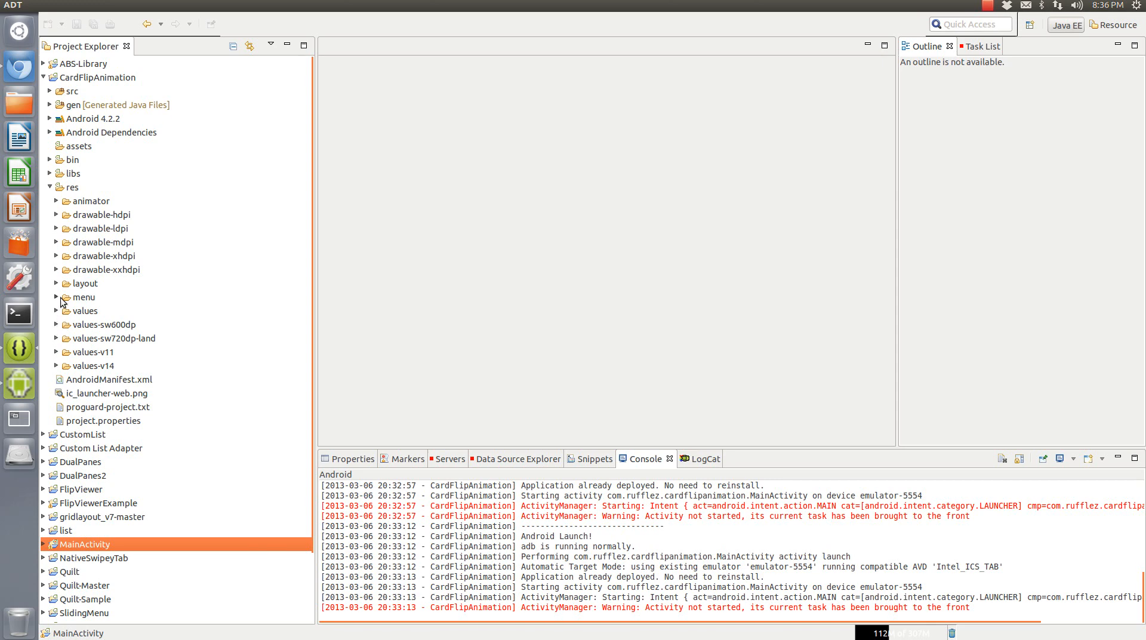
left_click(56, 283)
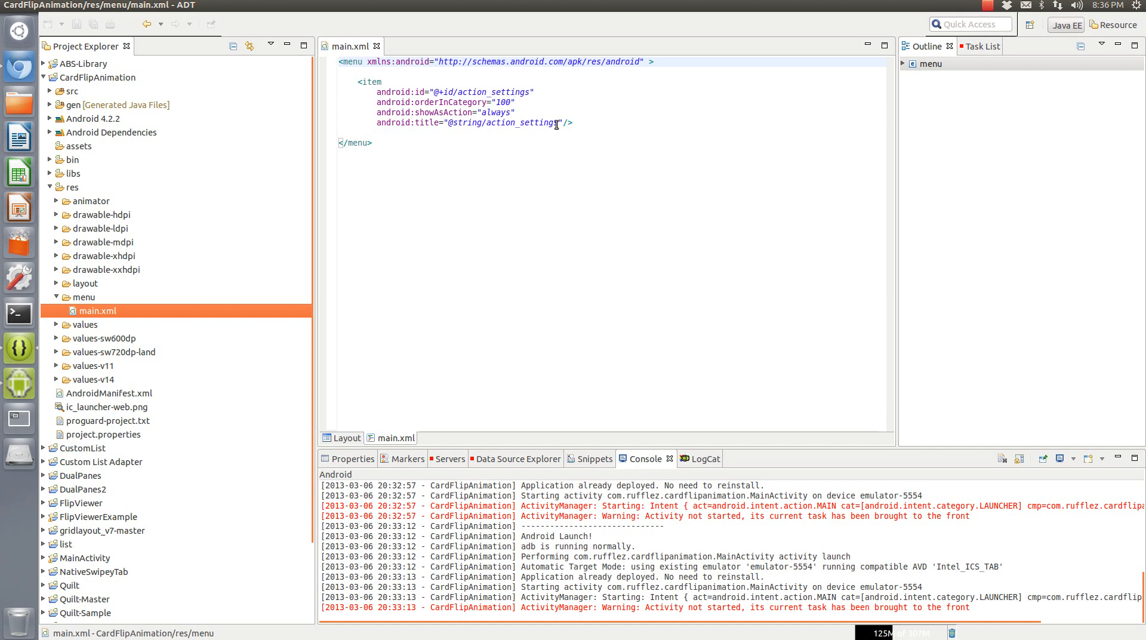
left_click(535, 122)
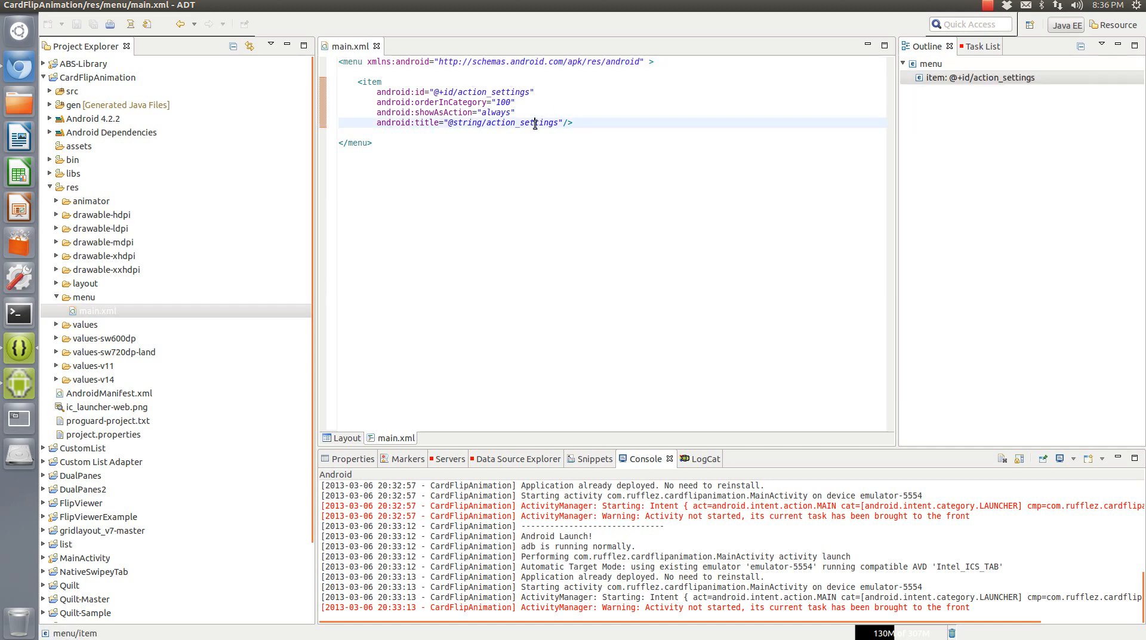
left_click(499, 111)
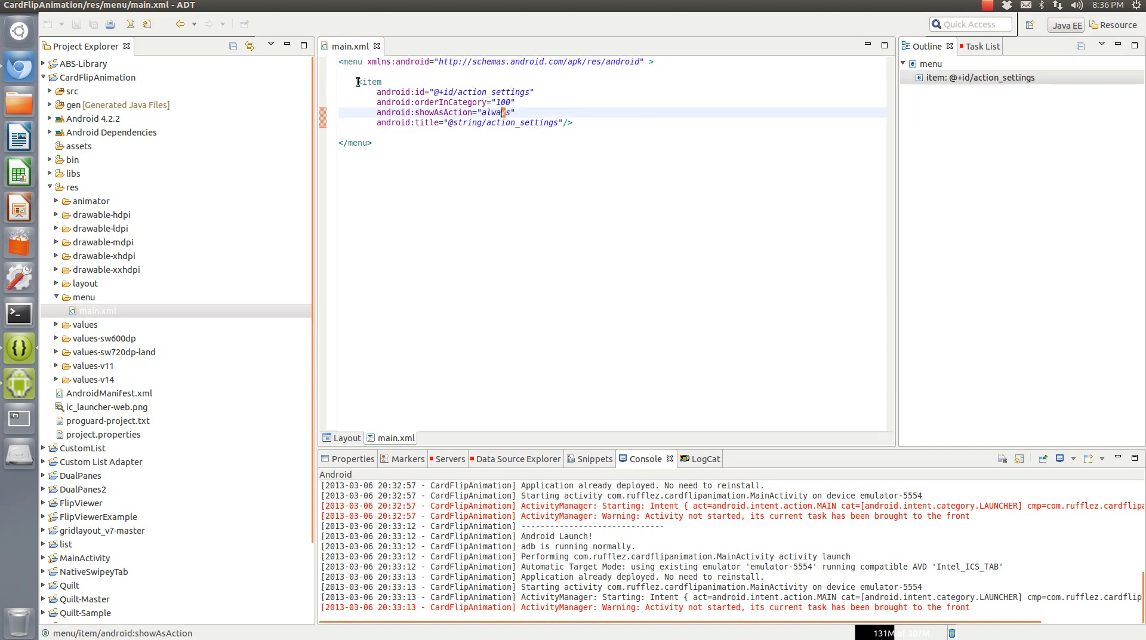
mouse_move(377, 45)
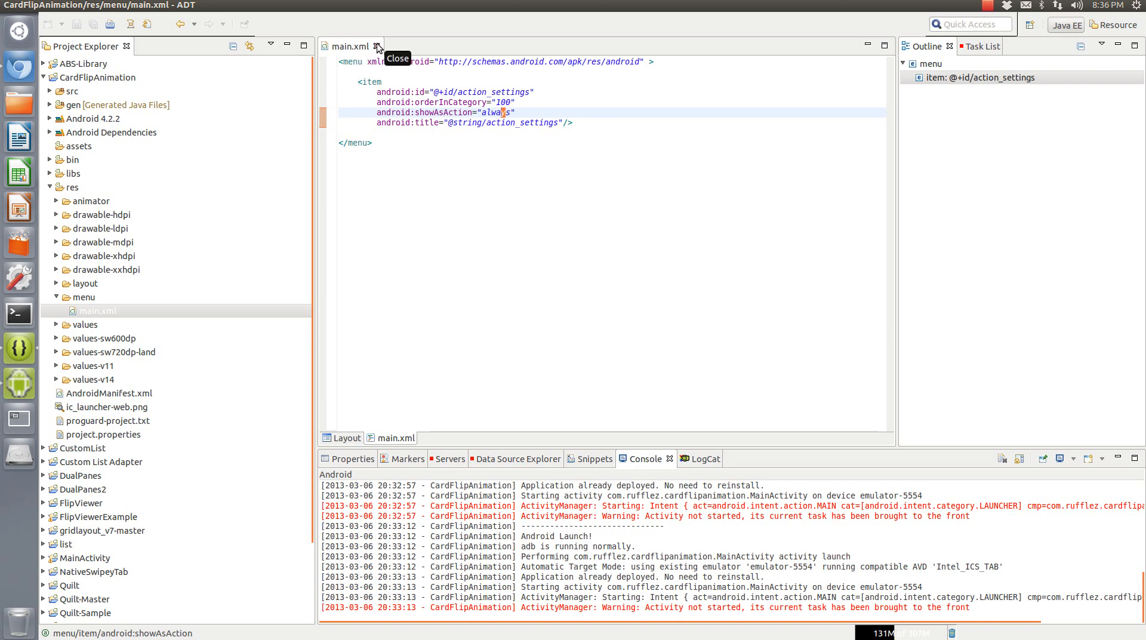
left_click(379, 46)
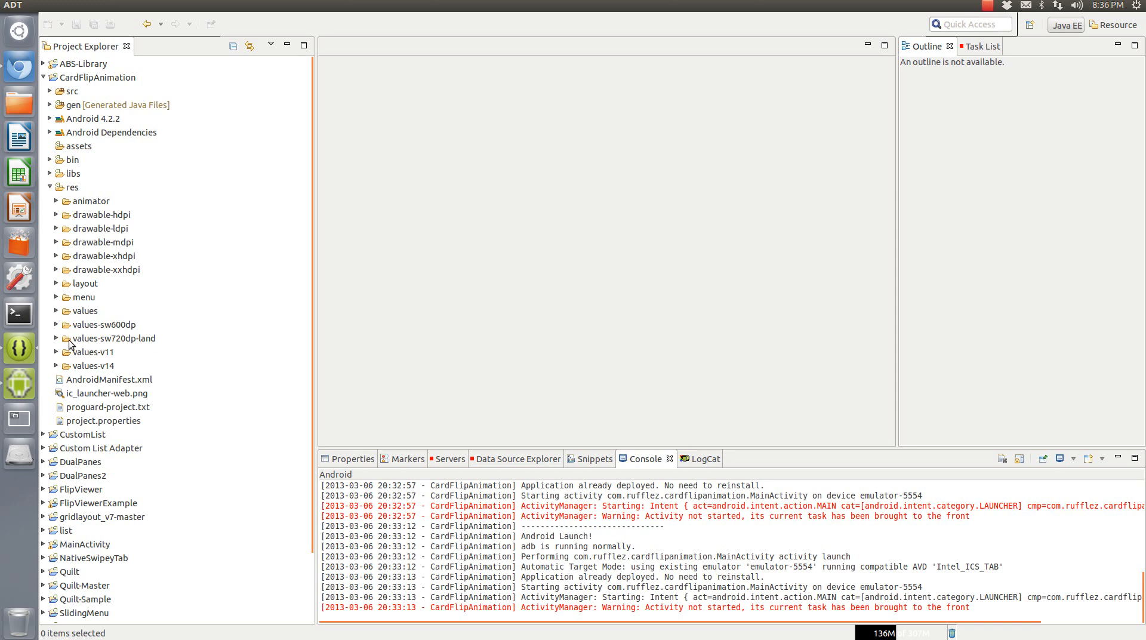
Open activity_main.xml and fragment_card_back.xml from res/layout
left_click(56, 366)
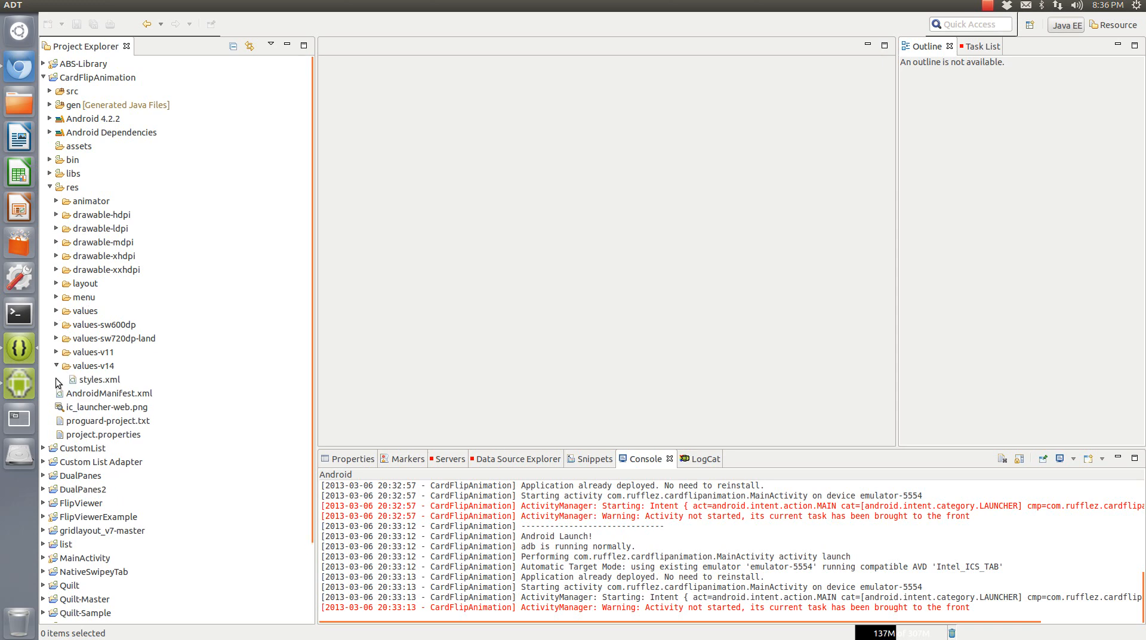
left_click(56, 283)
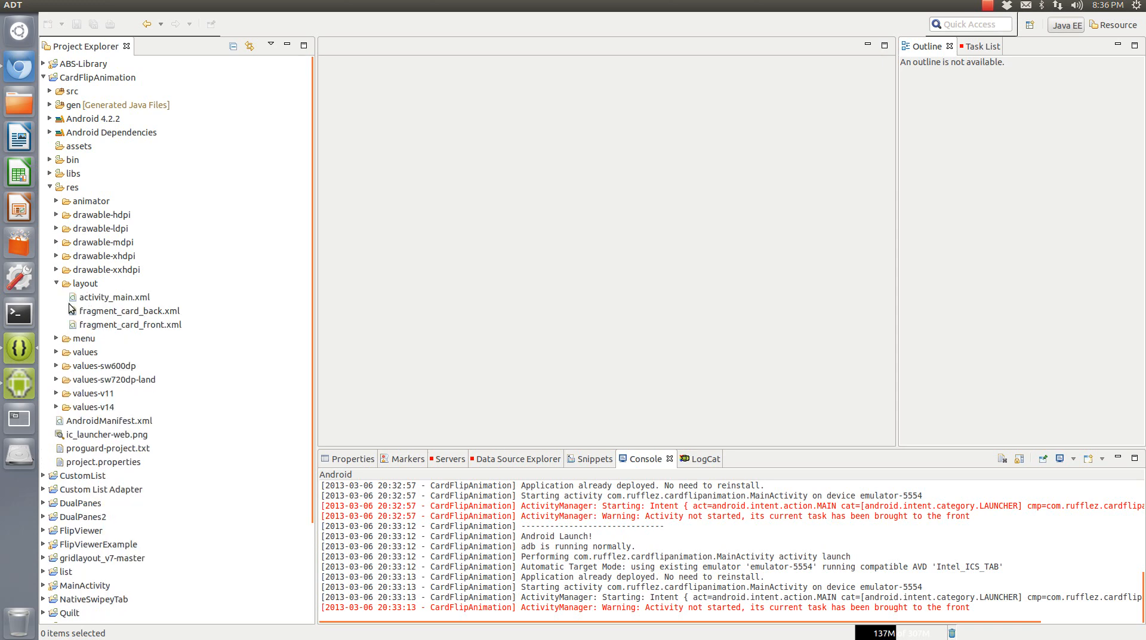
double_click(115, 296)
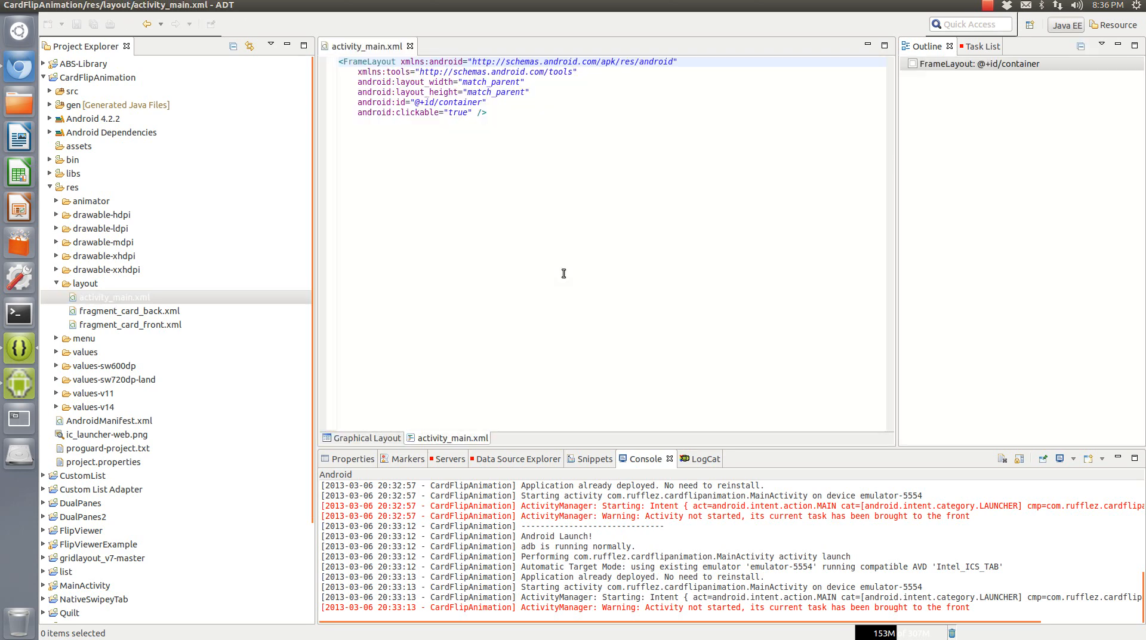
left_click(114, 297)
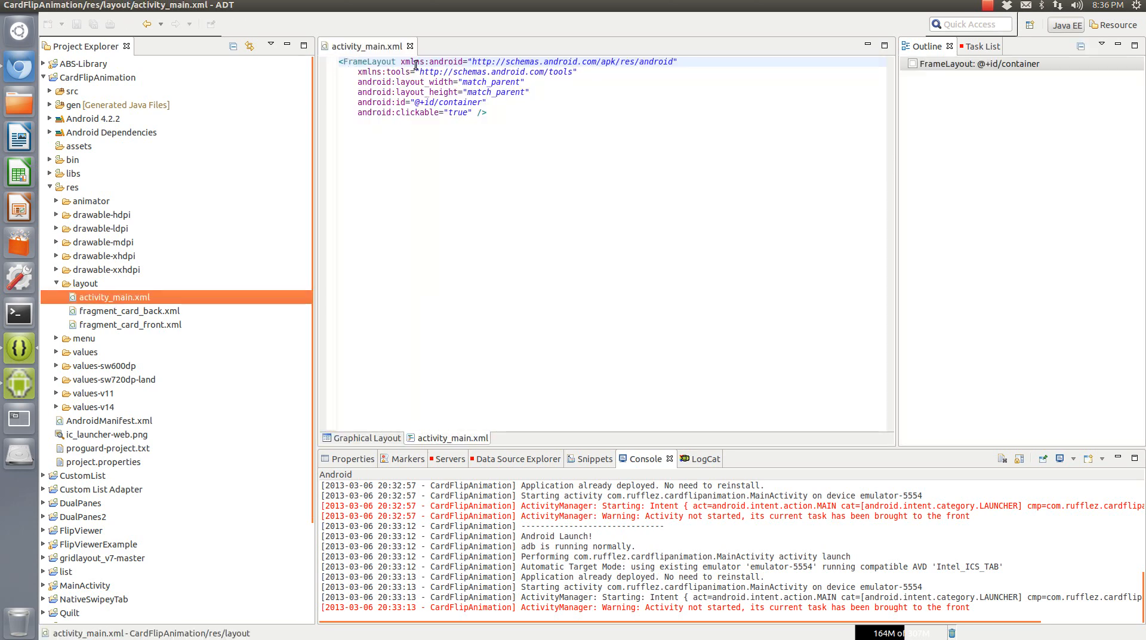
left_click(130, 310)
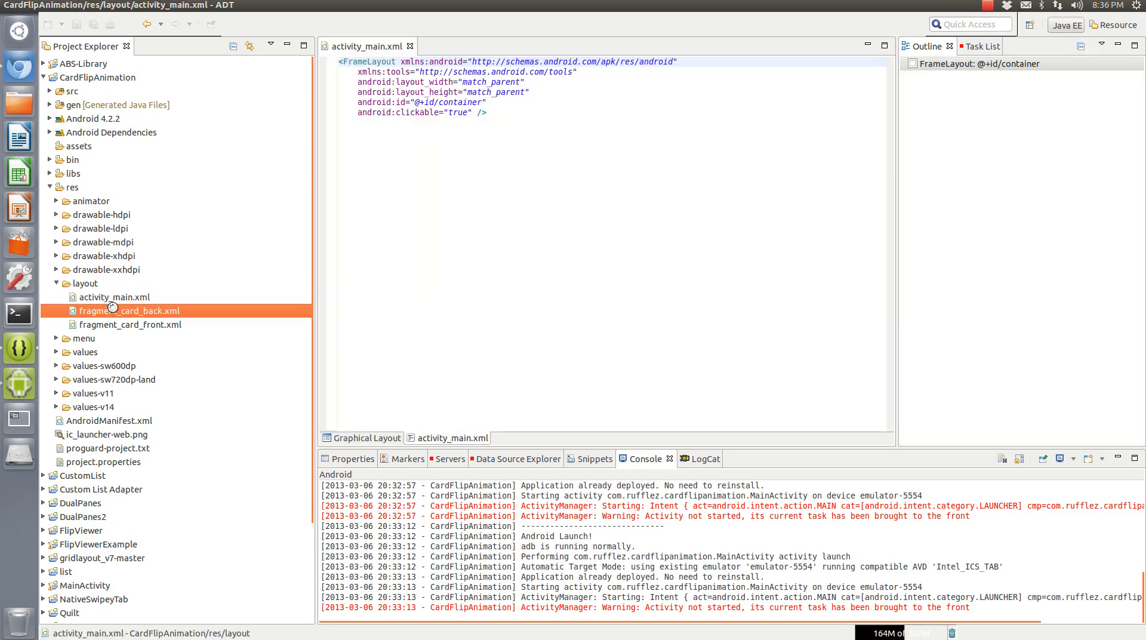
double_click(132, 310)
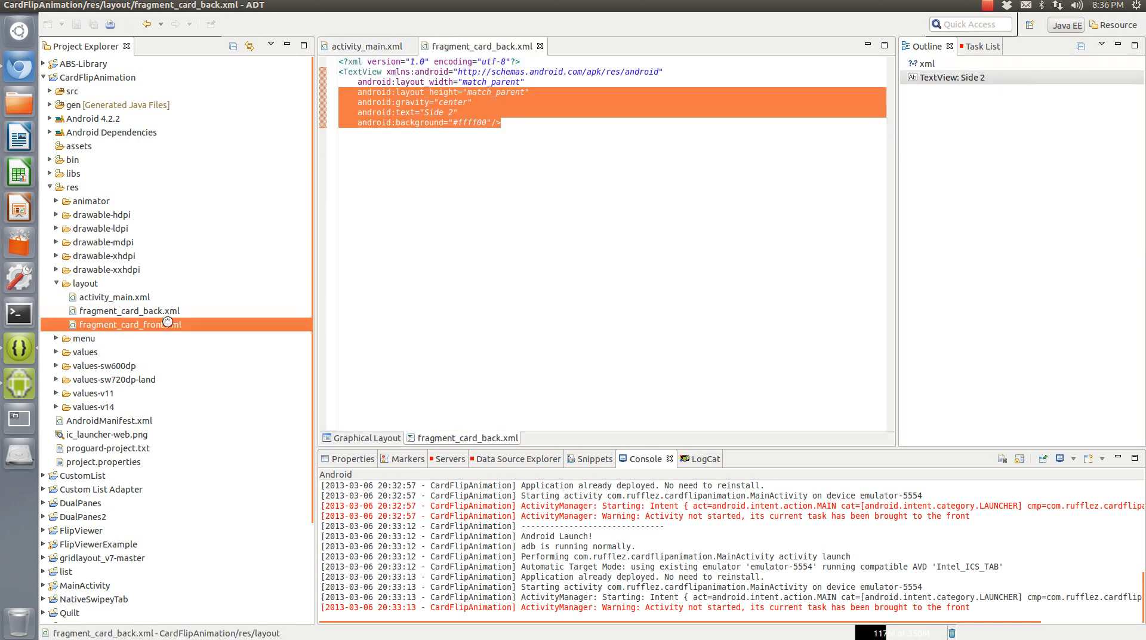
Preview fragment_card_front.xml in Graphical Layout, then close all three layout files
double_click(130, 324)
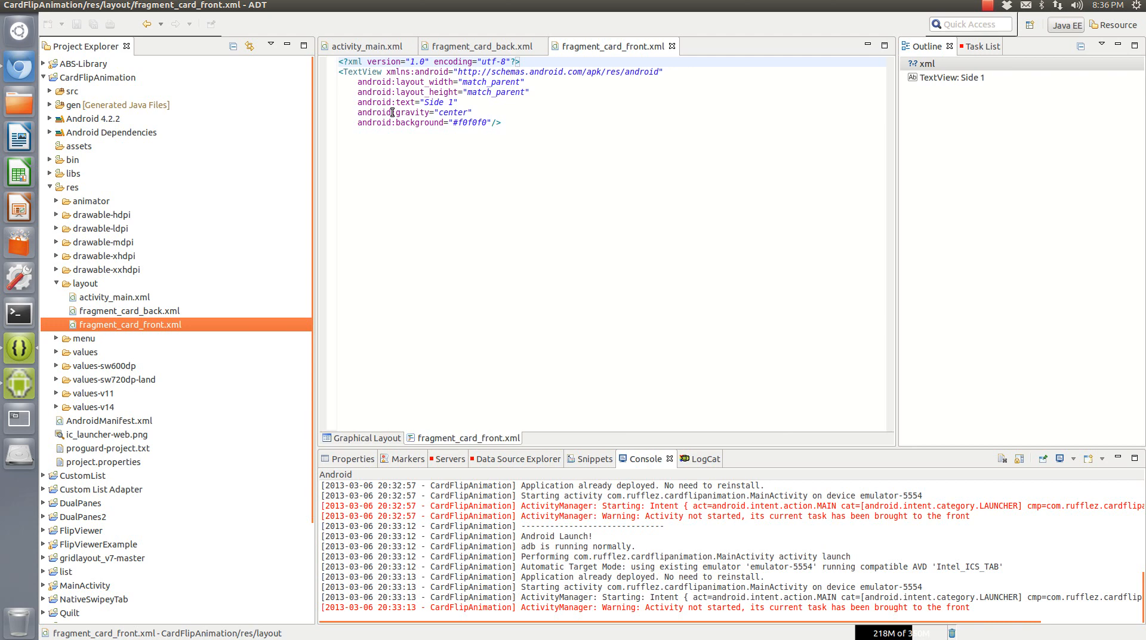
left_click(414, 112)
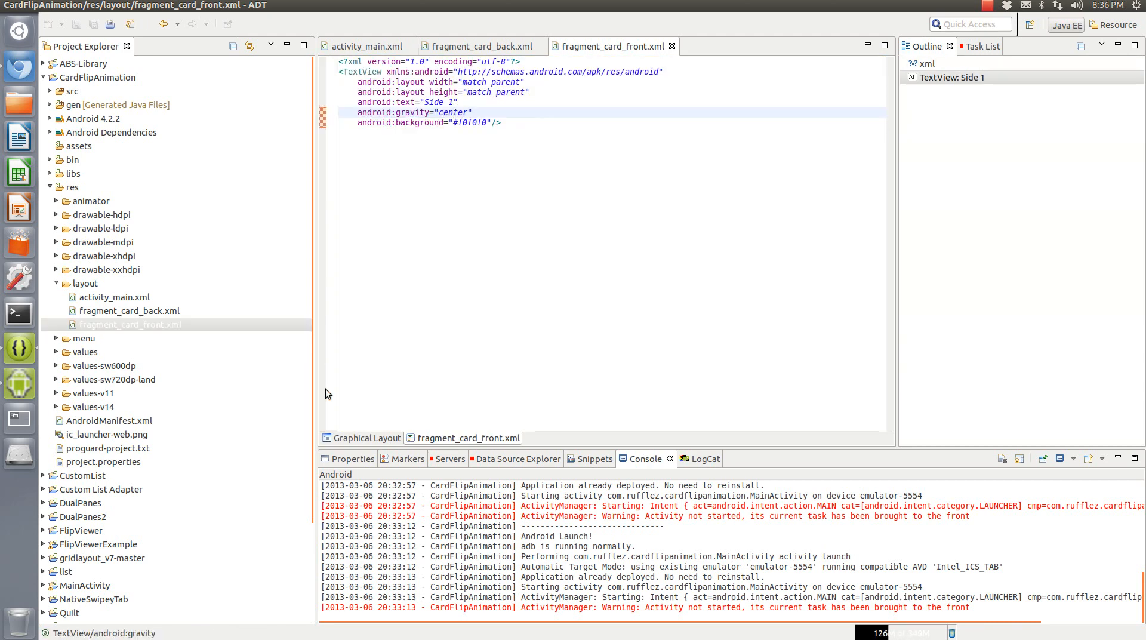
left_click(365, 438)
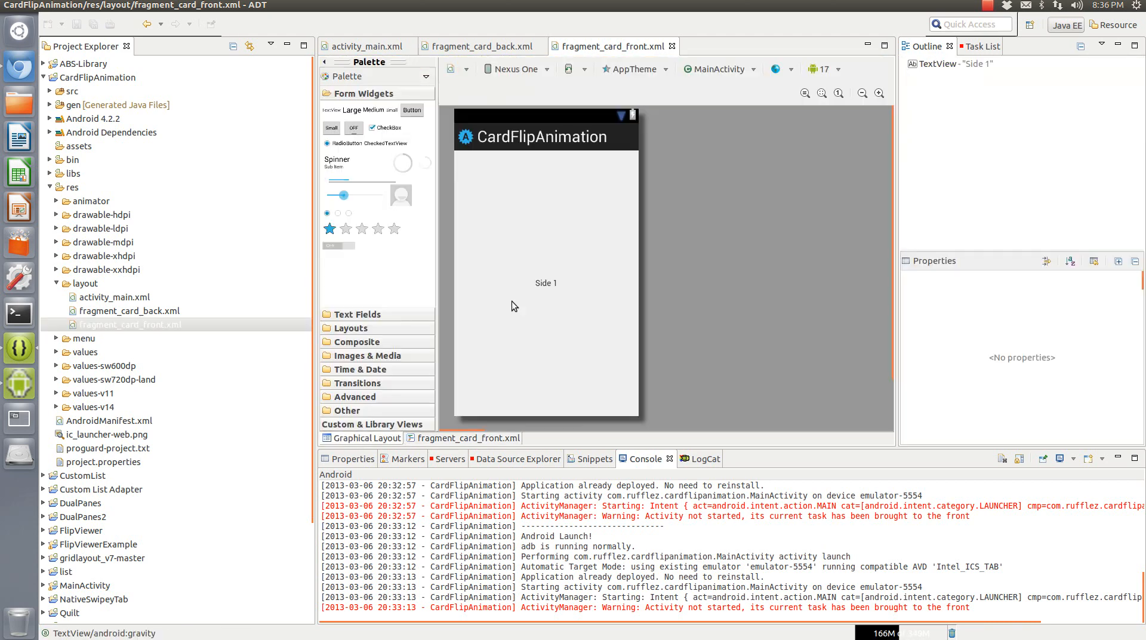
mouse_move(657, 118)
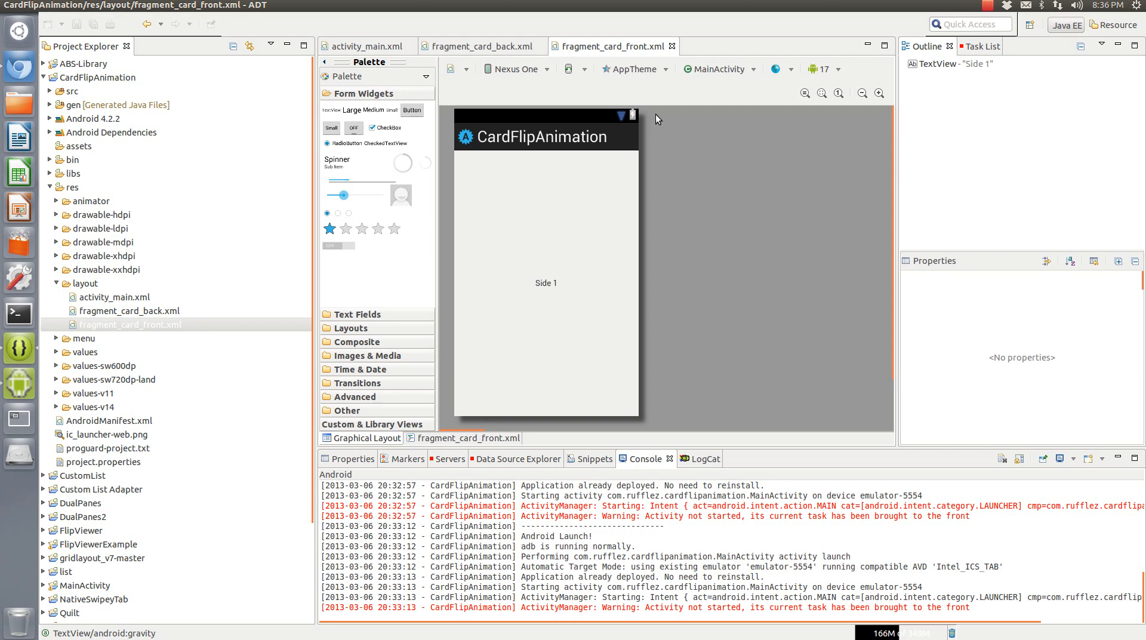
left_click(482, 46)
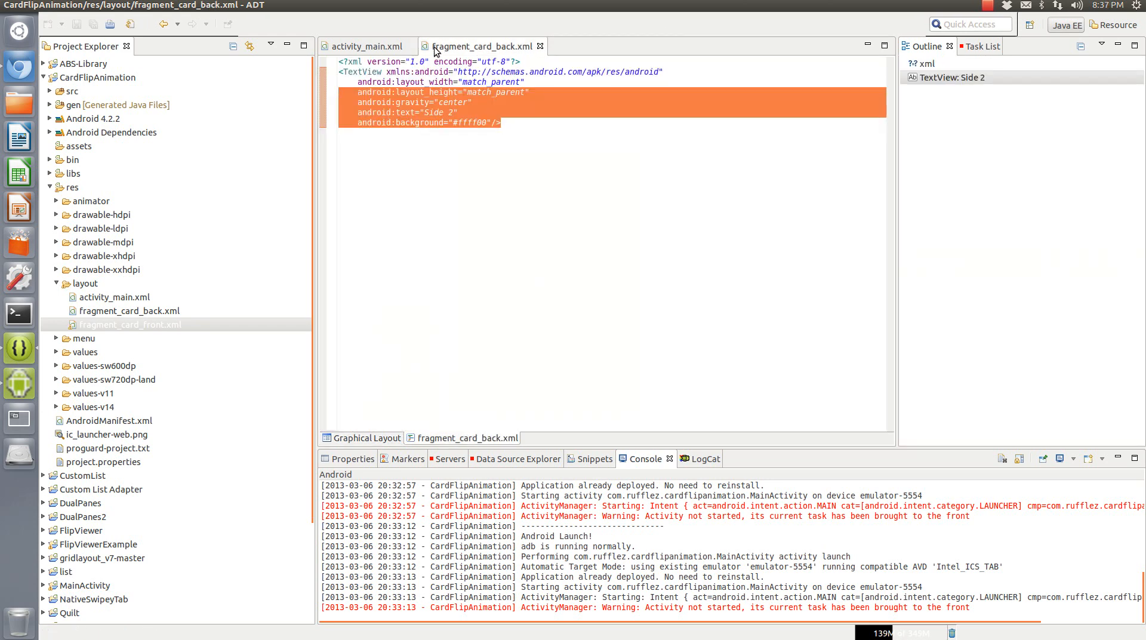
left_click(368, 46)
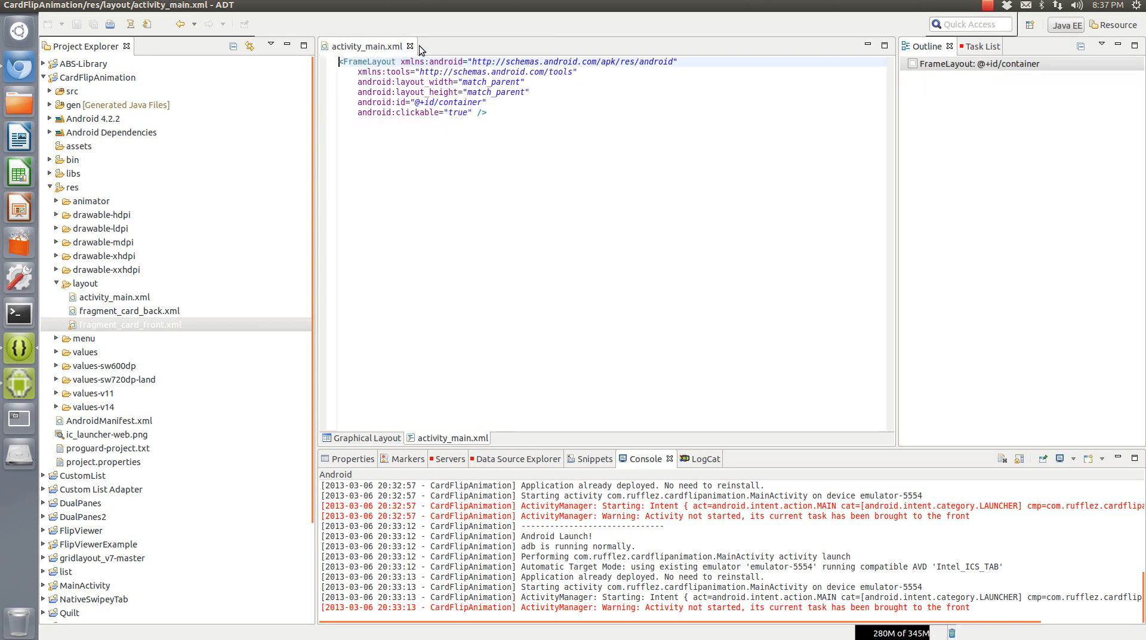
left_click(410, 46)
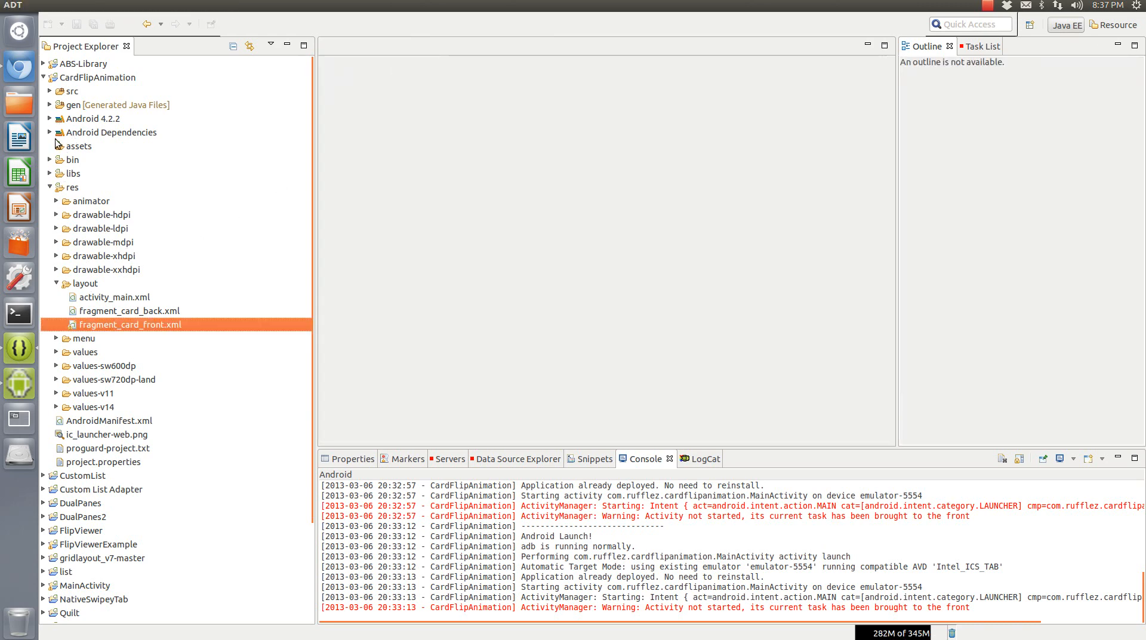
Open Fragment1.java from src and review onCreateView inflating fragment_card_front
left_click(49, 90)
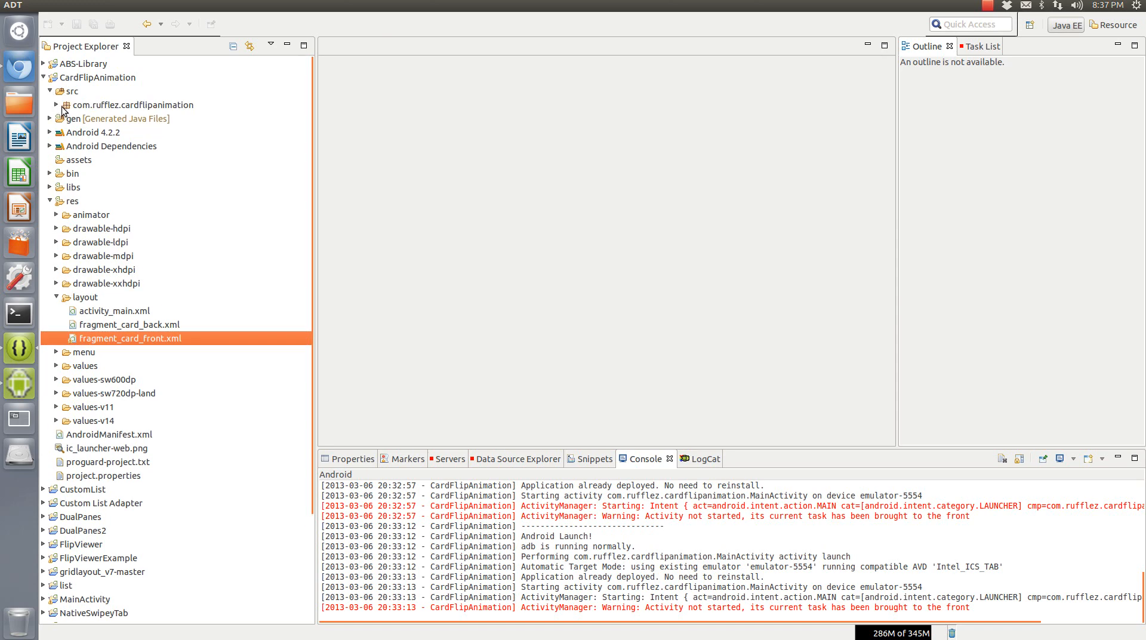
left_click(50, 105)
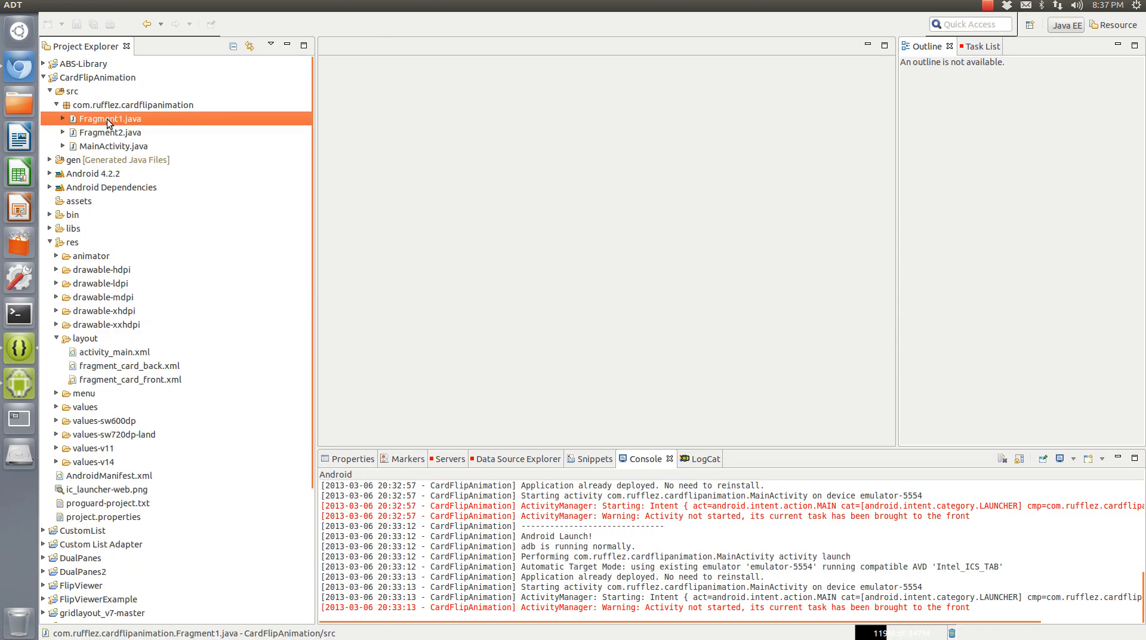
double_click(111, 117)
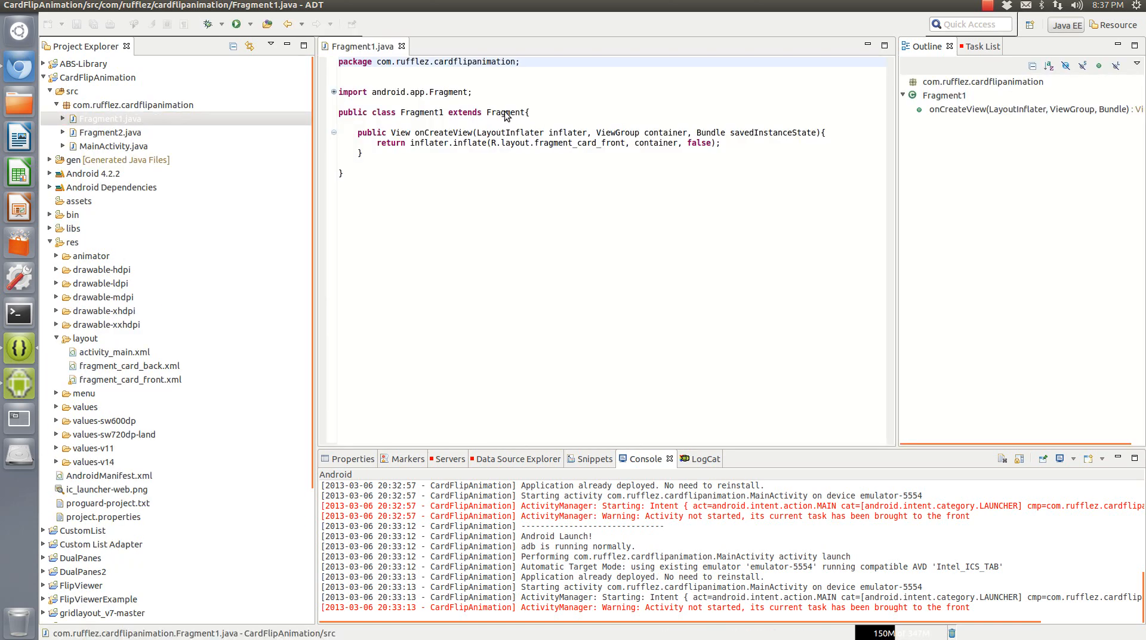
left_click(439, 95)
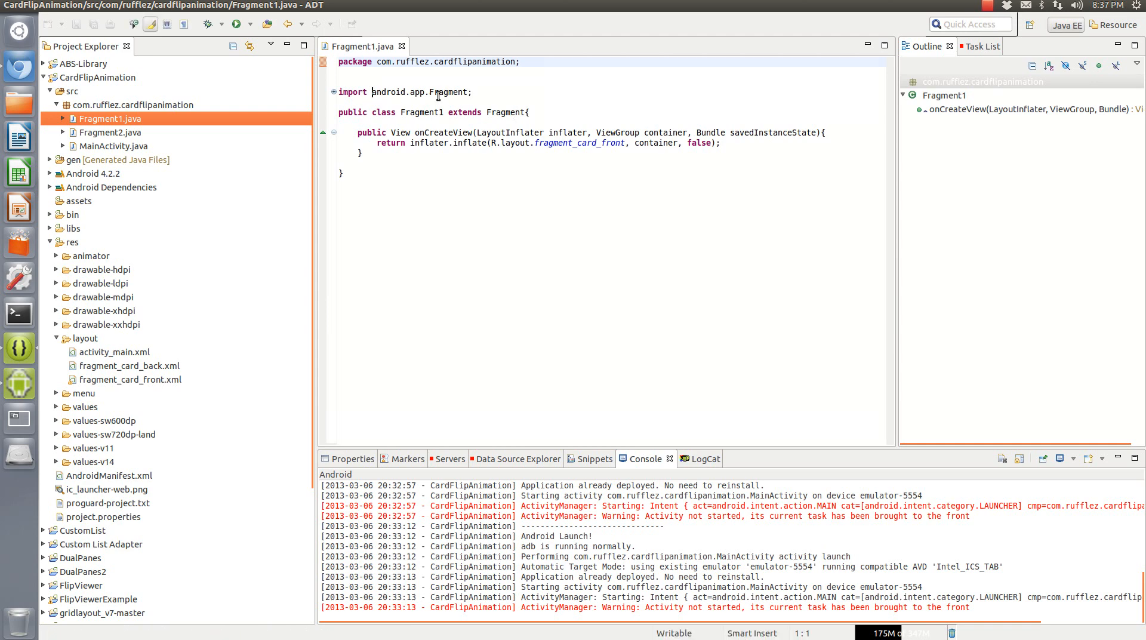
left_click(522, 111)
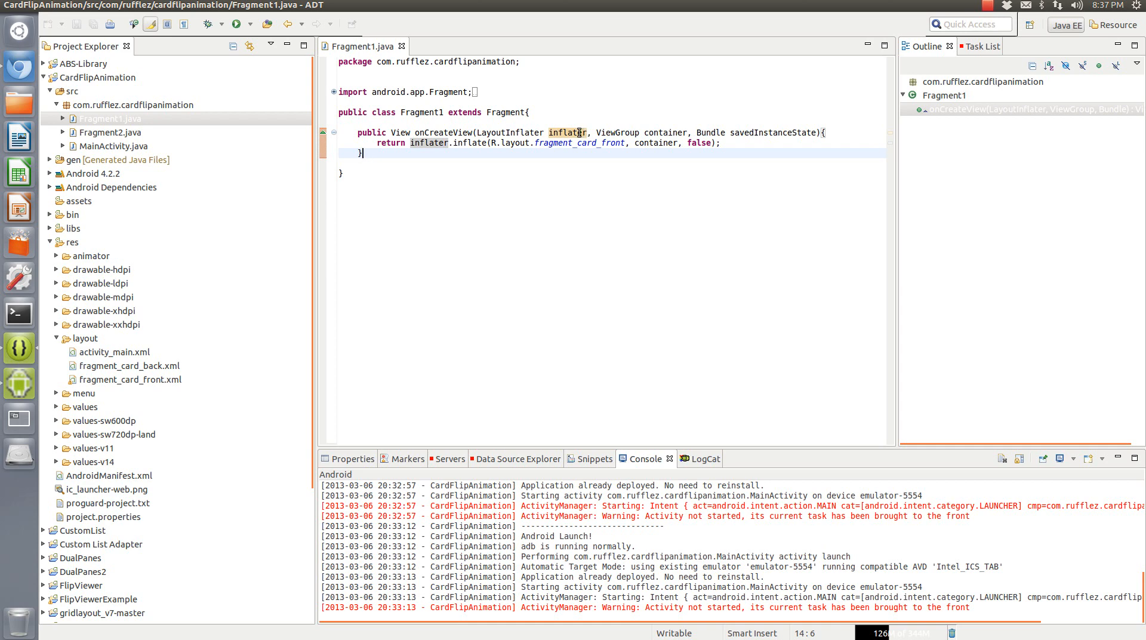
mouse_move(577, 133)
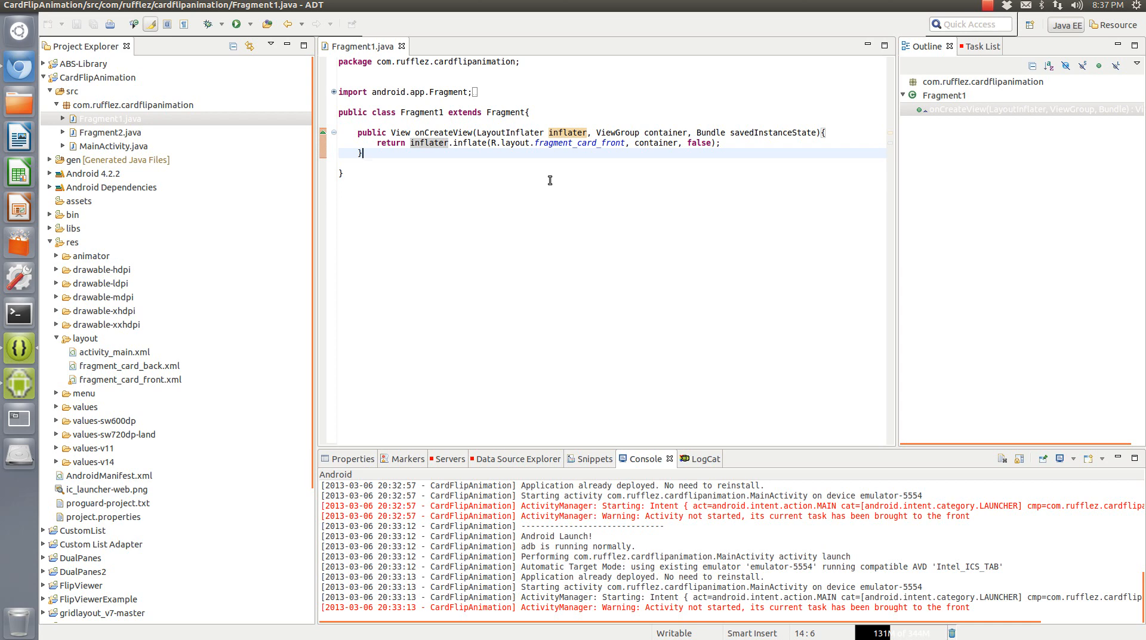
key("Backspace")
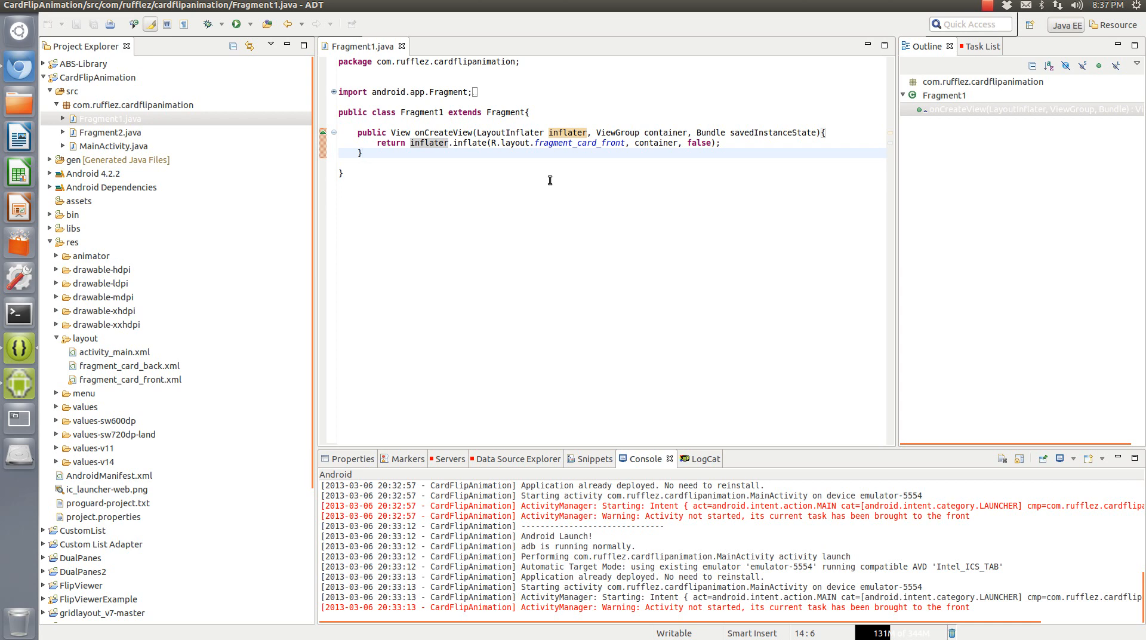
mouse_move(365, 209)
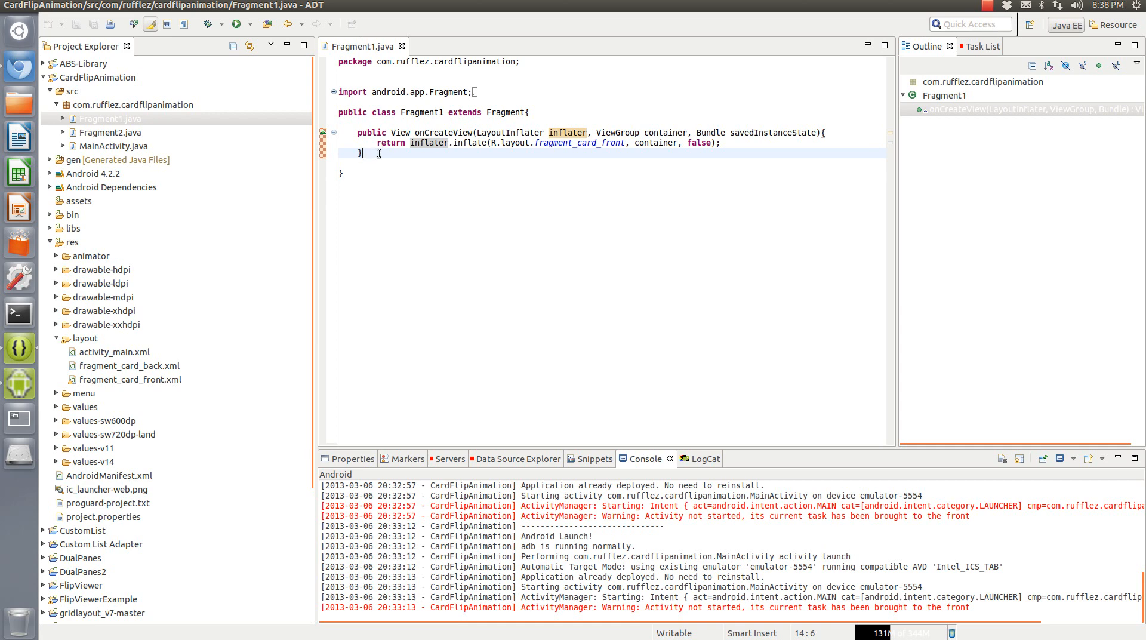
key("BackSpace")
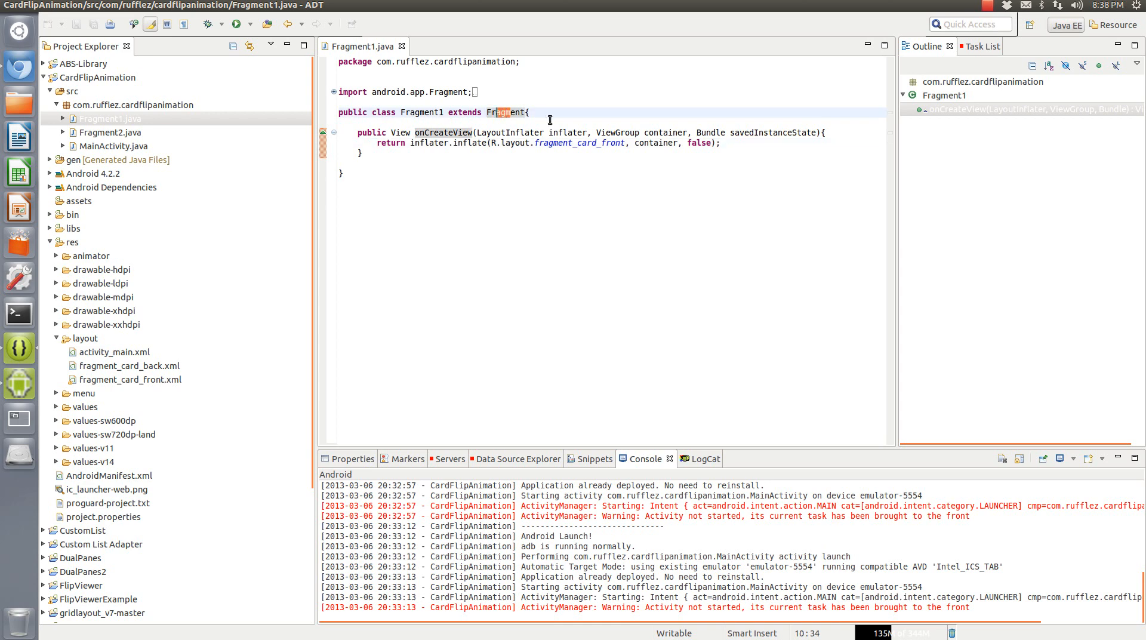
left_click(339, 103)
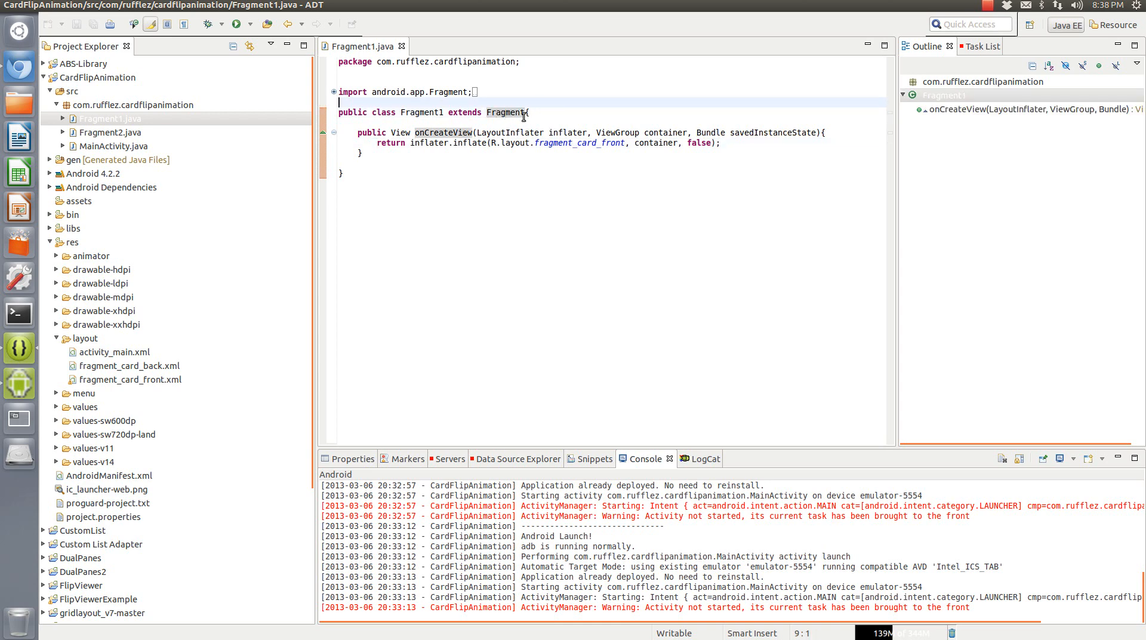
double_click(417, 92)
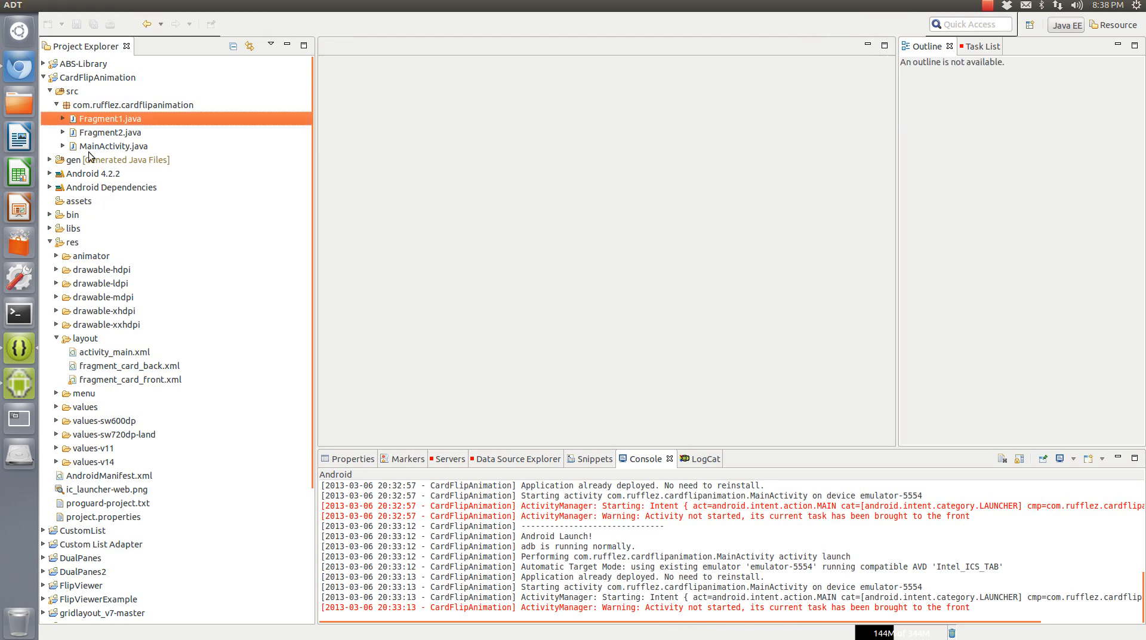
Open MainActivity.java and note its Activity superclass and OnBackStackChangedListener interface
left_click(112, 132)
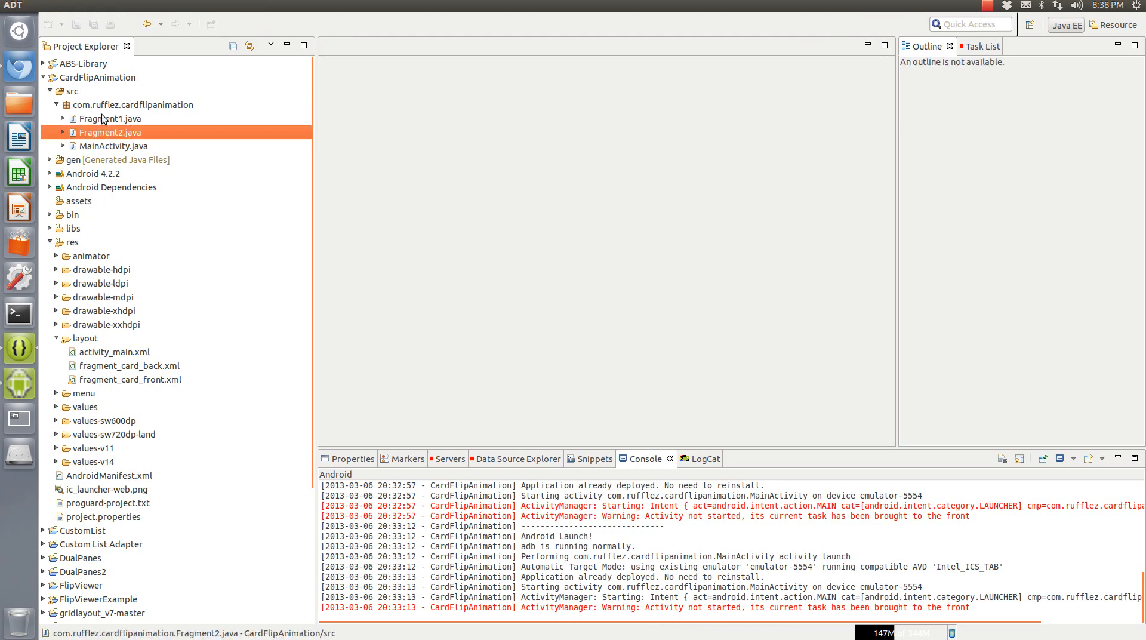
left_click(117, 146)
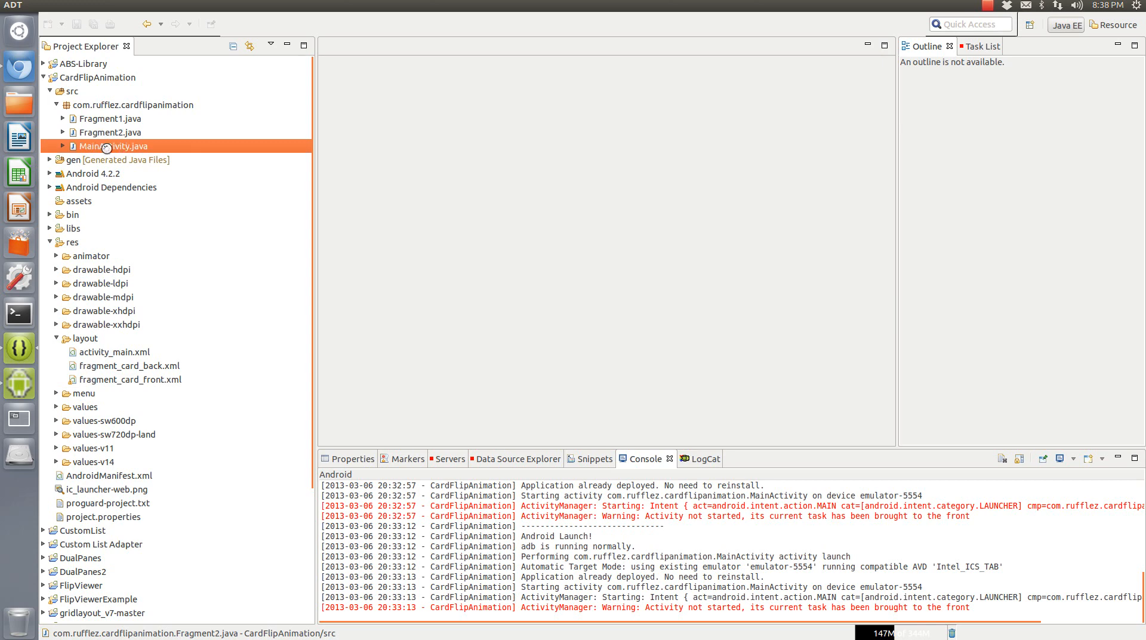
double_click(114, 145)
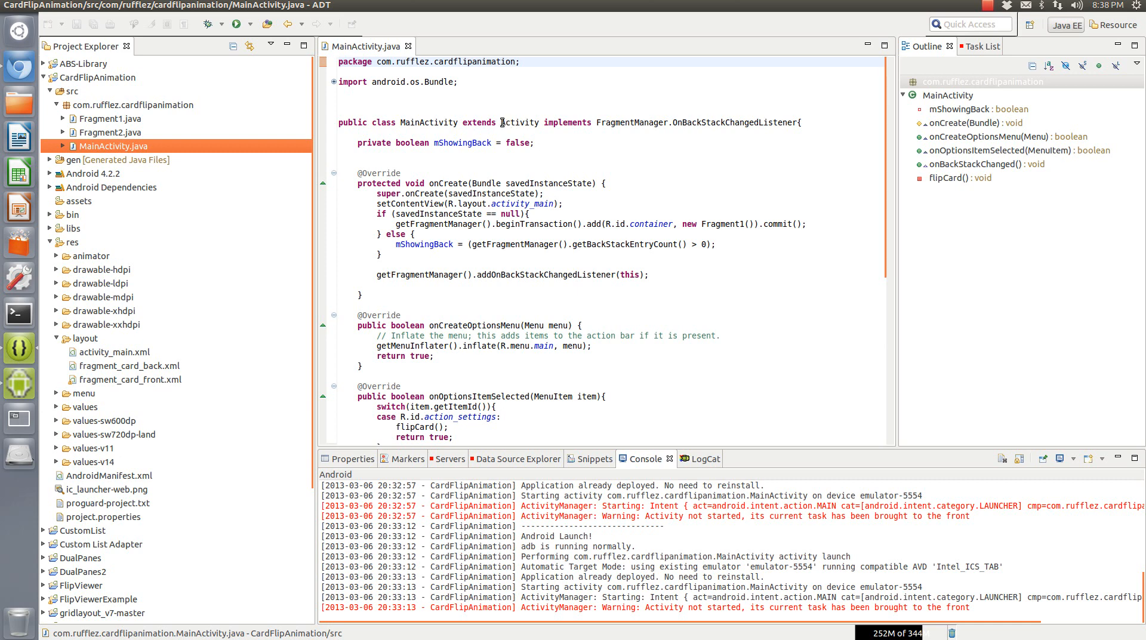
double_click(520, 122)
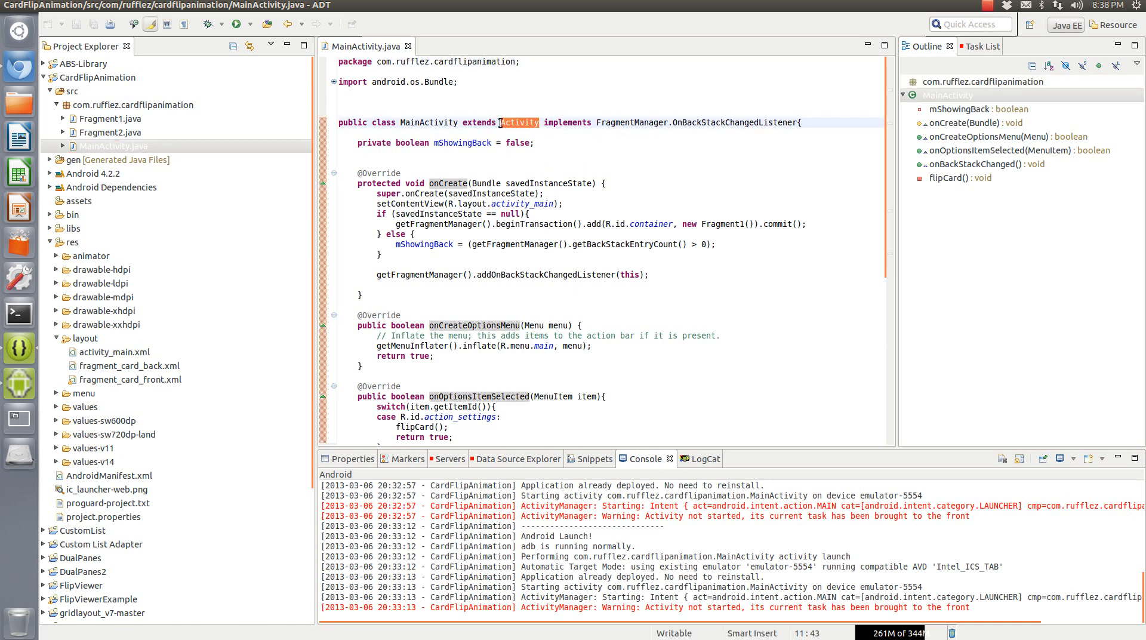
left_click(573, 139)
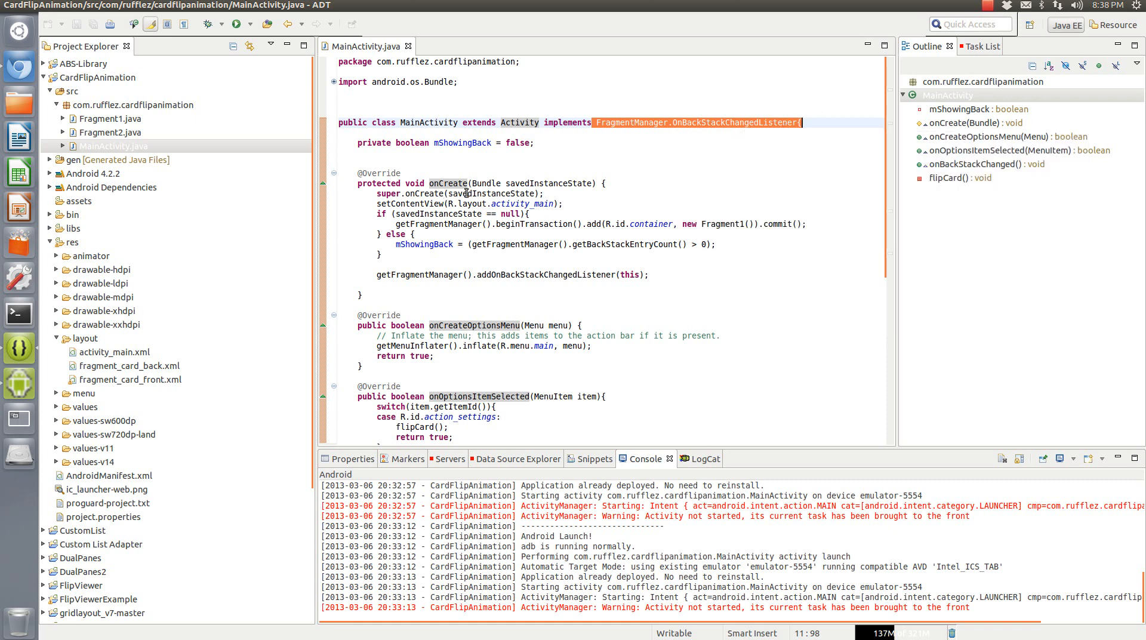
mouse_move(404, 196)
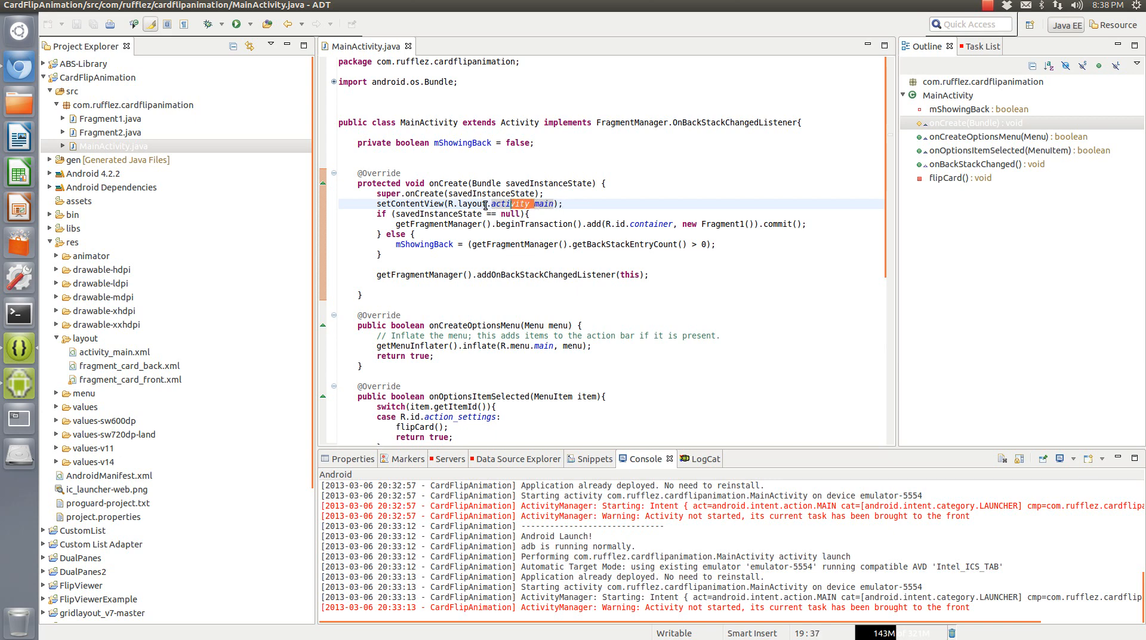
Review onCreate's savedInstanceState, mShowingBack usage and back-stack listener registration
left_click(469, 214)
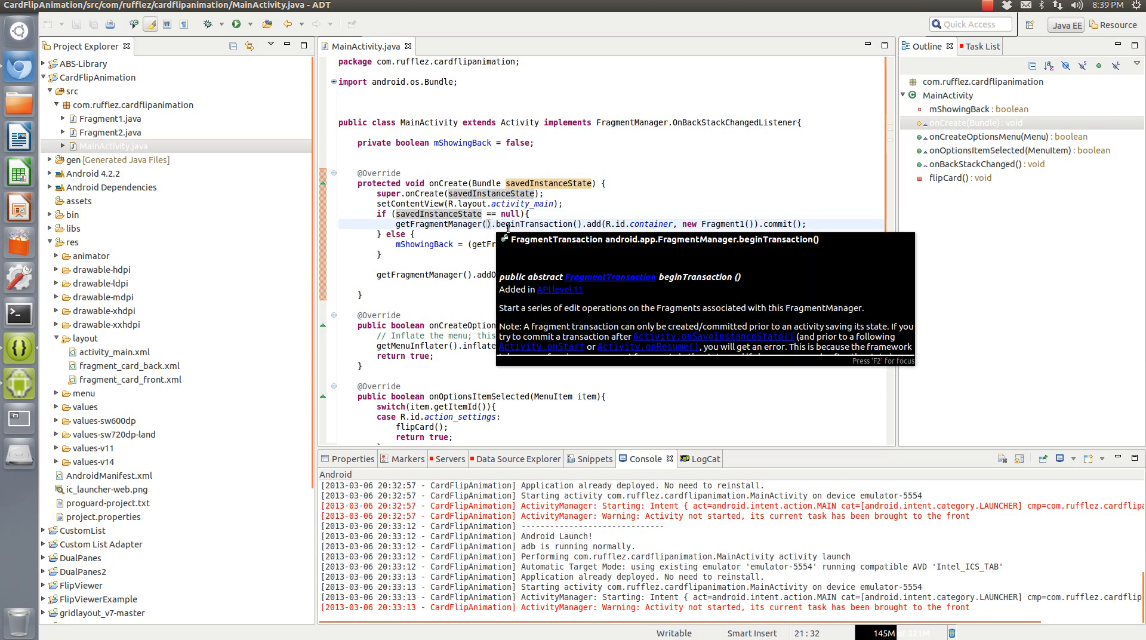
mouse_move(580, 240)
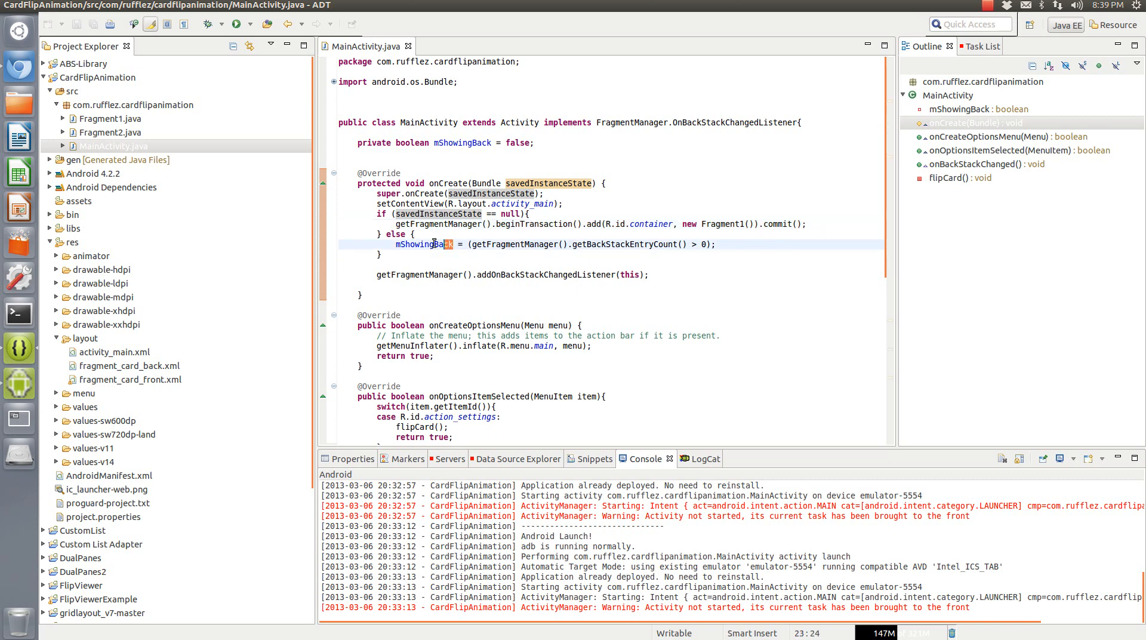
double_click(422, 244)
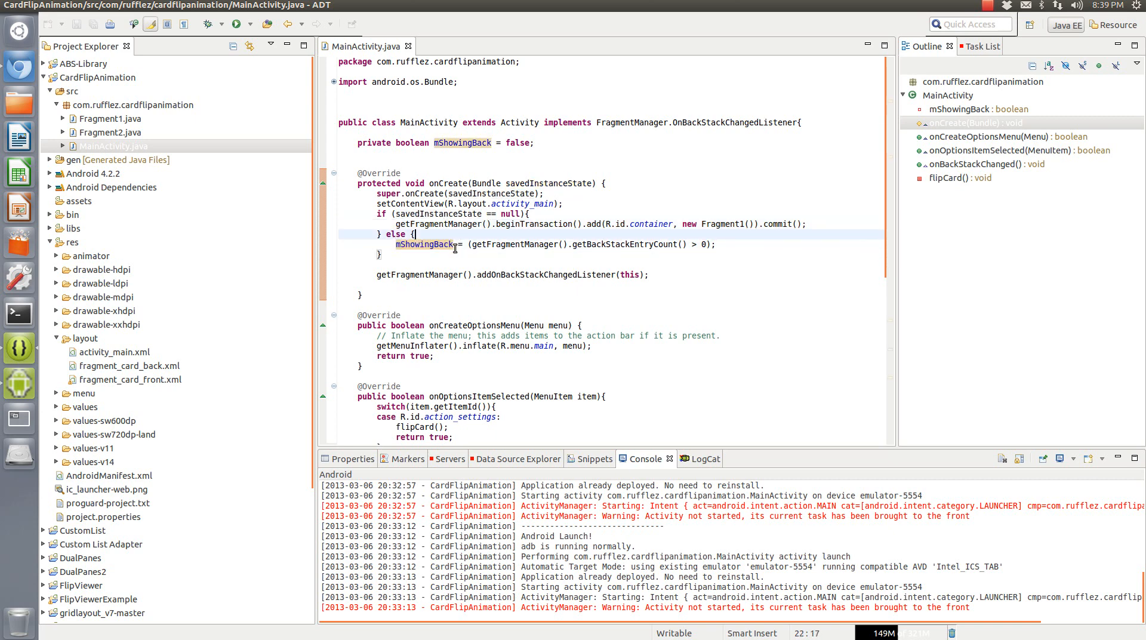
double_click(423, 244)
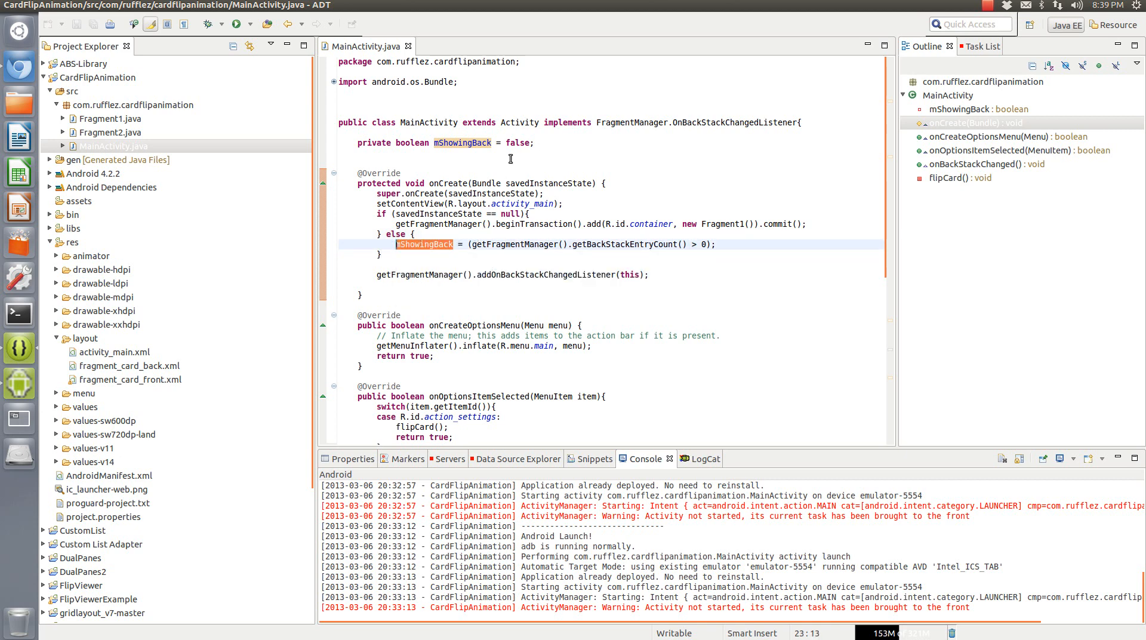
mouse_move(480, 193)
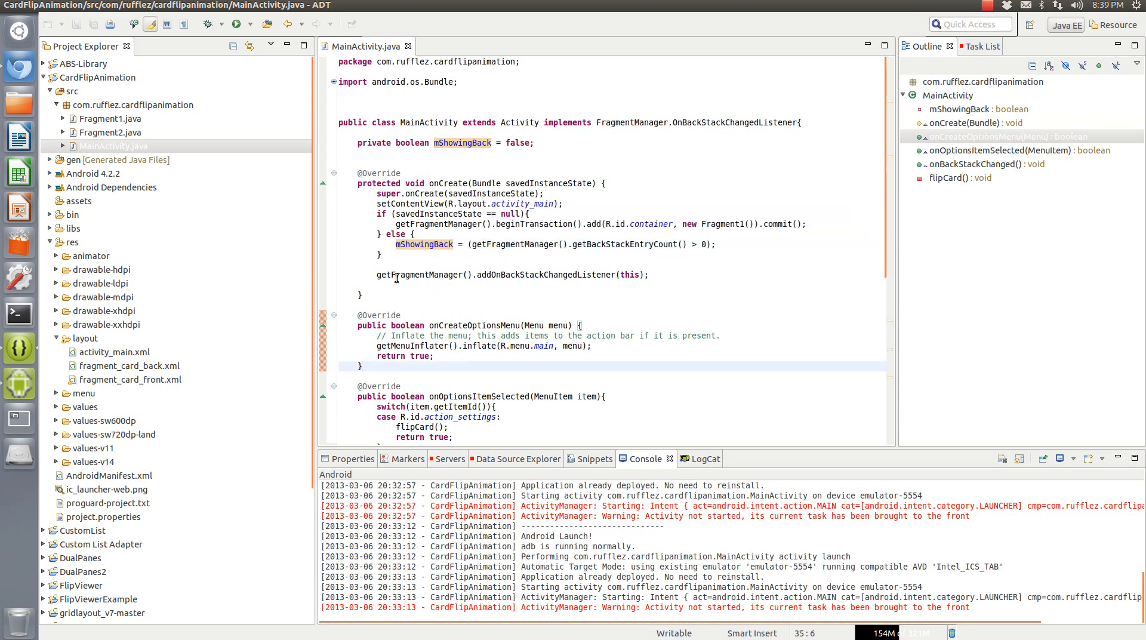
triple_click(511, 274)
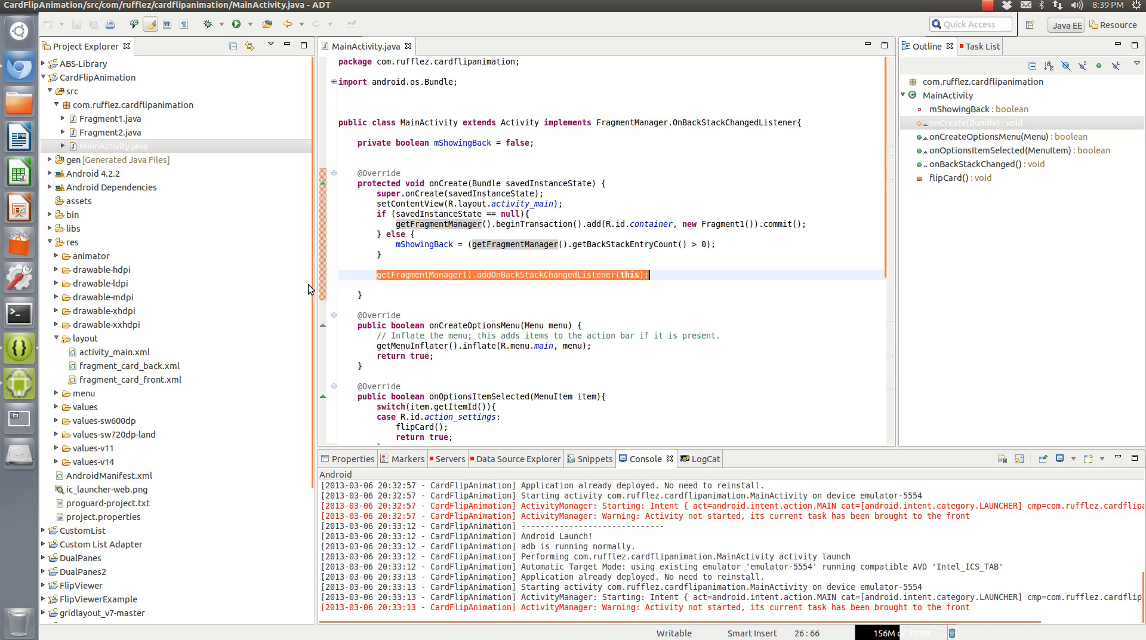
double_click(117, 352)
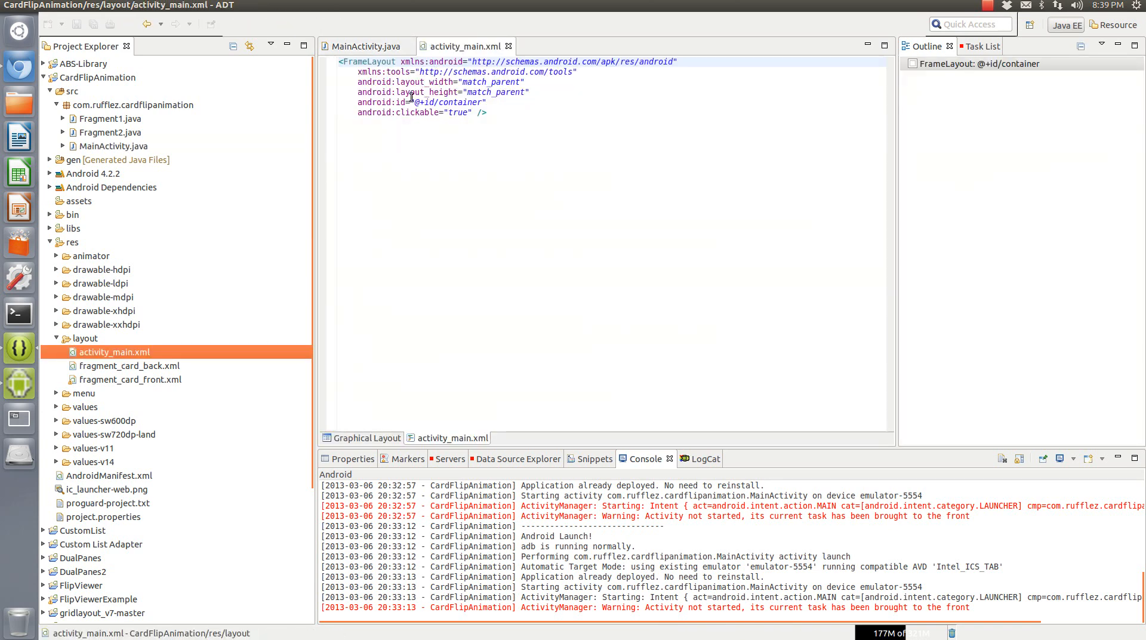
double_click(439, 103)
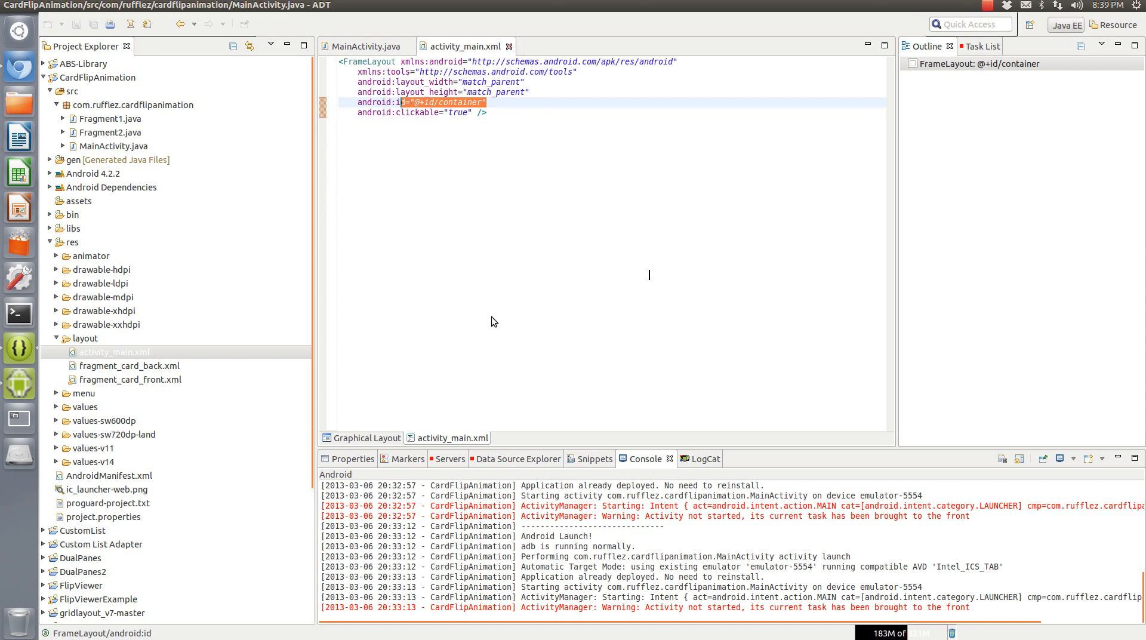
left_click(359, 46)
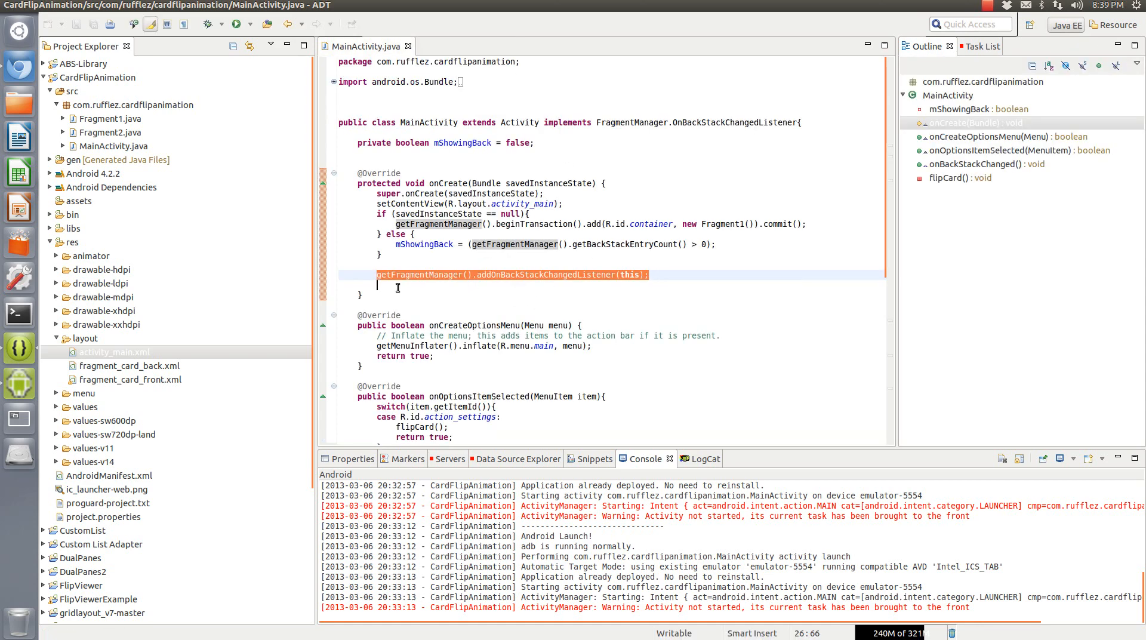
left_click(497, 274)
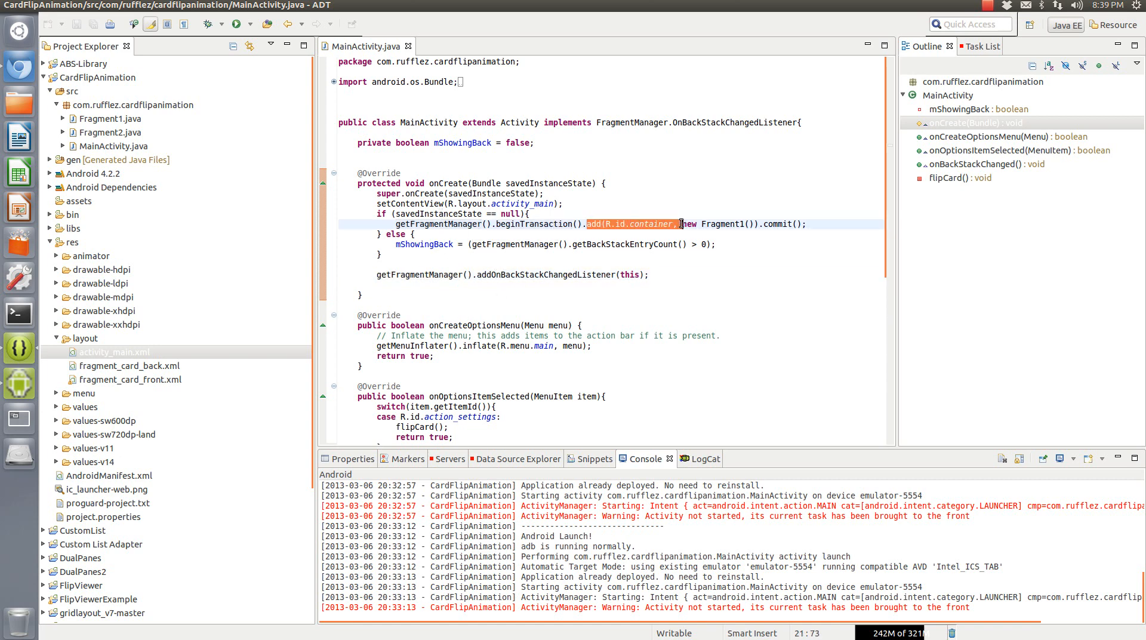
mouse_move(726, 224)
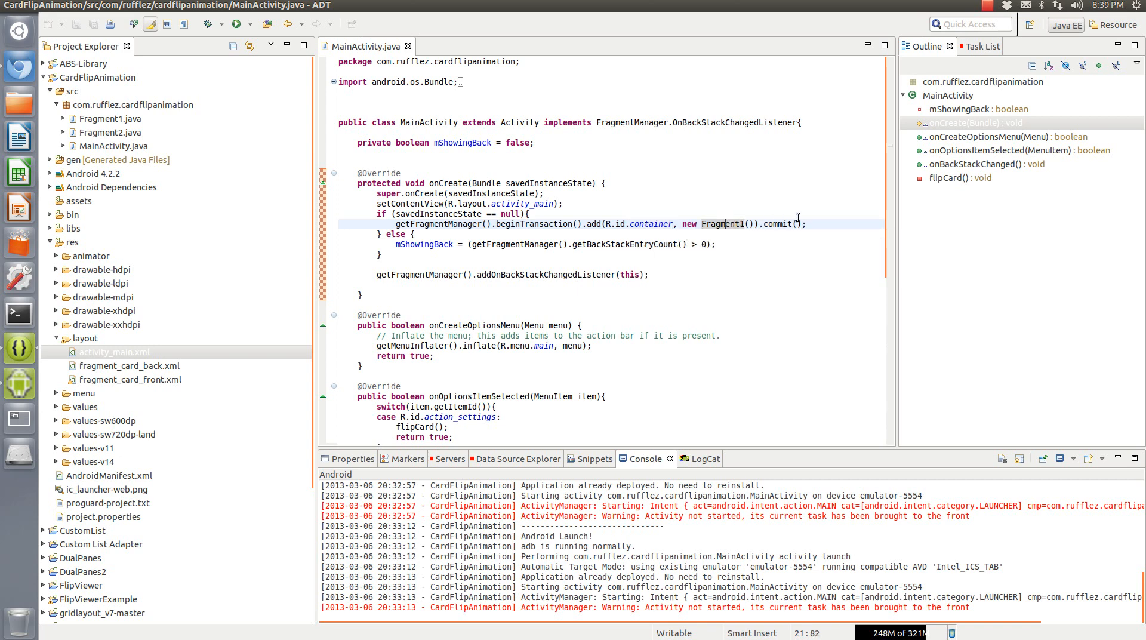
double_click(782, 224)
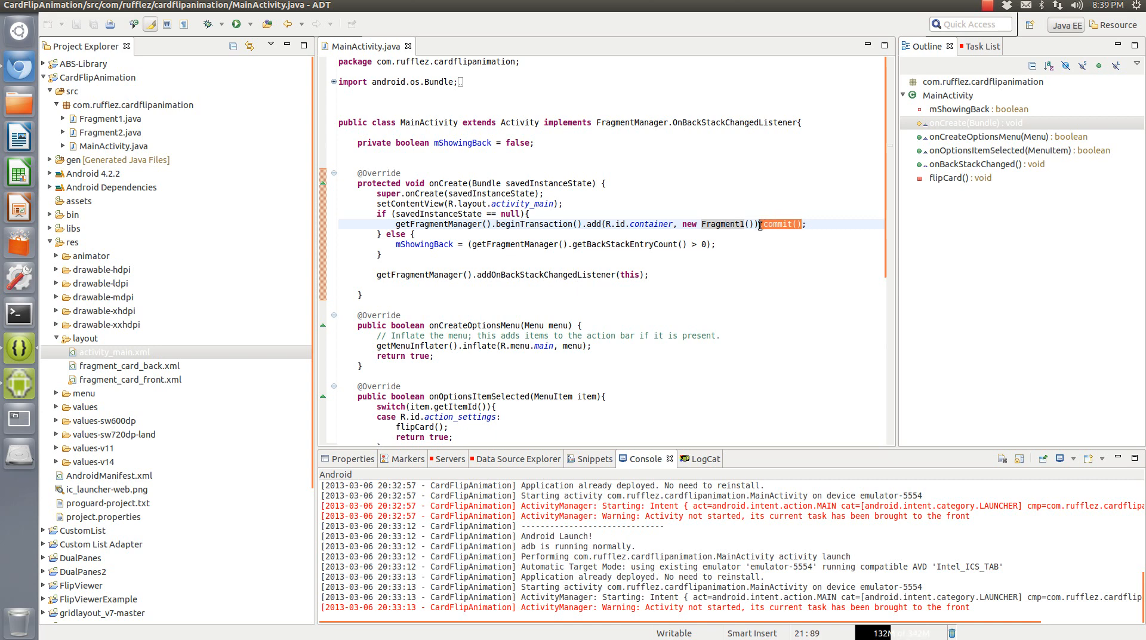
left_click(413, 286)
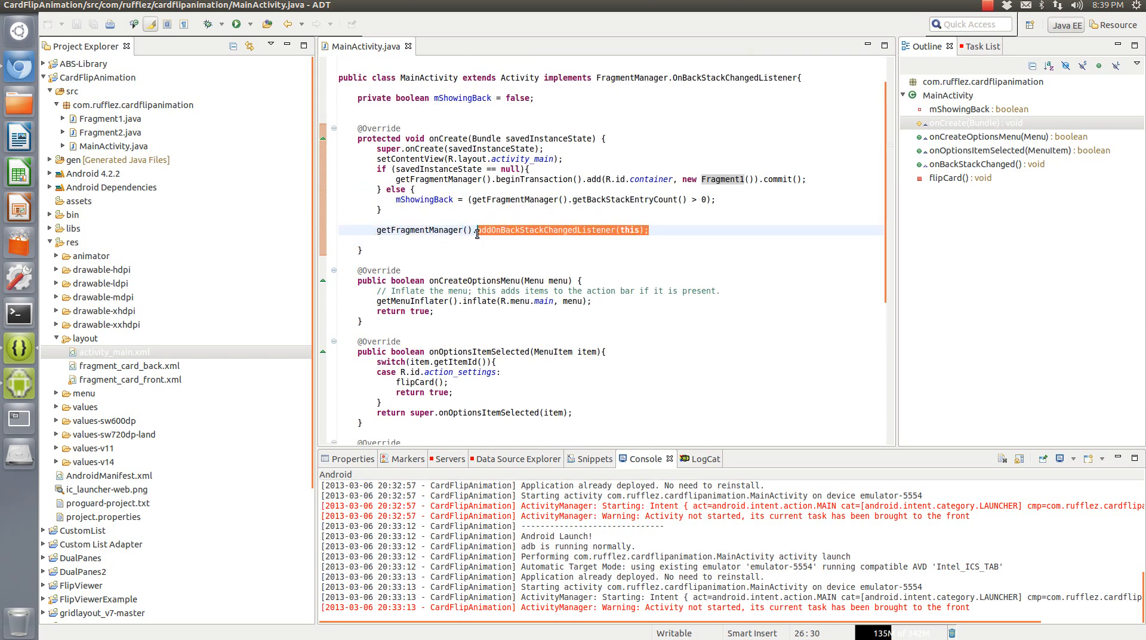
mouse_move(569, 244)
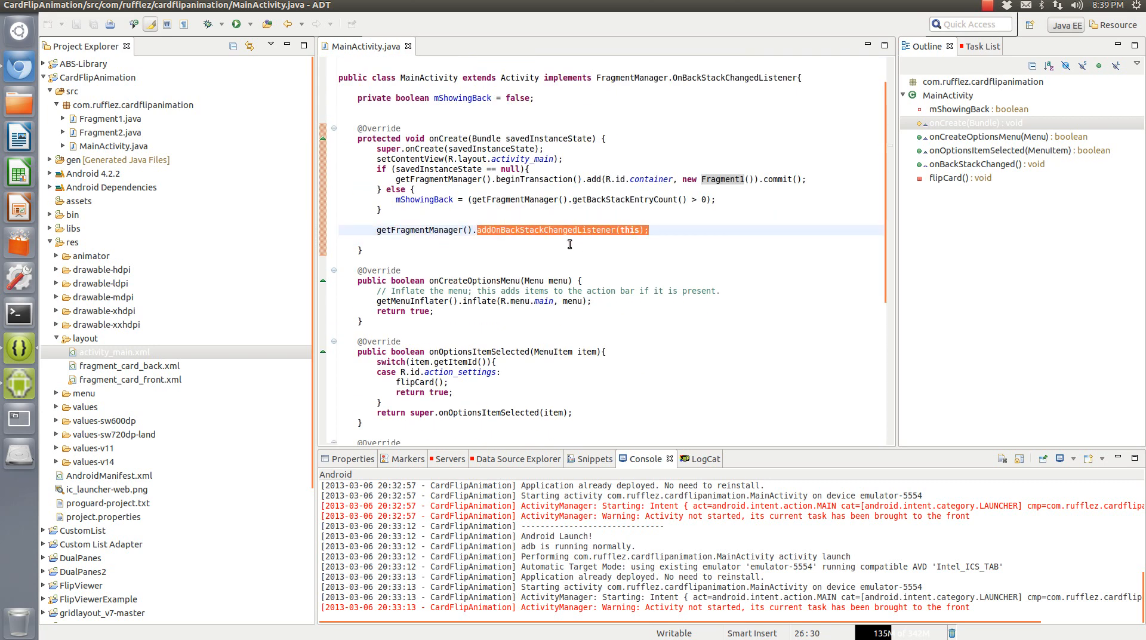
mouse_move(684, 77)
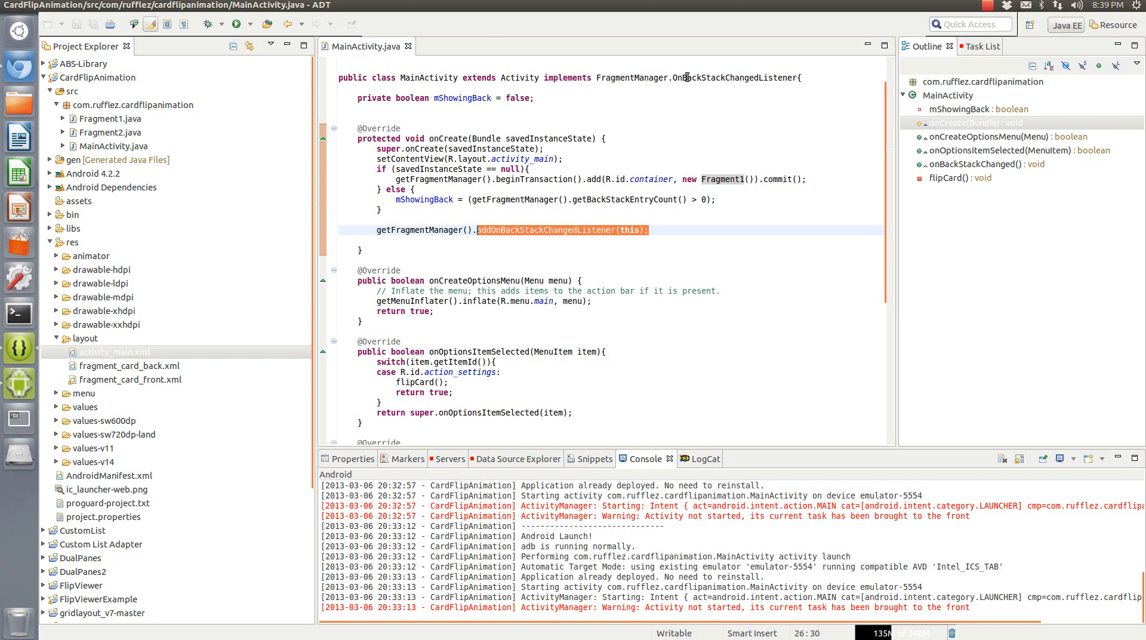
left_click(499, 230)
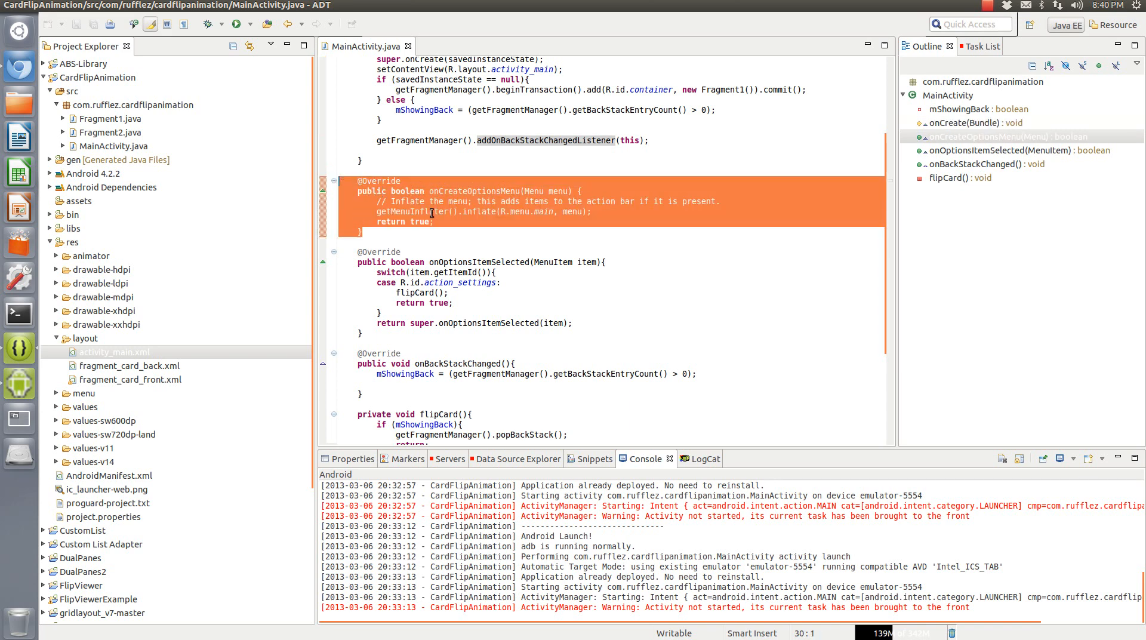
left_click(483, 303)
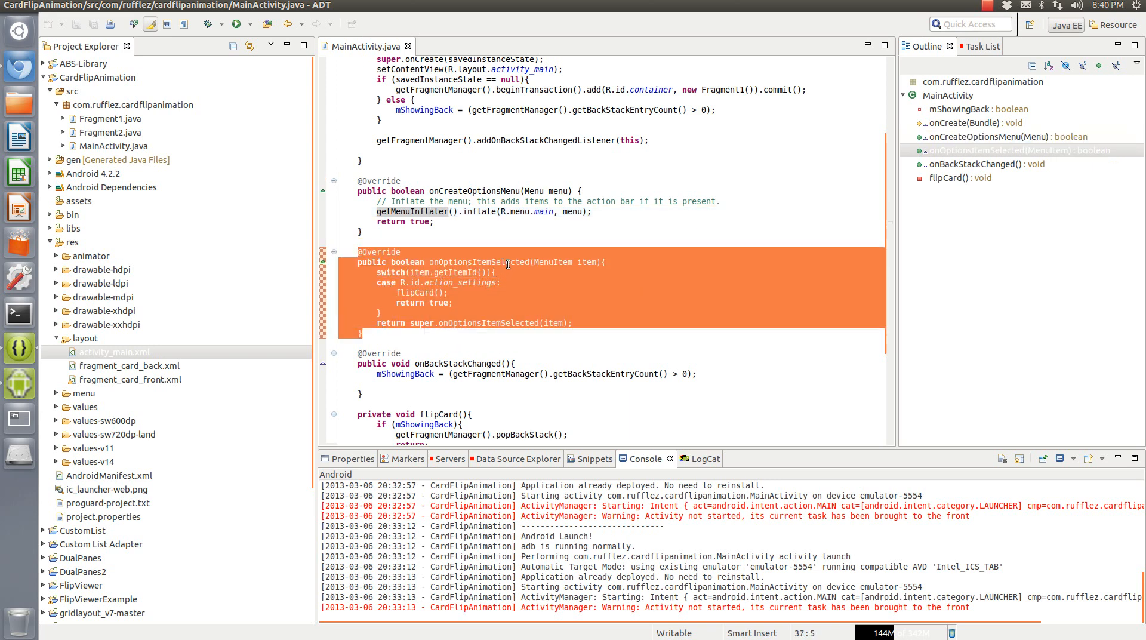
left_click(450, 283)
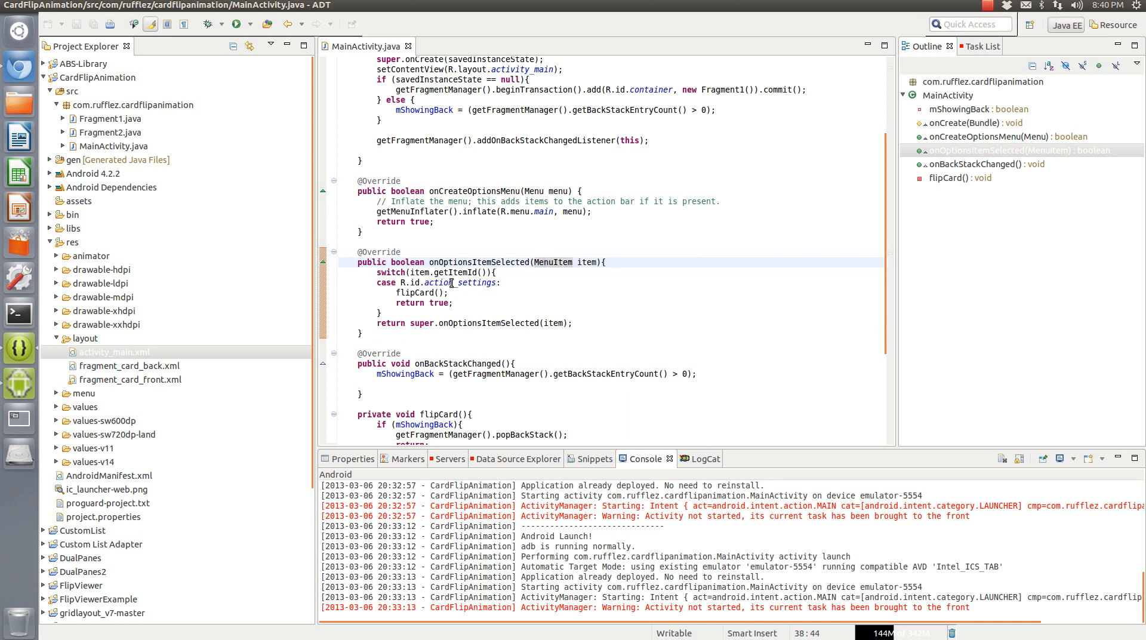
mouse_move(460, 196)
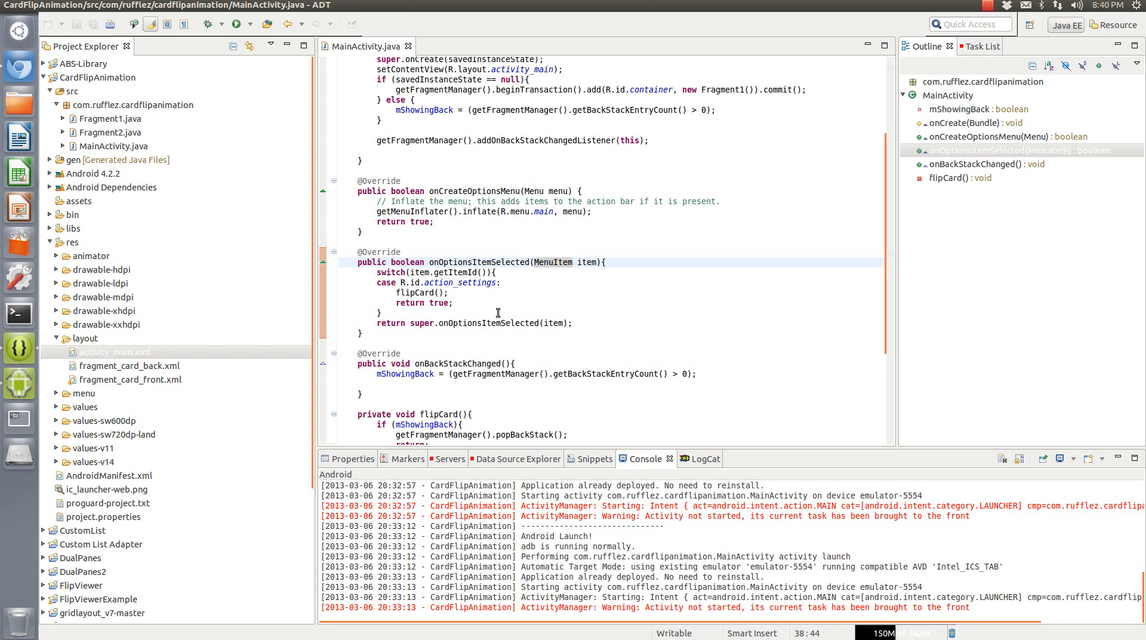
left_click(455, 292)
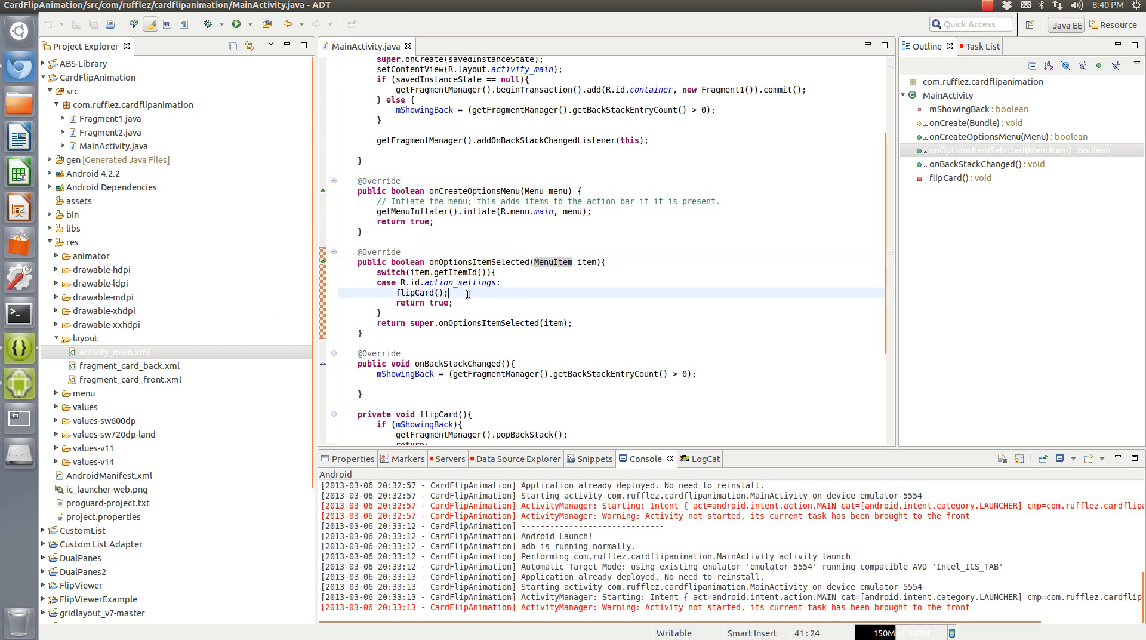
left_click(457, 283)
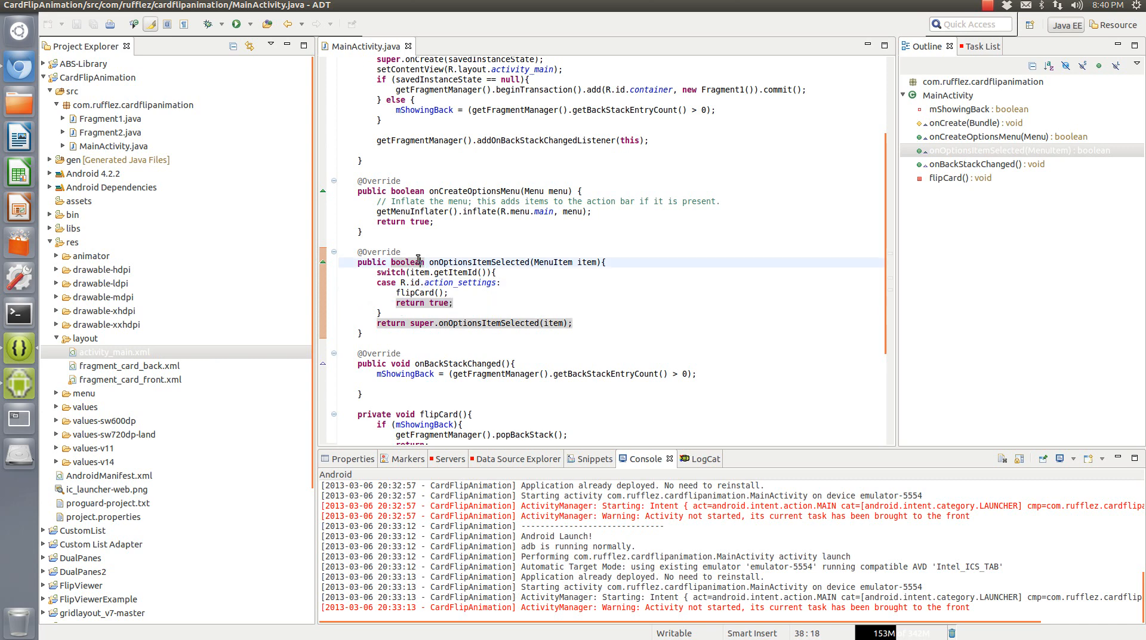
left_click(446, 323)
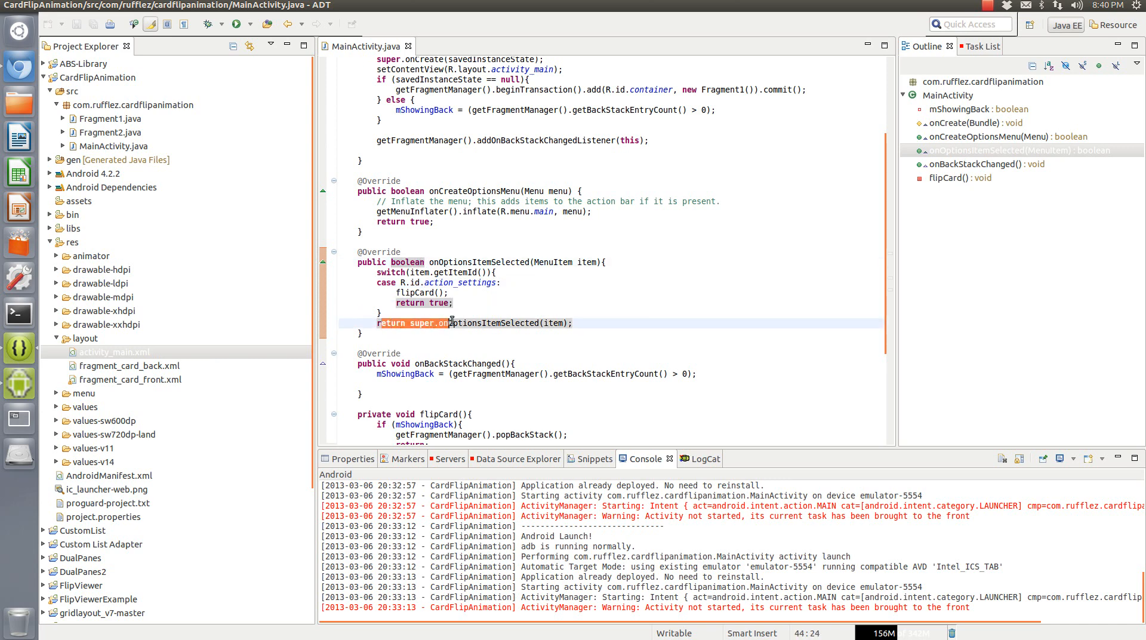
left_click(499, 338)
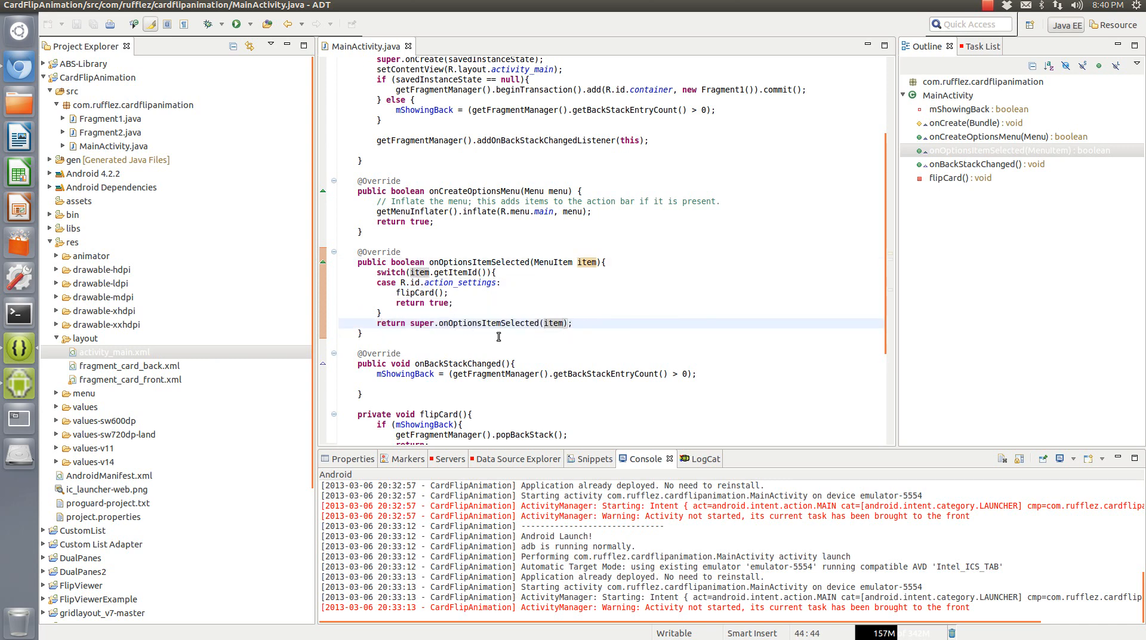
scroll("down", 3)
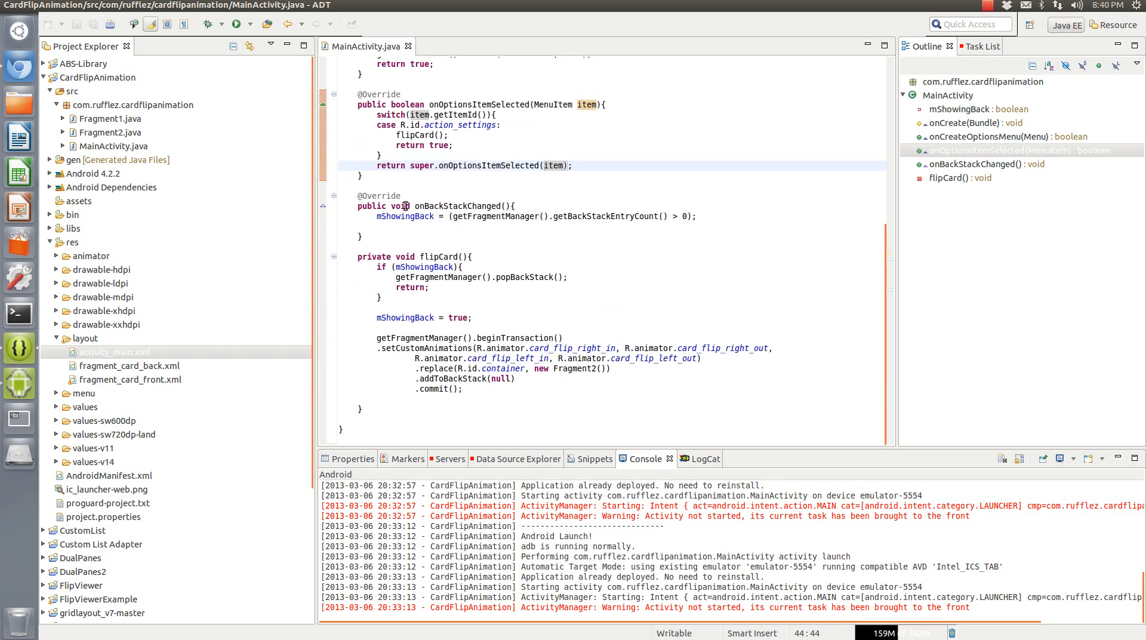
left_click(361, 205)
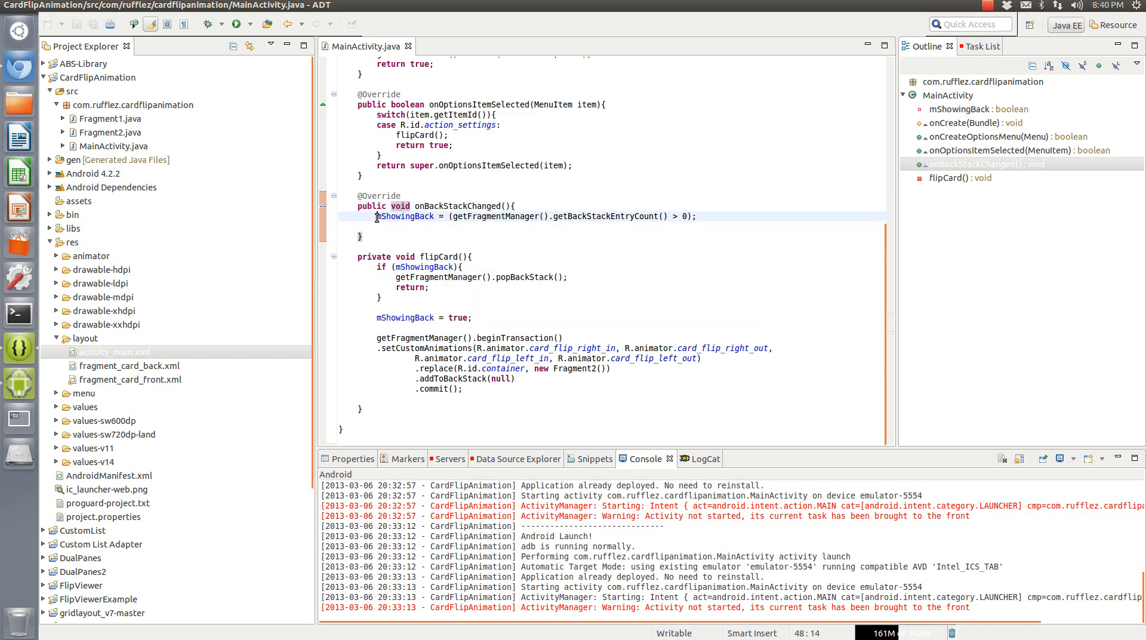
double_click(406, 216)
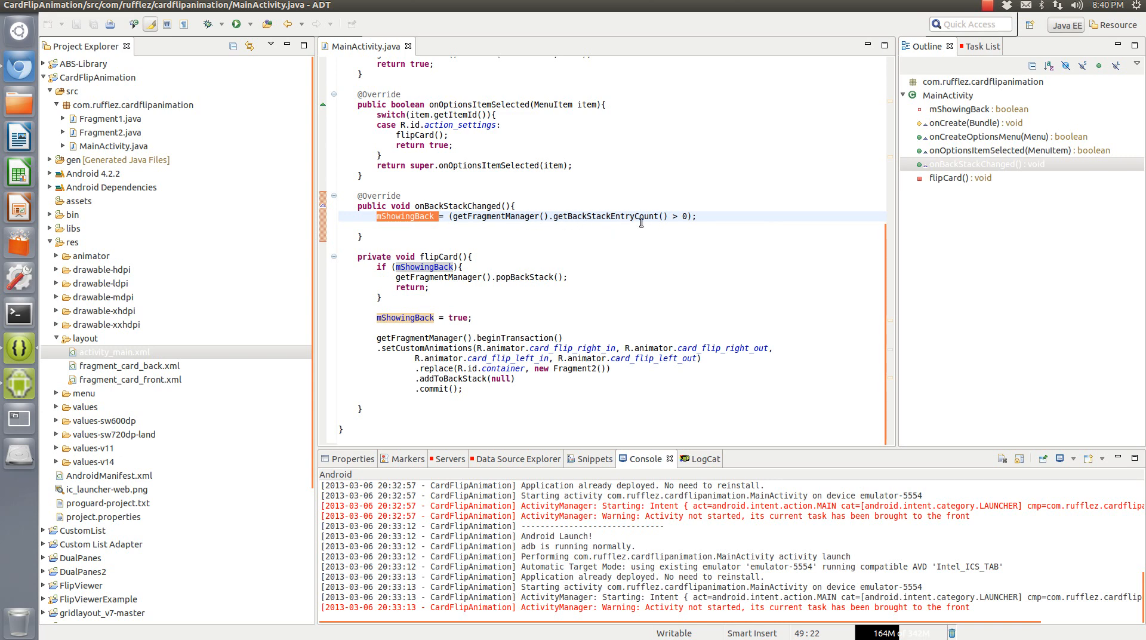
left_click(567, 216)
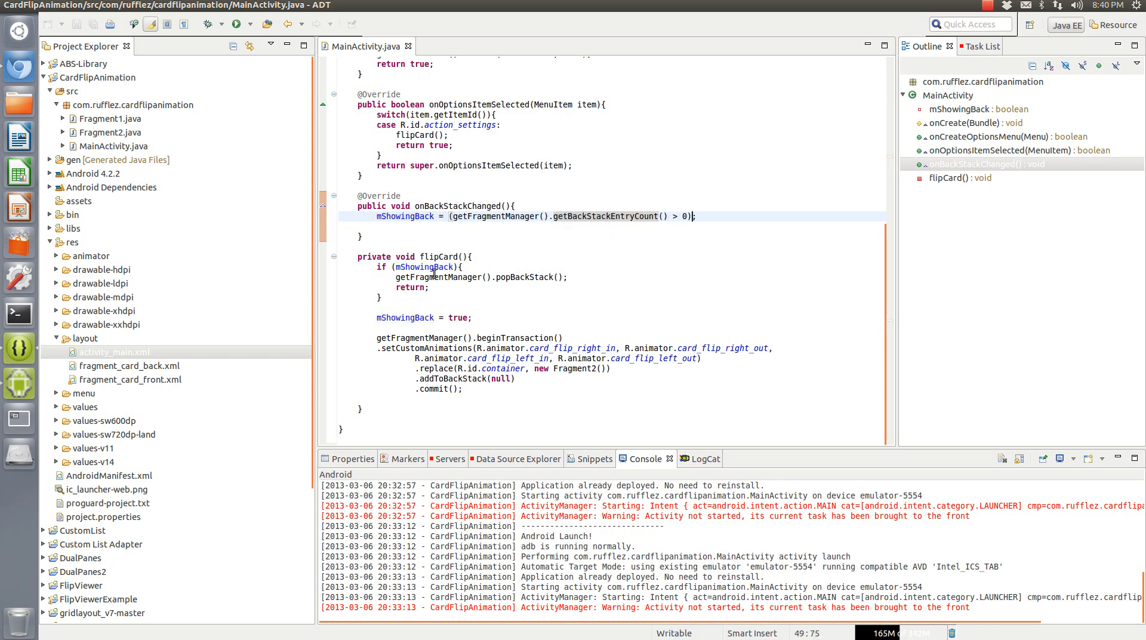
double_click(413, 267)
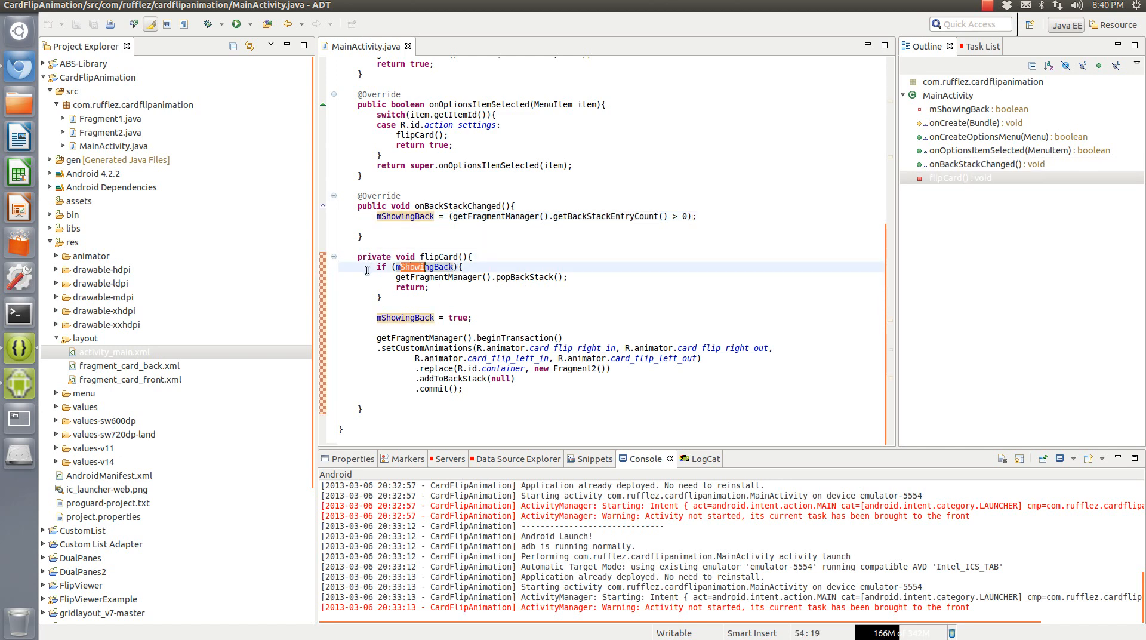
mouse_move(545, 283)
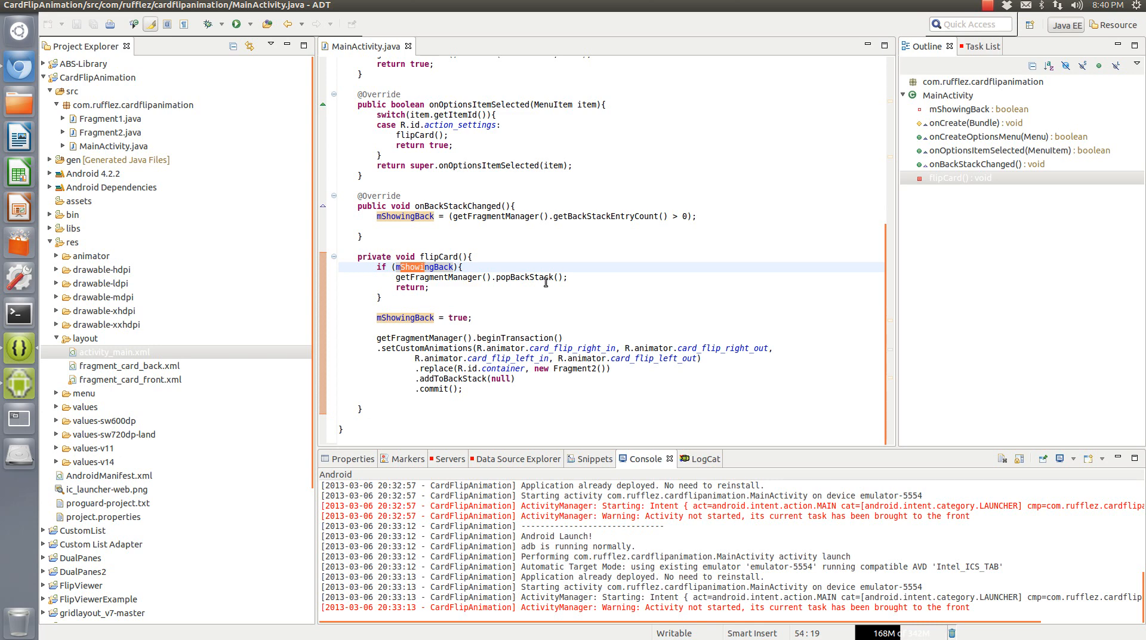
left_click(455, 318)
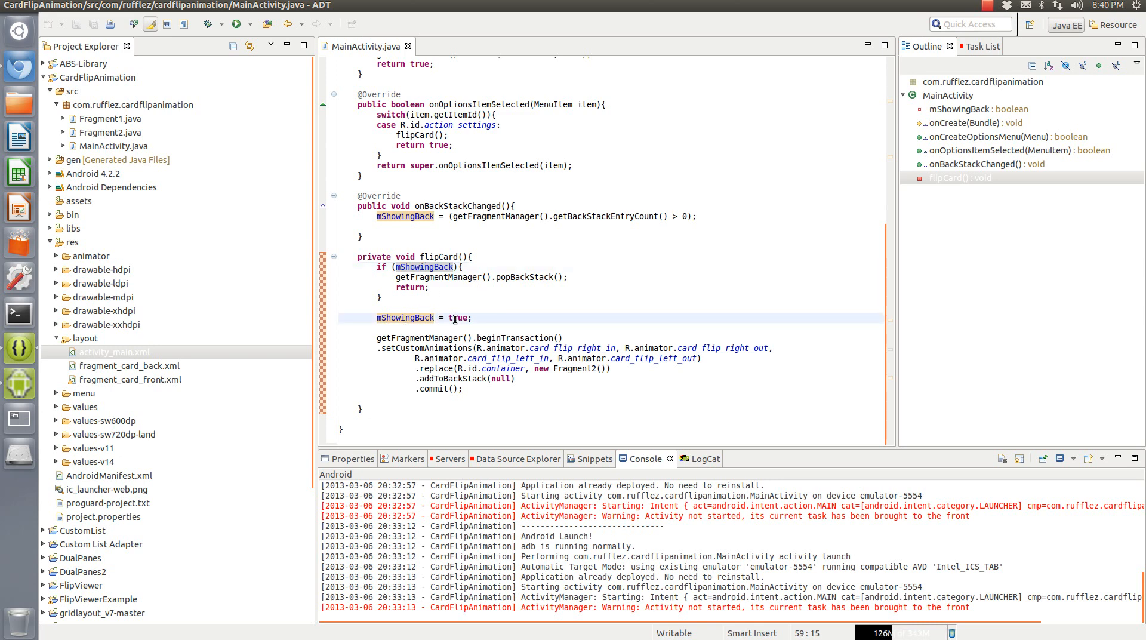
double_click(457, 318)
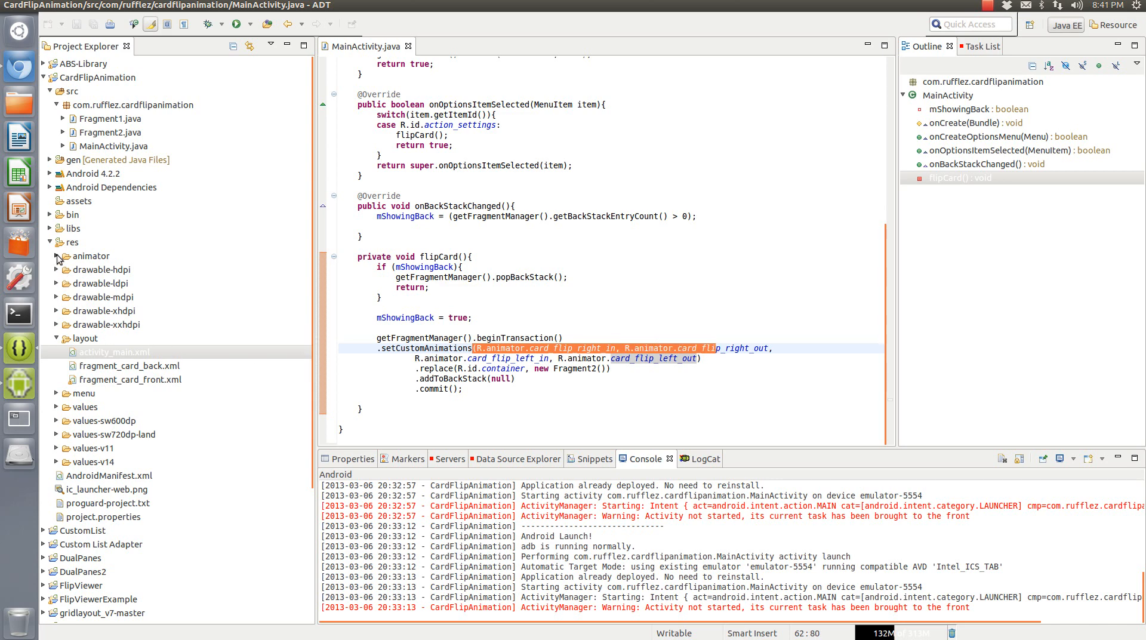
Expand res/animator and review flipCard's replace-with-Fragment2 and addToBackStack calls
left_click(57, 256)
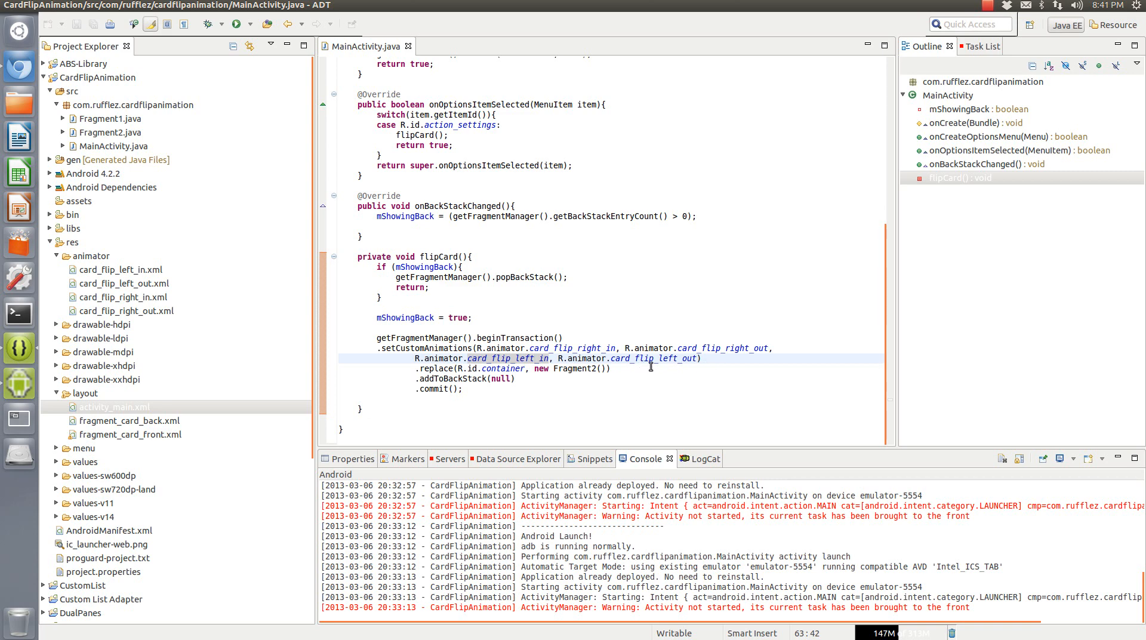
mouse_move(743, 439)
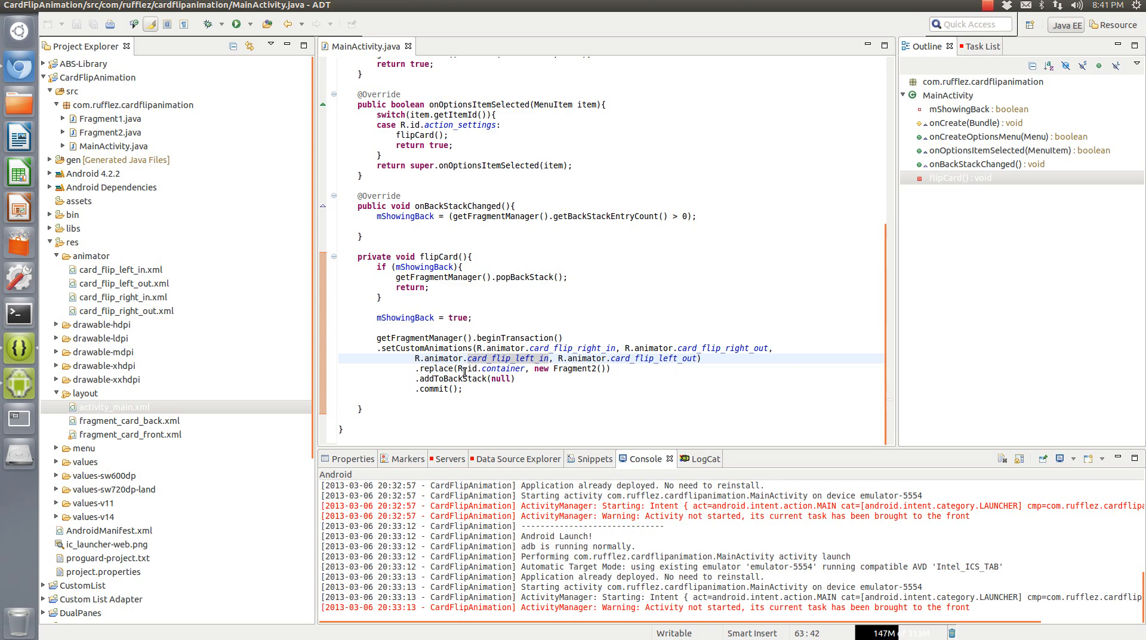
left_click(548, 368)
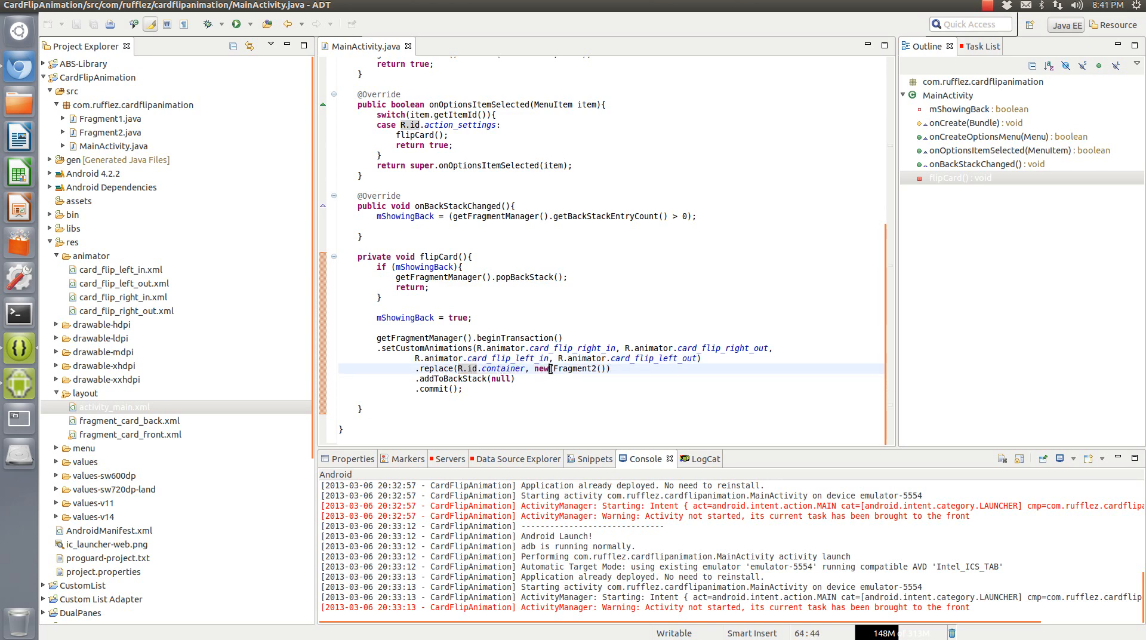
double_click(482, 379)
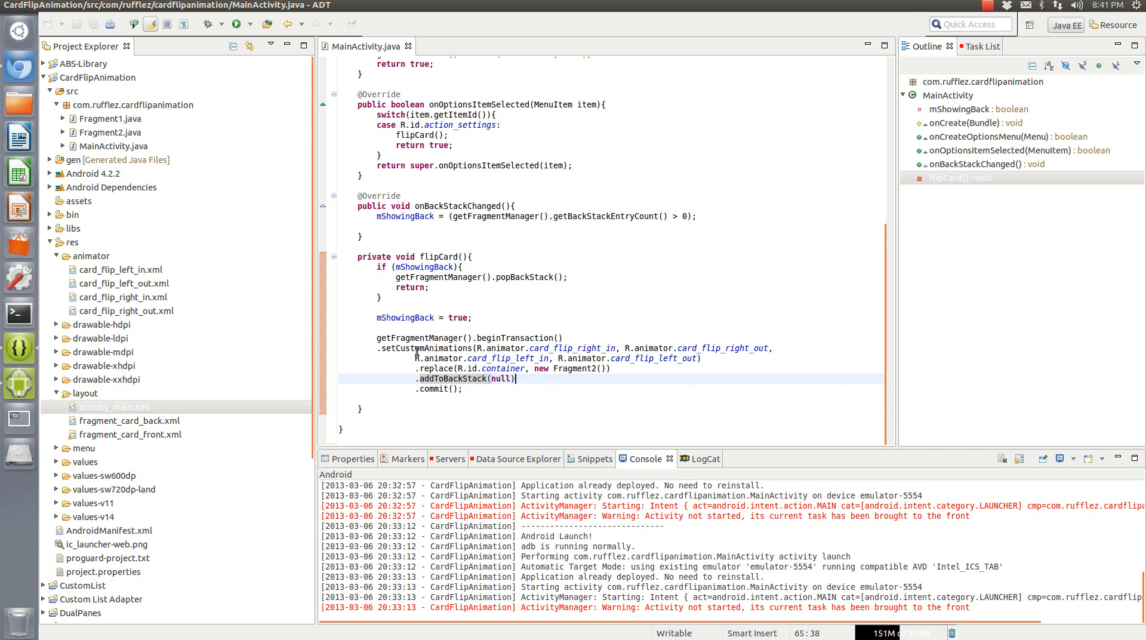
mouse_move(525, 320)
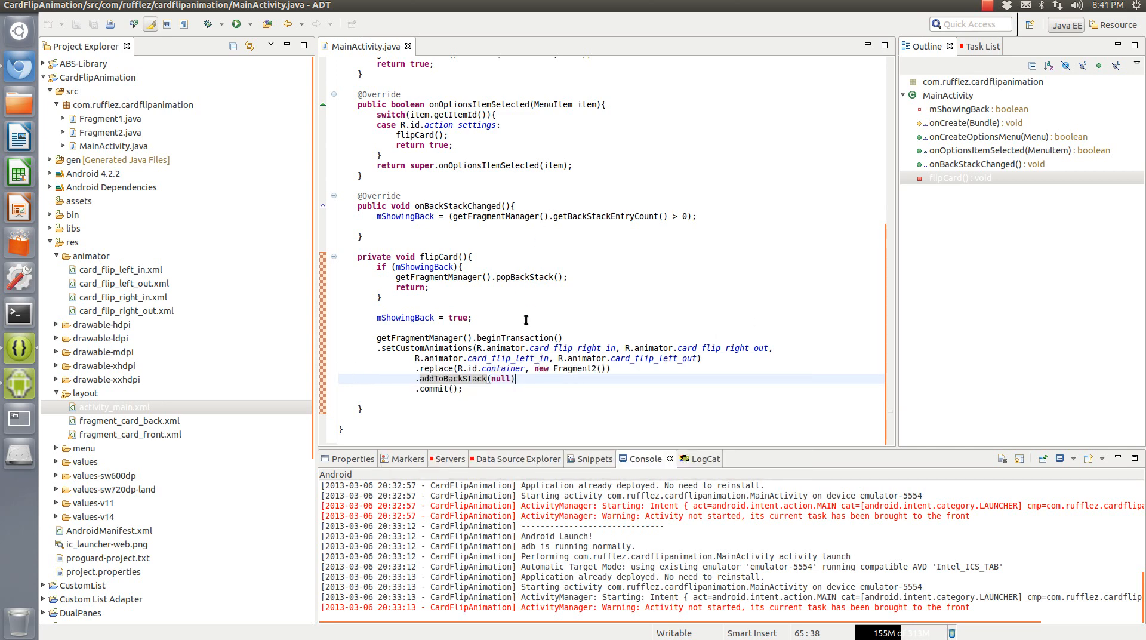
mouse_move(522, 333)
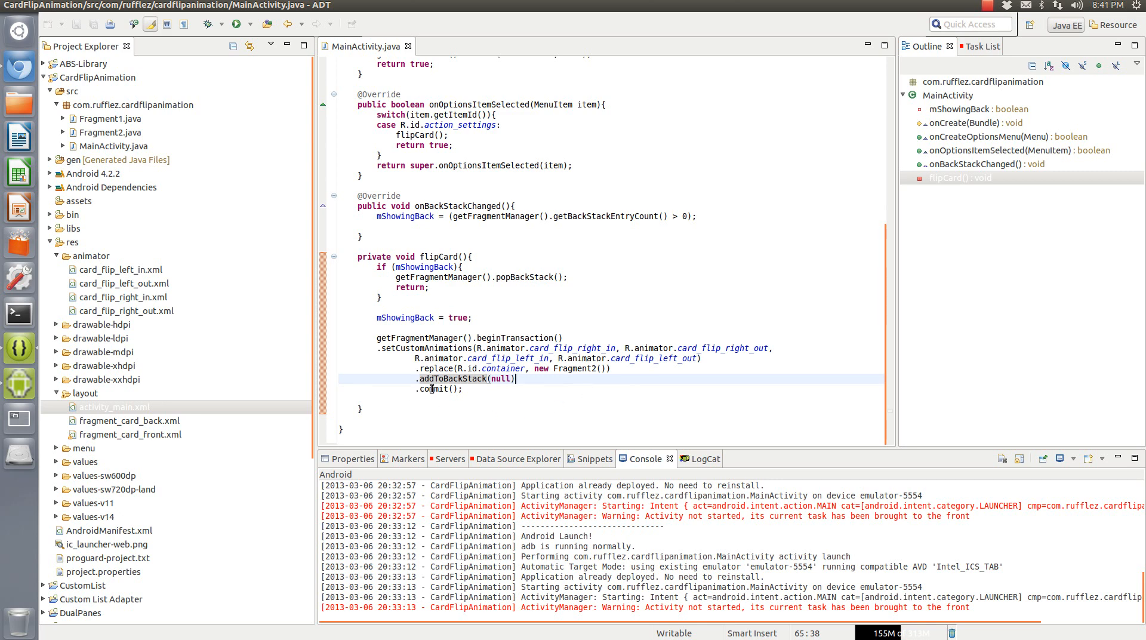
double_click(464, 380)
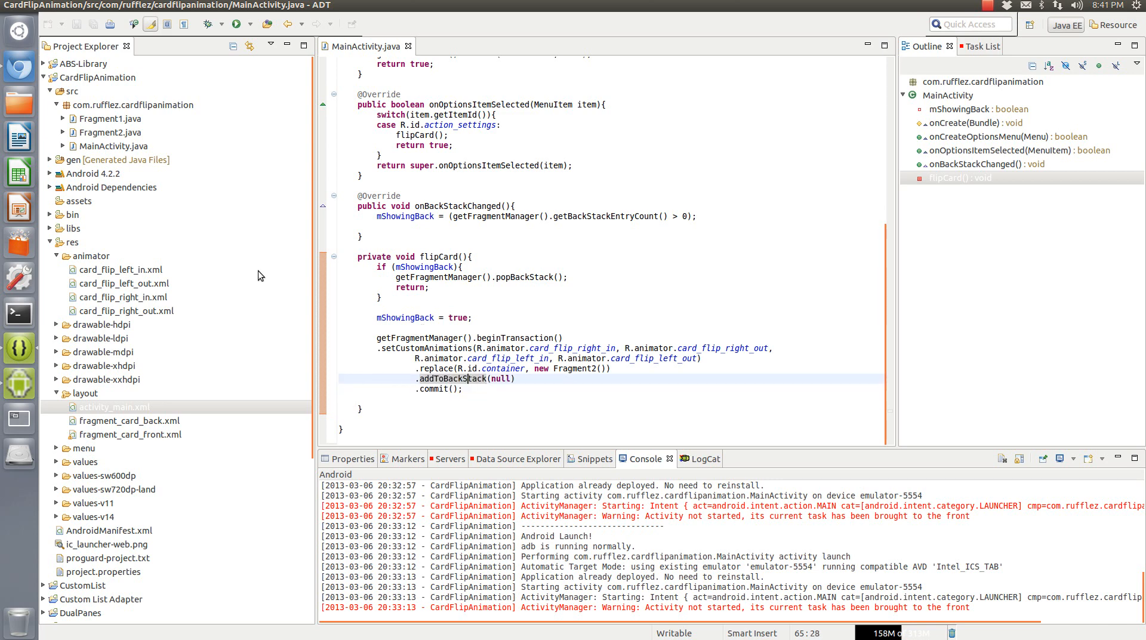
left_click(128, 283)
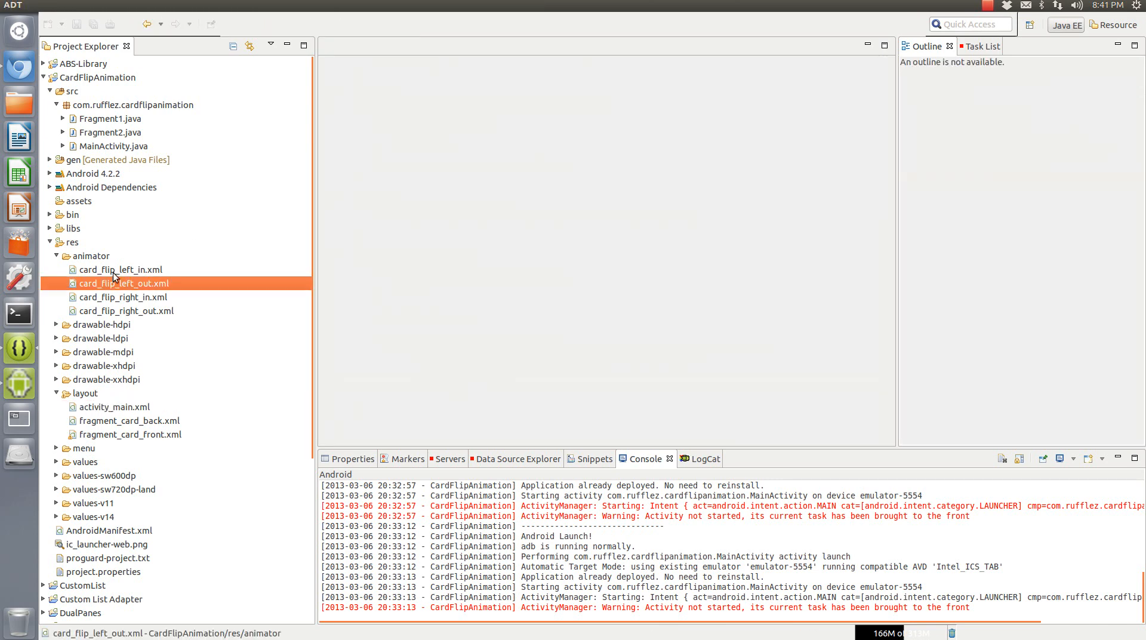
double_click(121, 270)
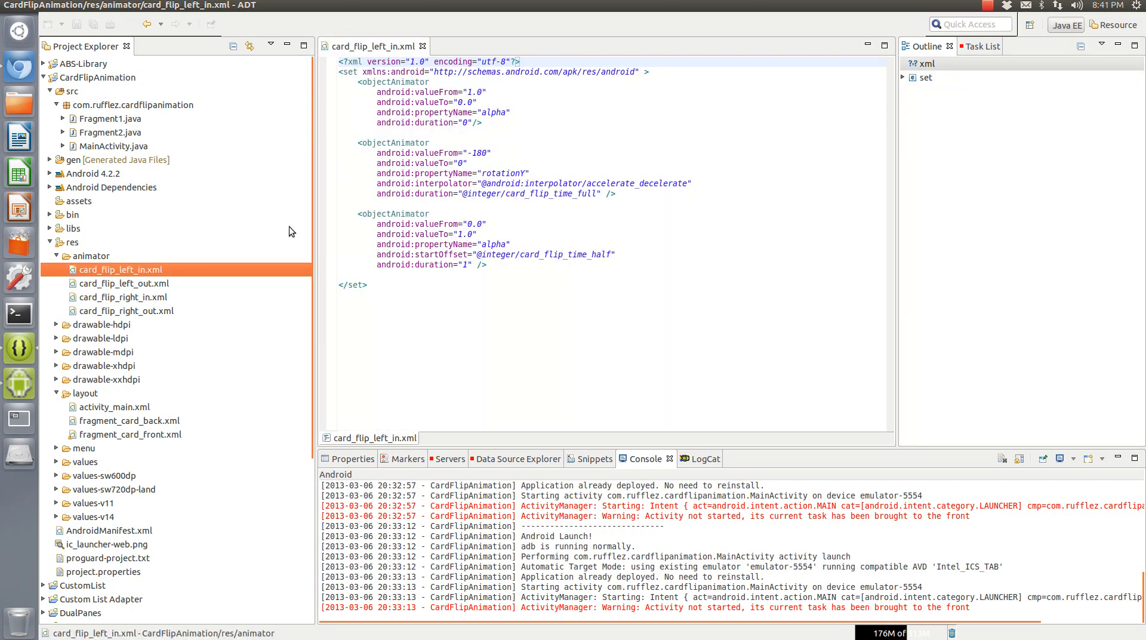
left_click(123, 297)
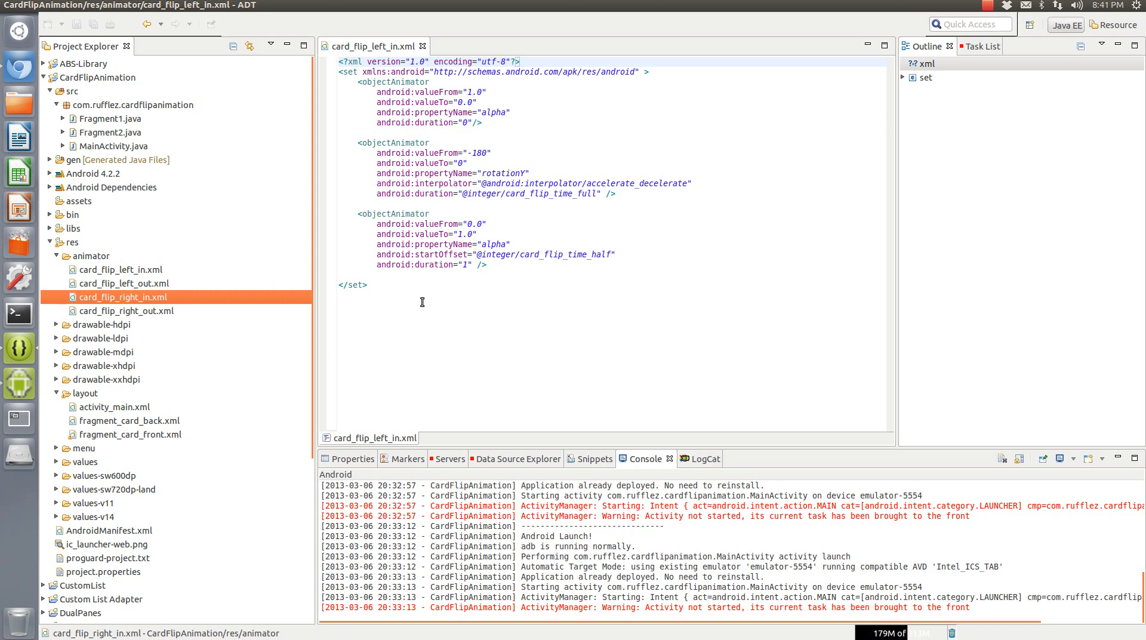
mouse_move(143, 262)
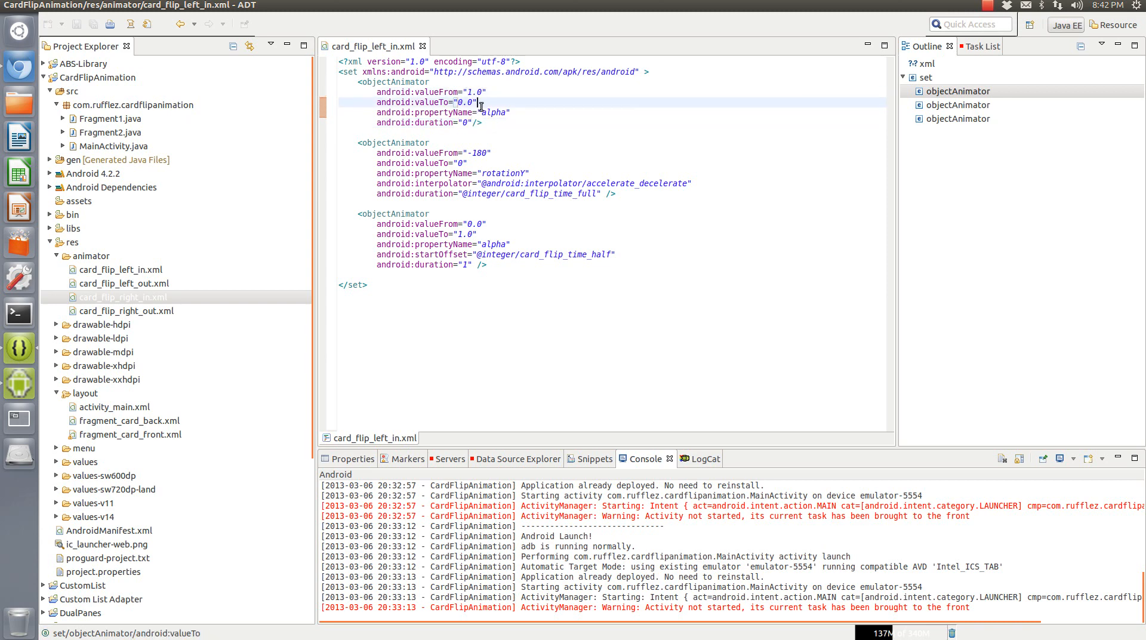
double_click(490, 112)
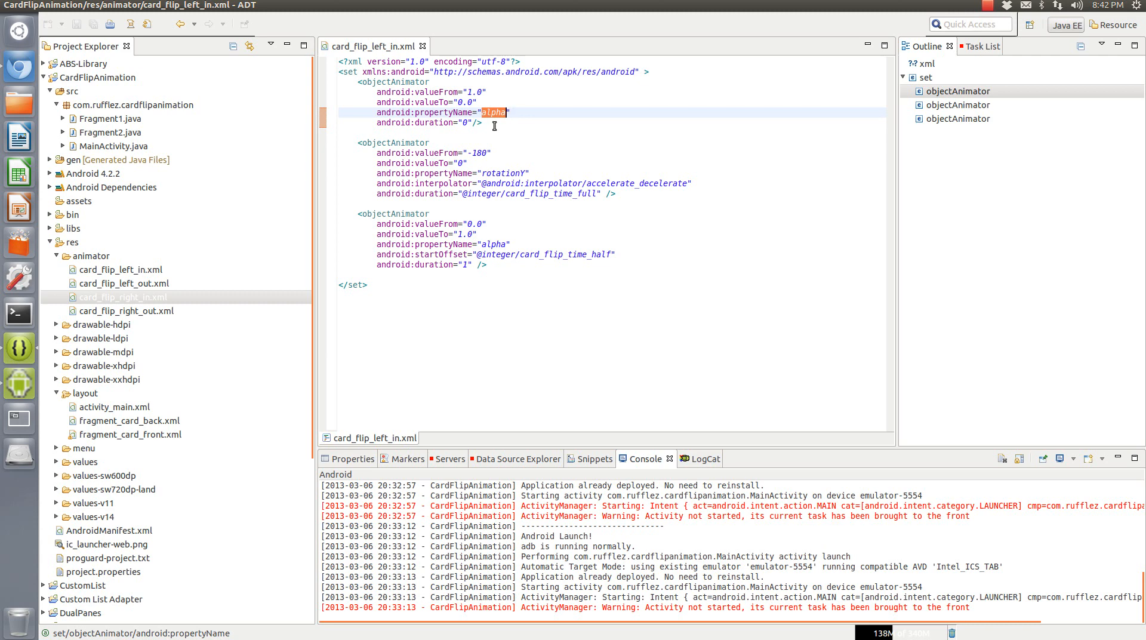
mouse_move(687, 218)
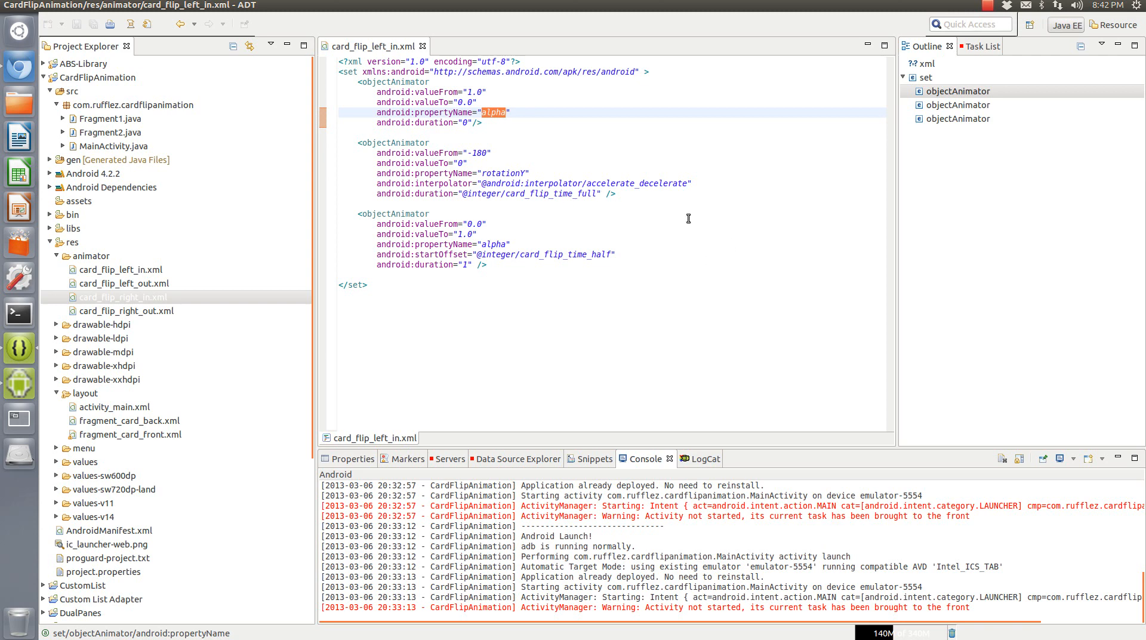
left_click(456, 123)
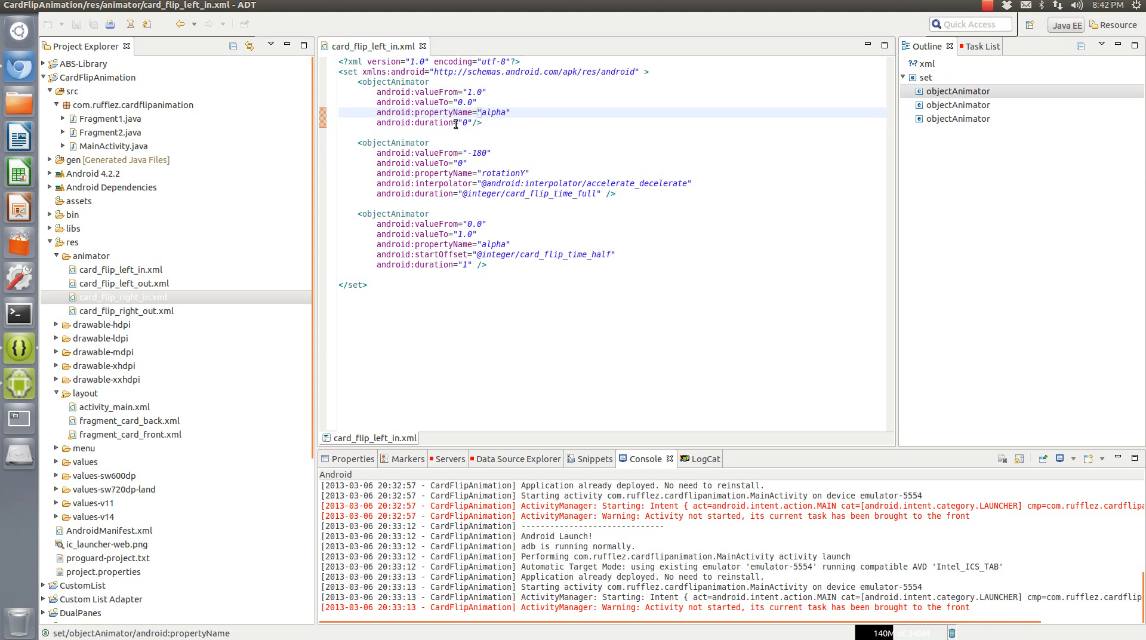
mouse_move(444, 128)
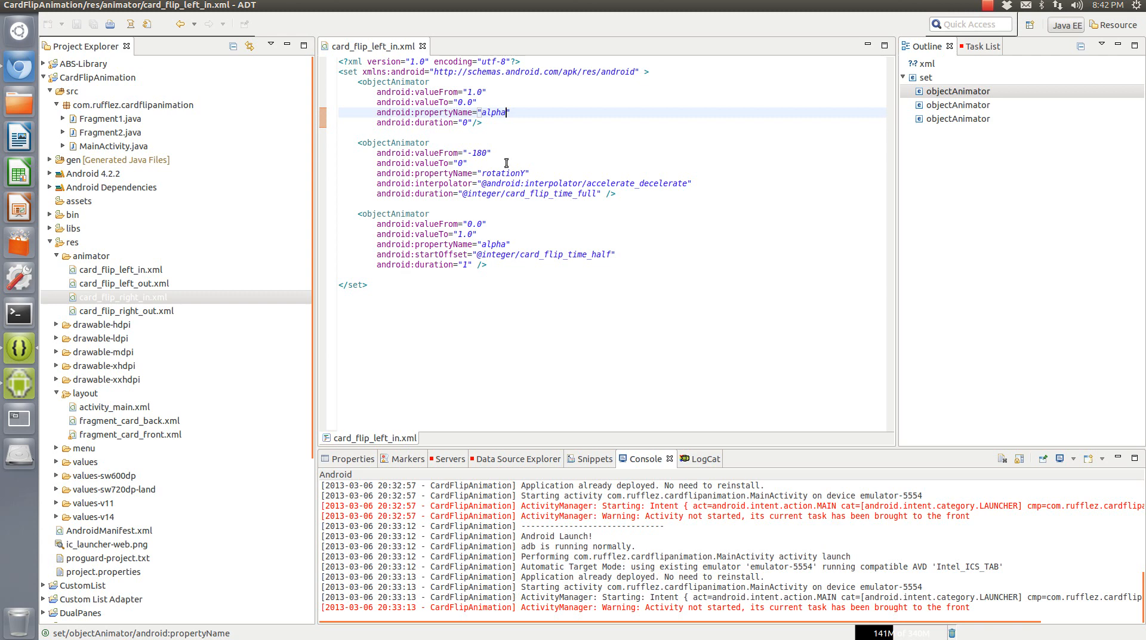
left_click(497, 183)
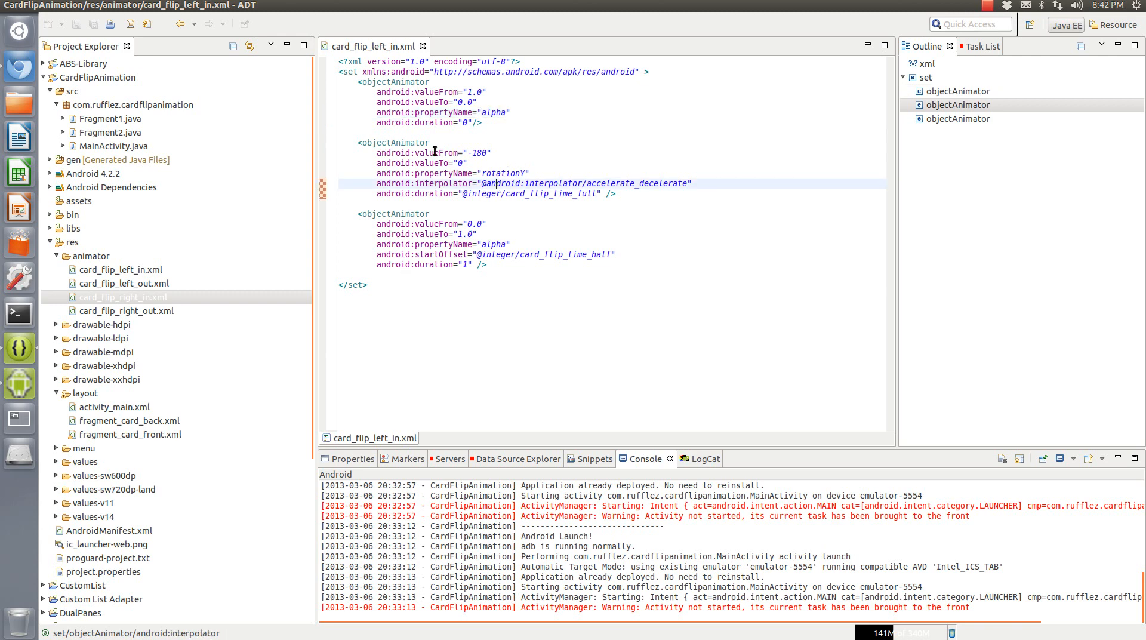
left_click(469, 153)
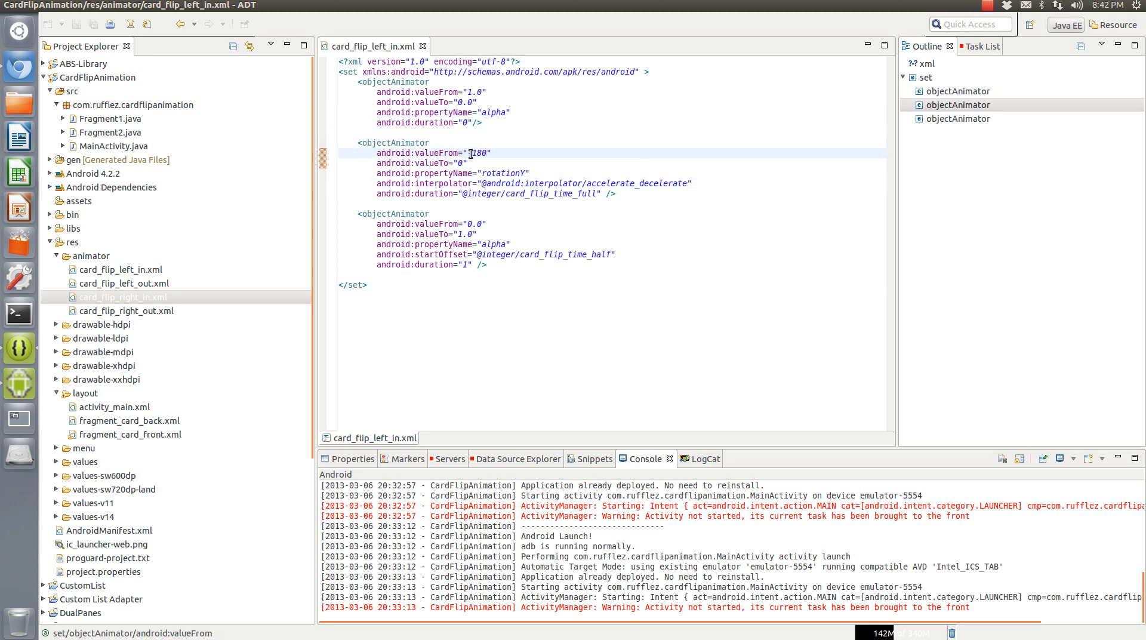
double_click(476, 153)
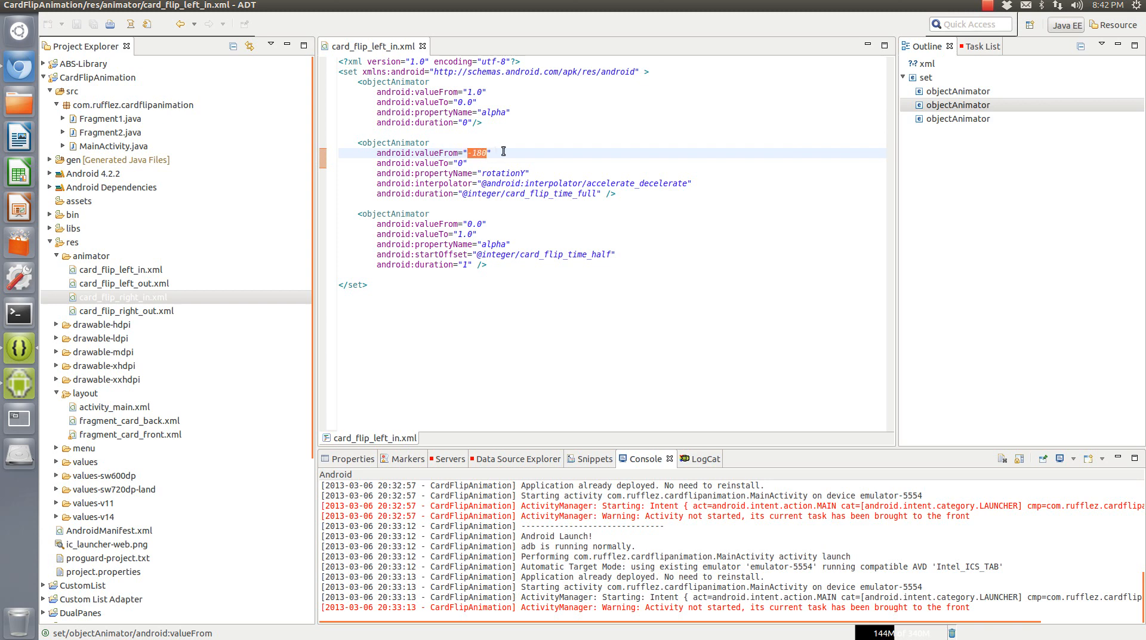
left_click(459, 163)
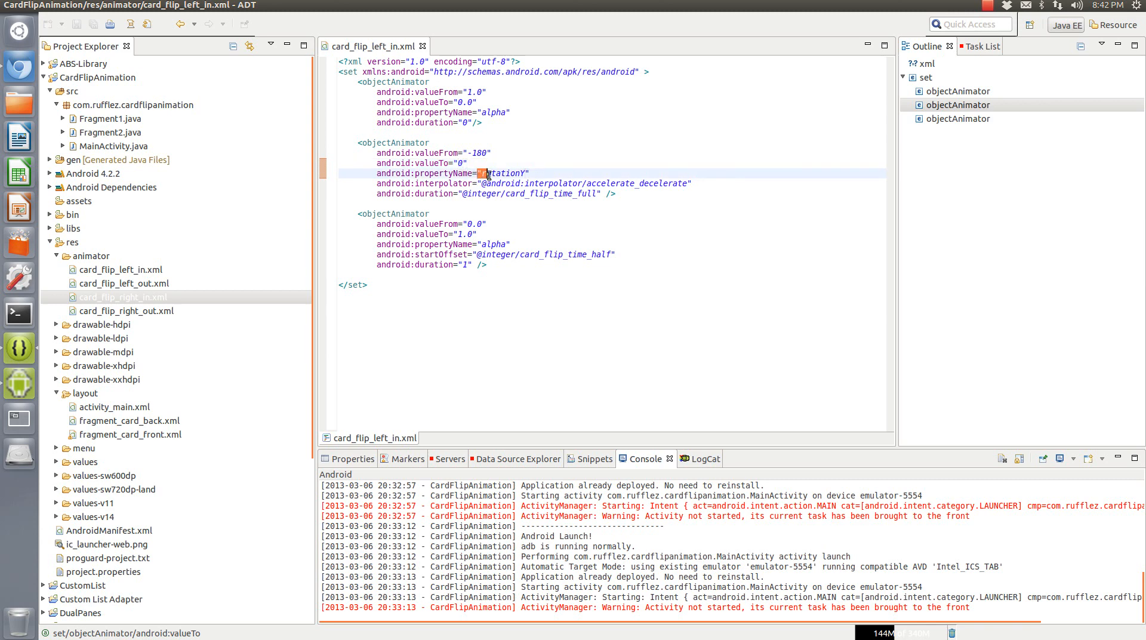
double_click(503, 173)
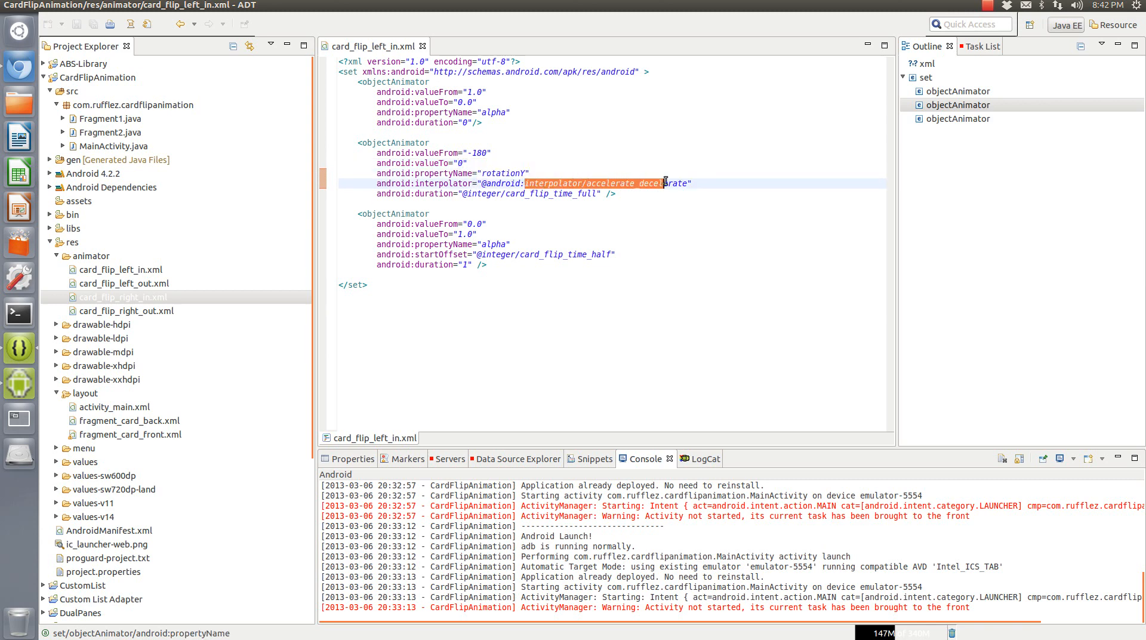
left_click(660, 183)
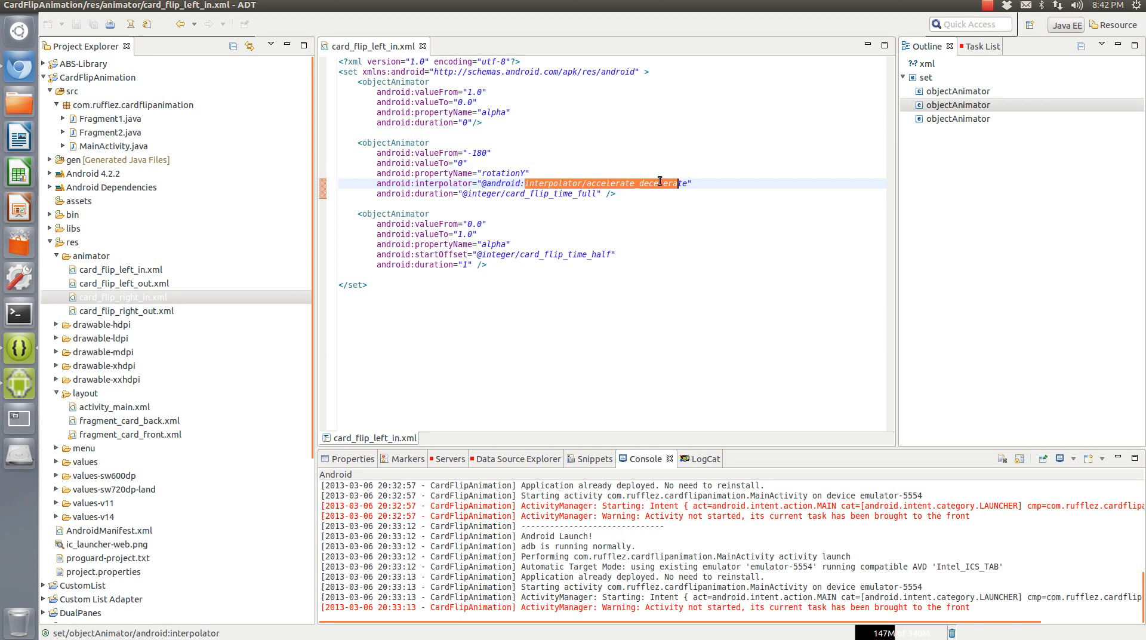
mouse_move(14, 413)
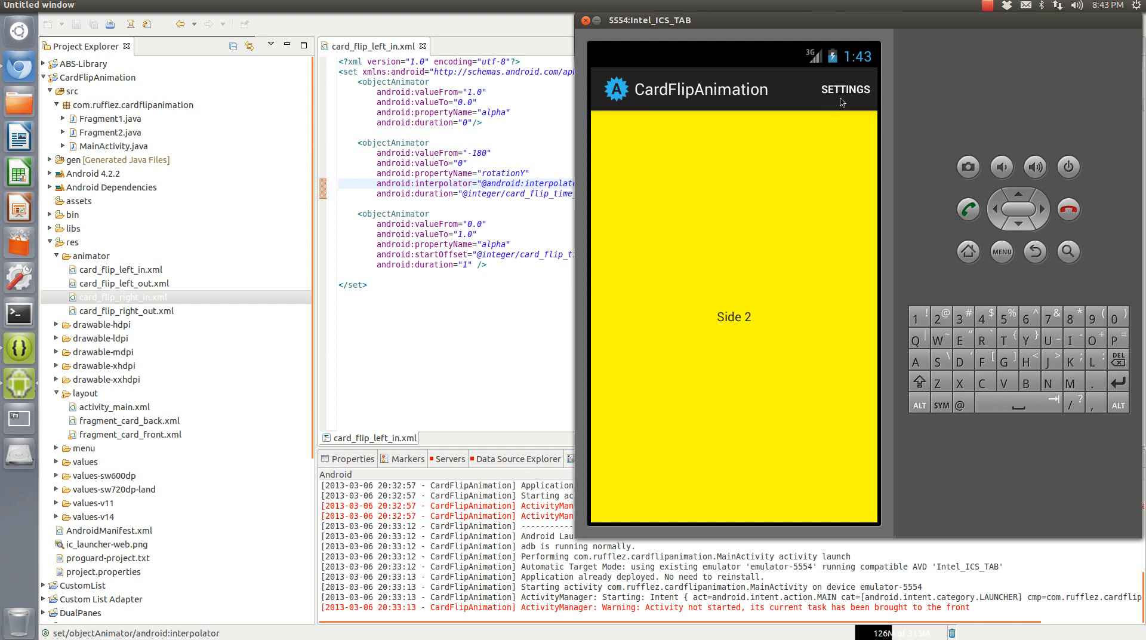
mouse_move(809, 99)
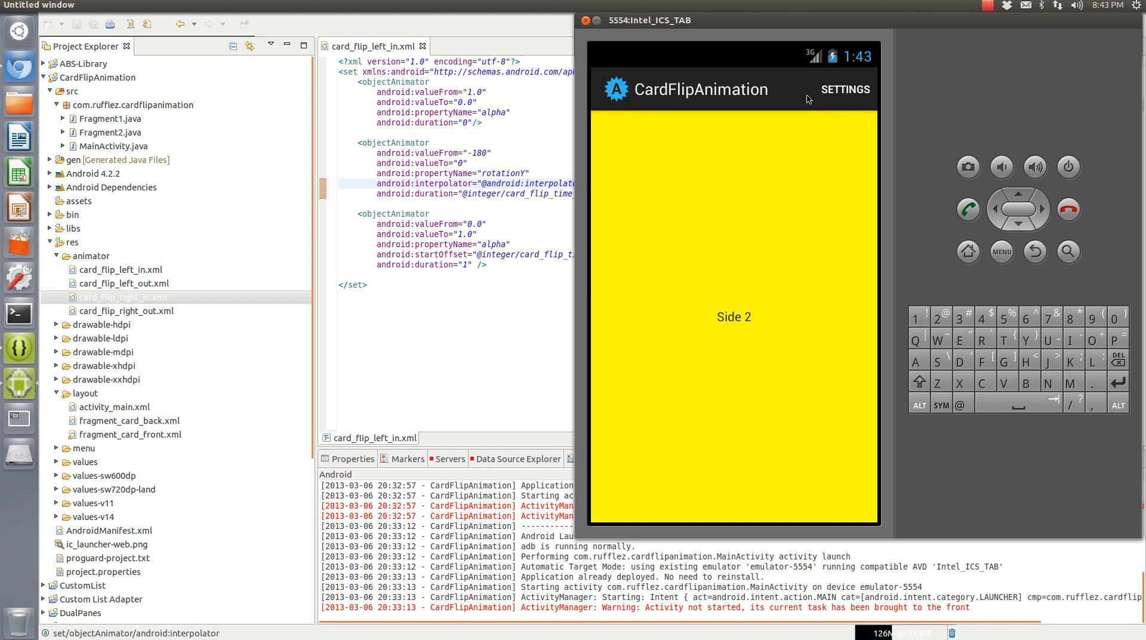
mouse_move(799, 110)
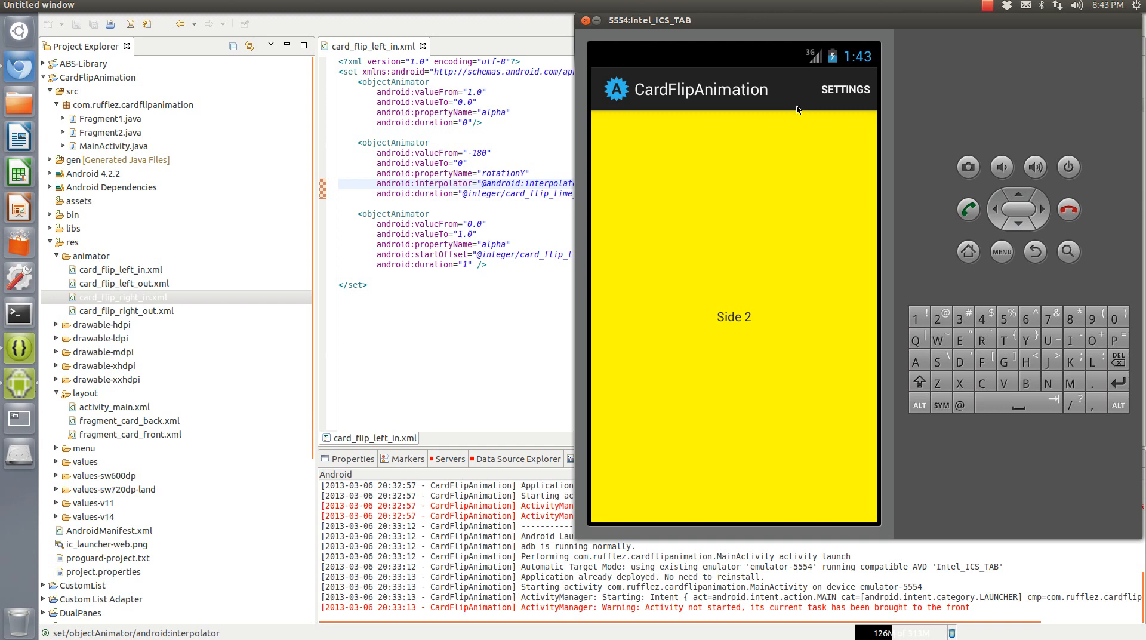
Show the emulator's CardFlipAnimation app with the card displaying Side 2
left_click(844, 89)
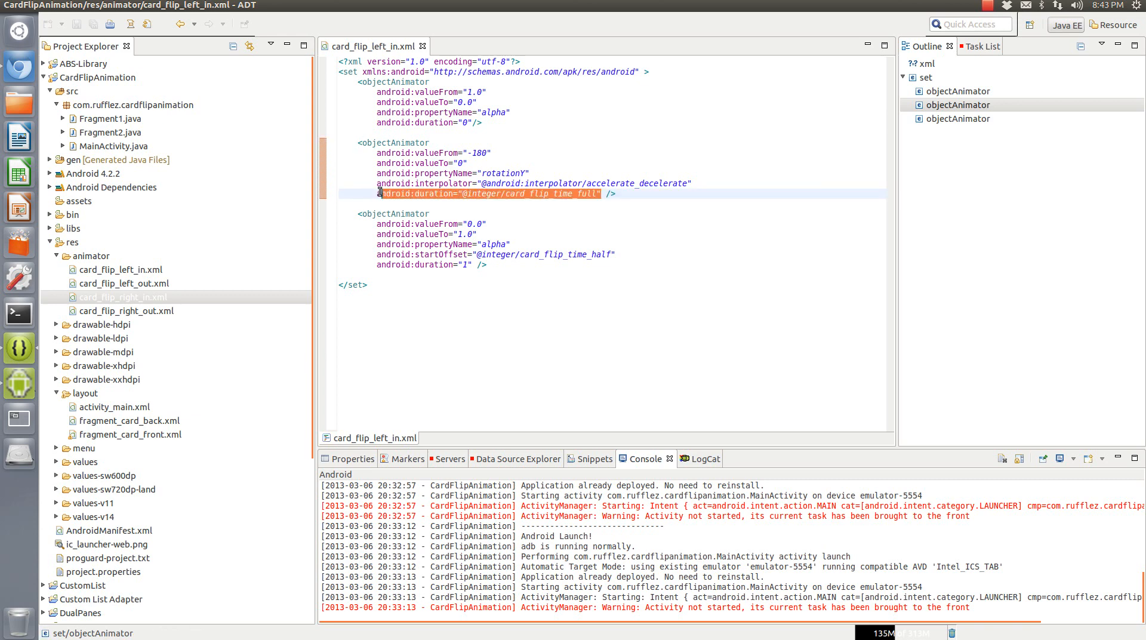
Expand res/values, pick integers.xml, and highlight the card_flip_time_full and card_flip_time_half references
left_click(483, 194)
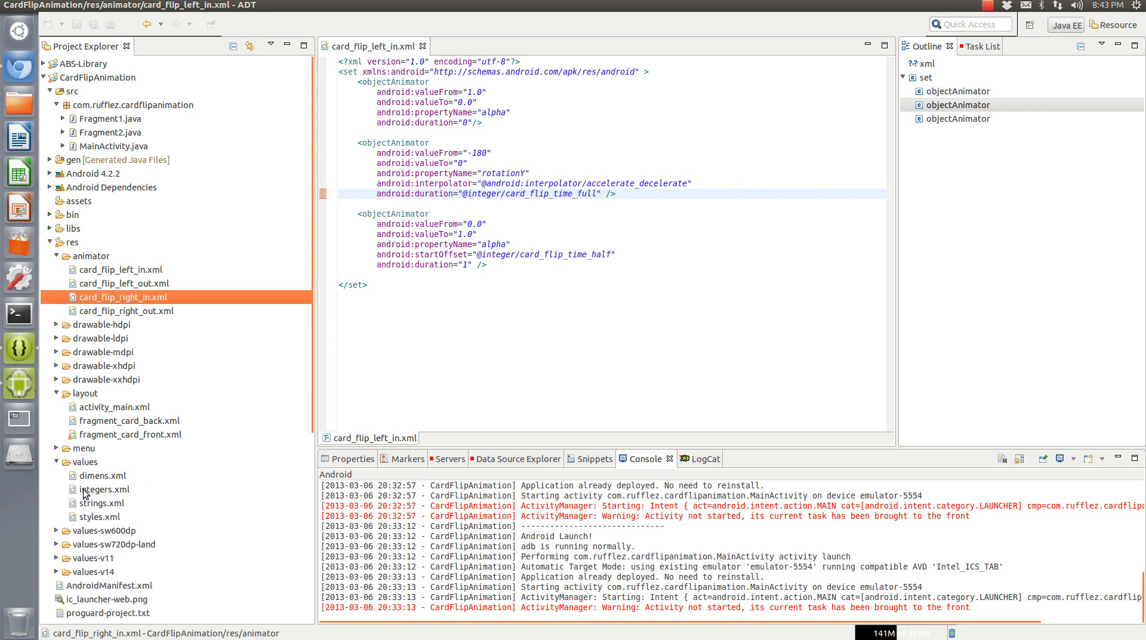
left_click(107, 490)
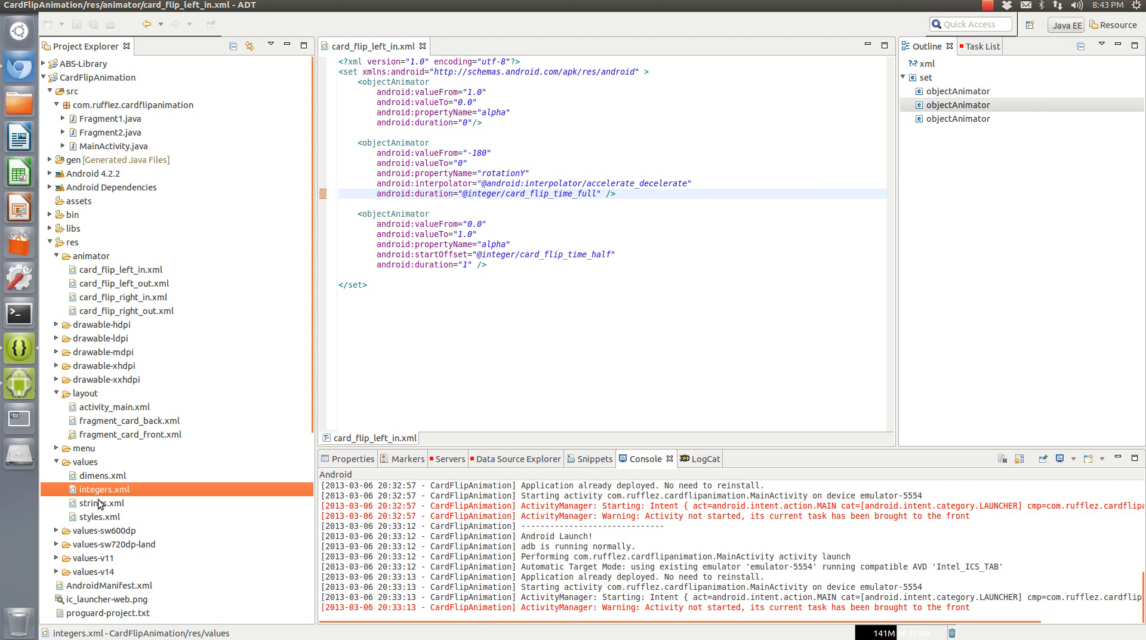
mouse_move(548, 246)
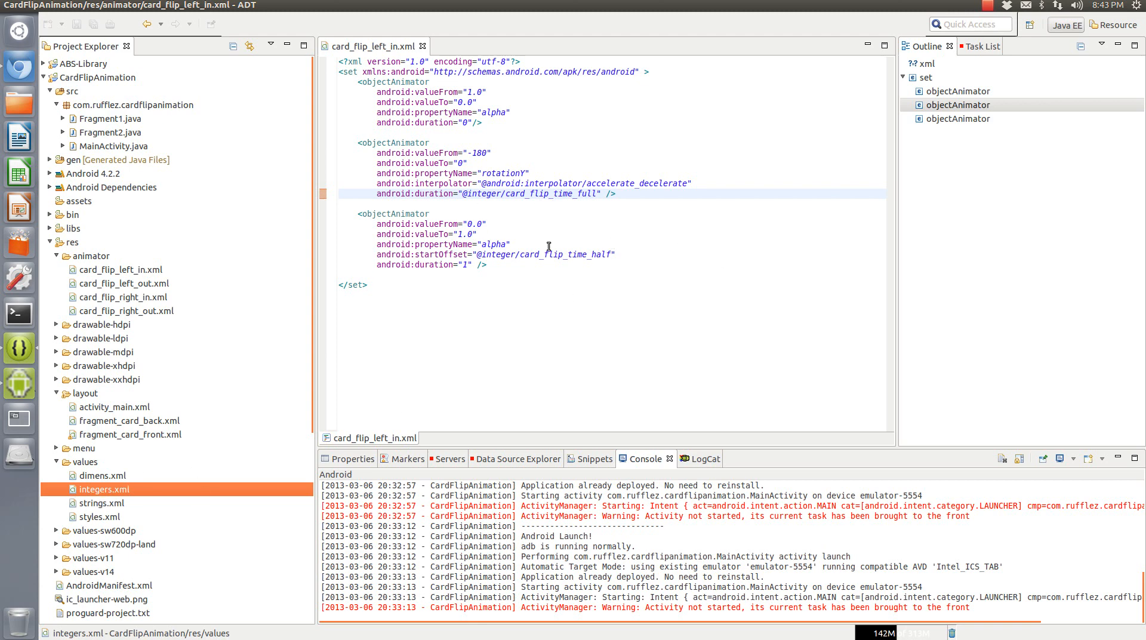
double_click(540, 192)
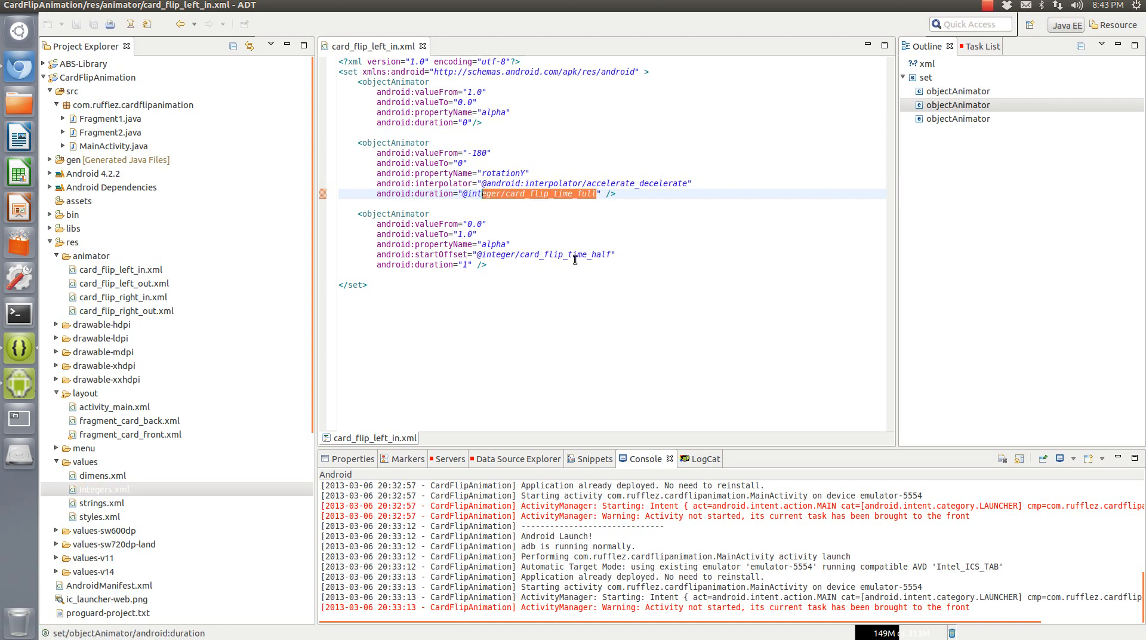
left_click(552, 254)
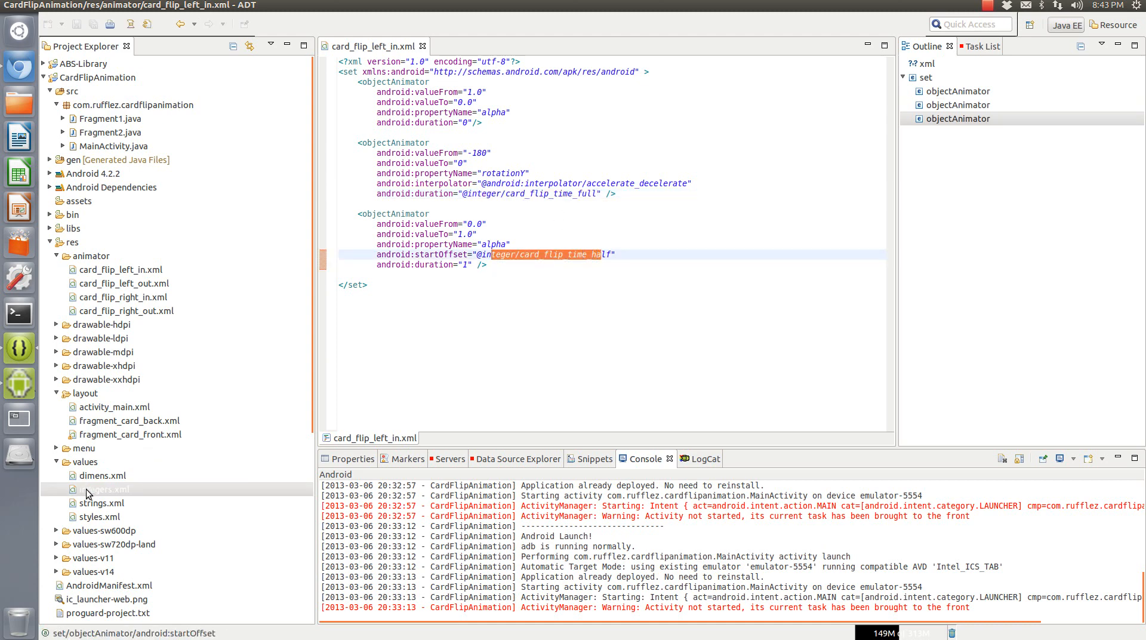
double_click(108, 488)
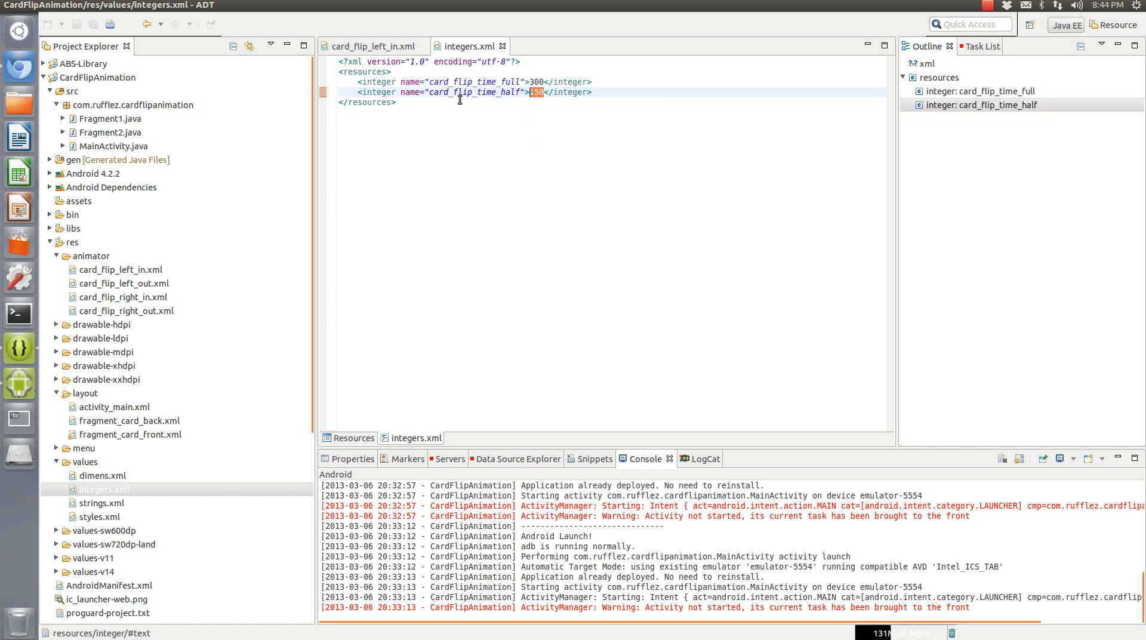
mouse_move(481, 62)
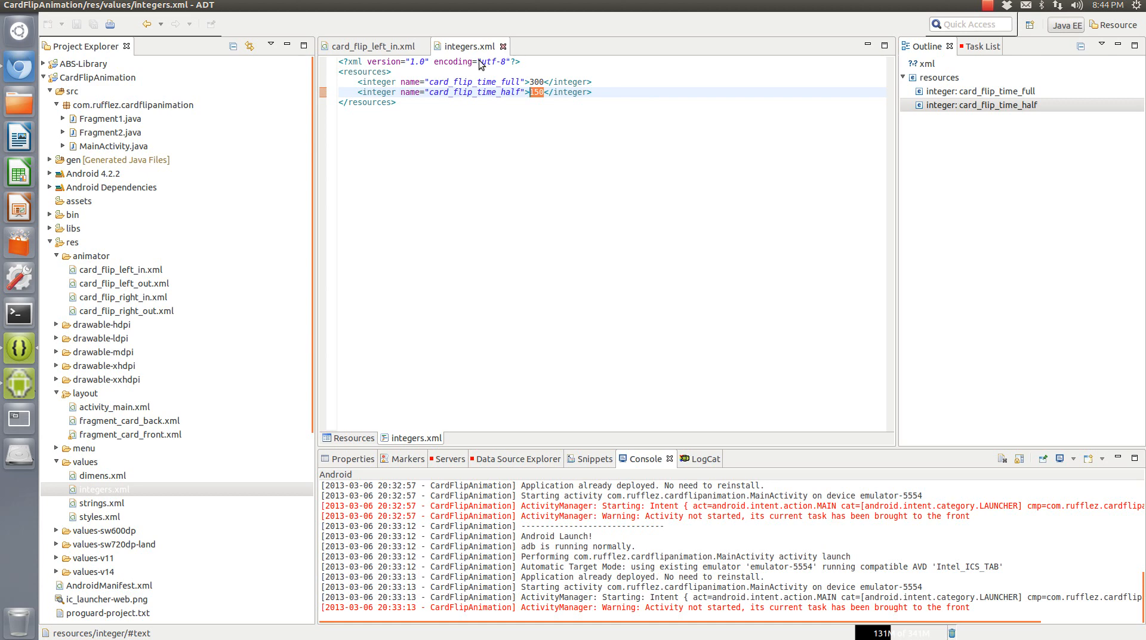
left_click(369, 46)
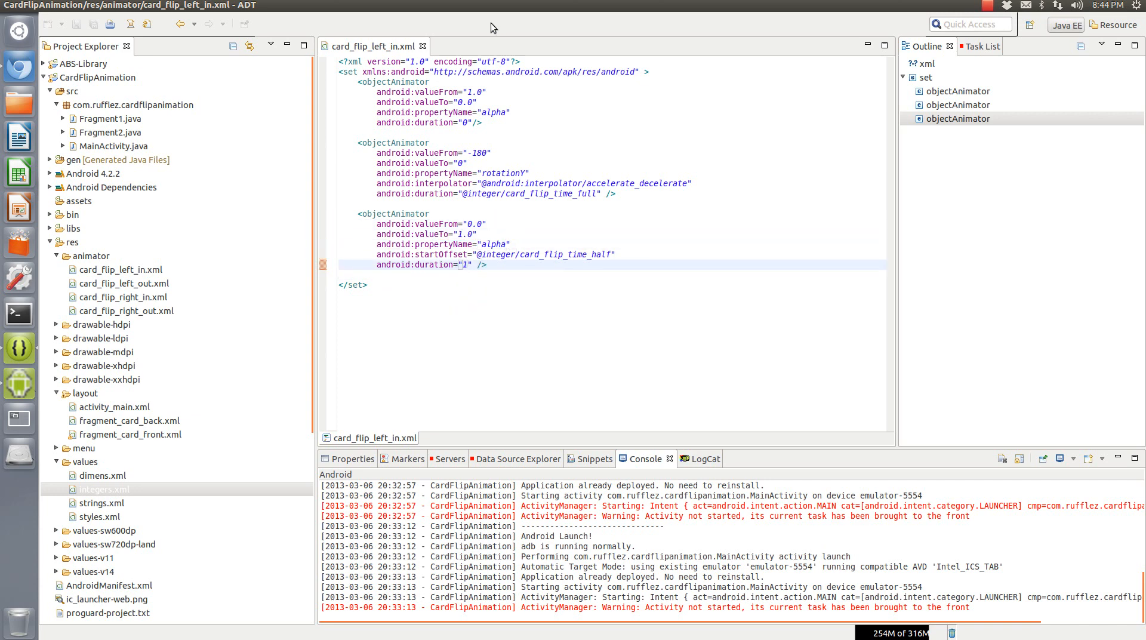
left_click(127, 297)
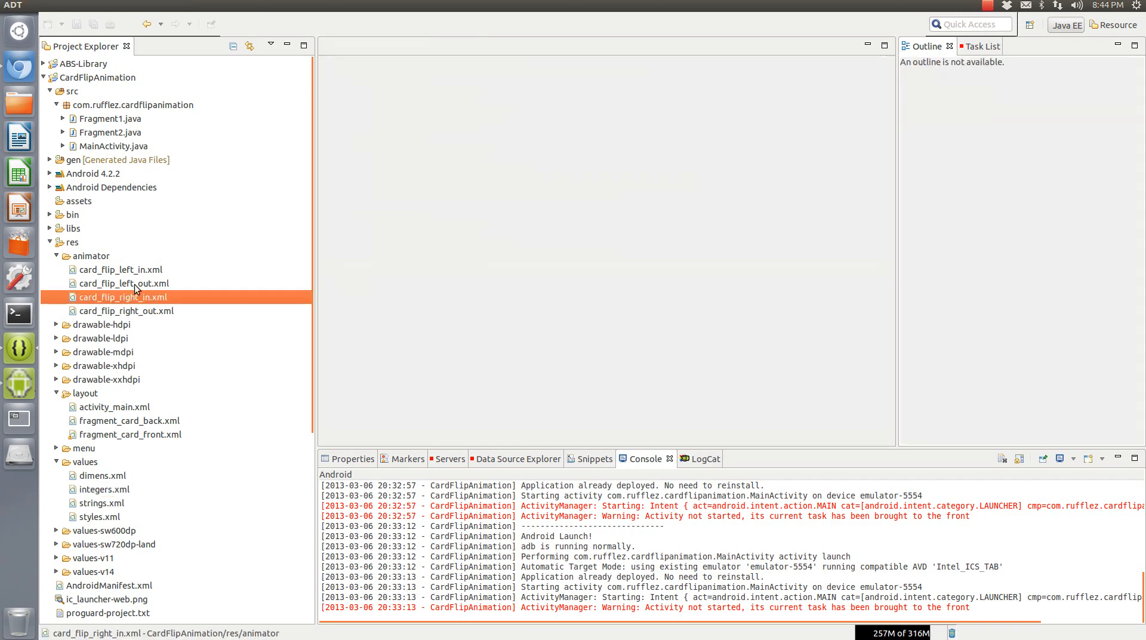
double_click(124, 283)
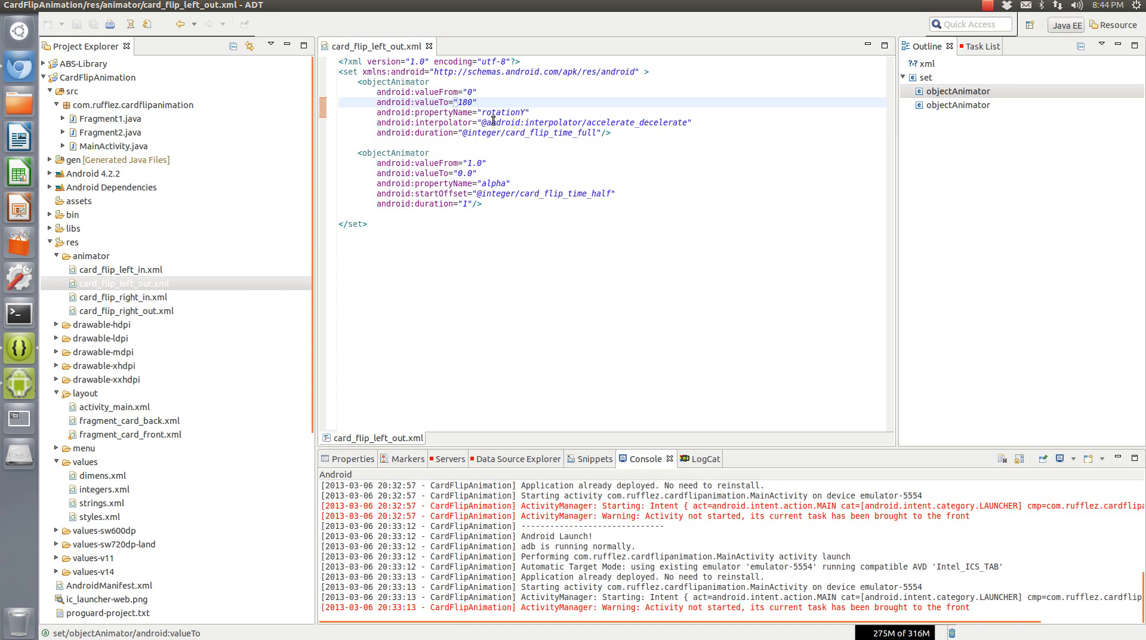
left_click(435, 81)
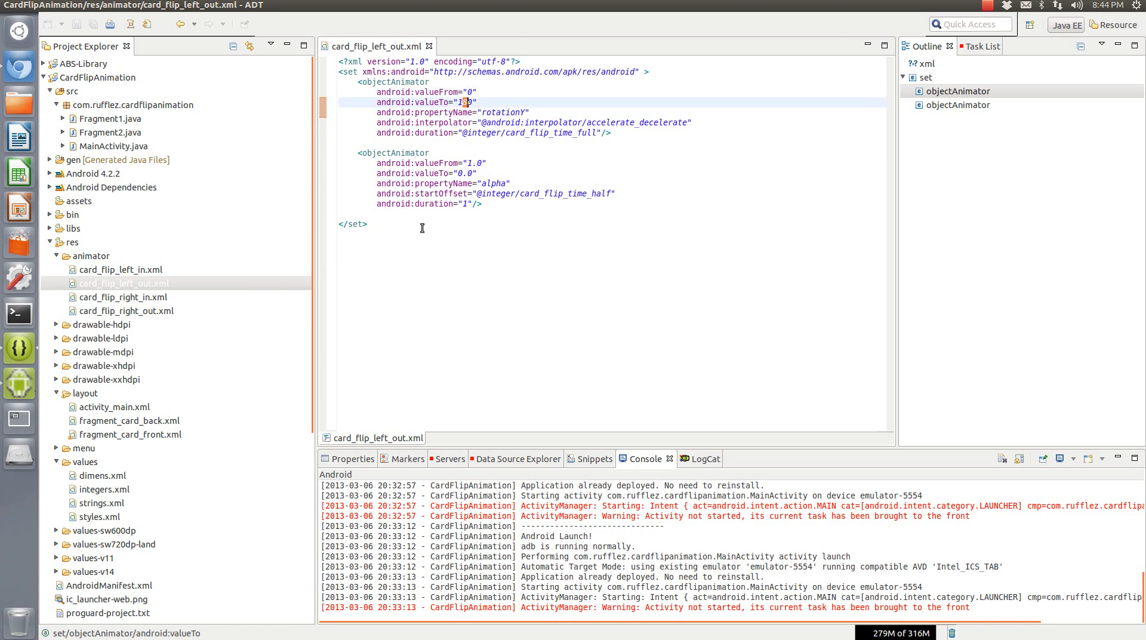
mouse_move(499, 167)
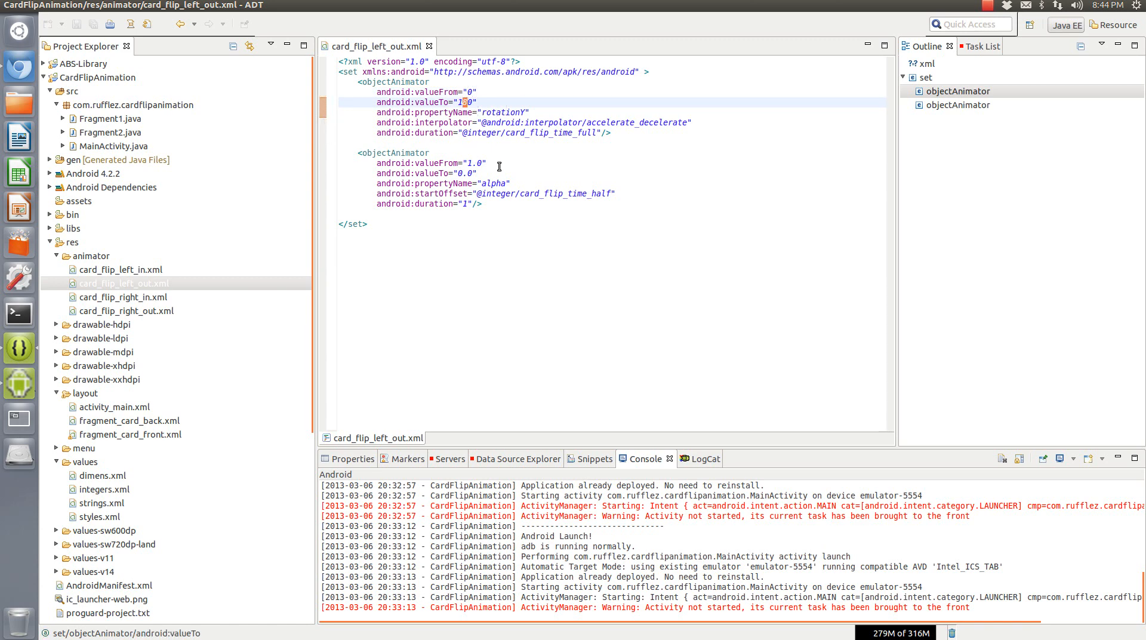
double_click(592, 122)
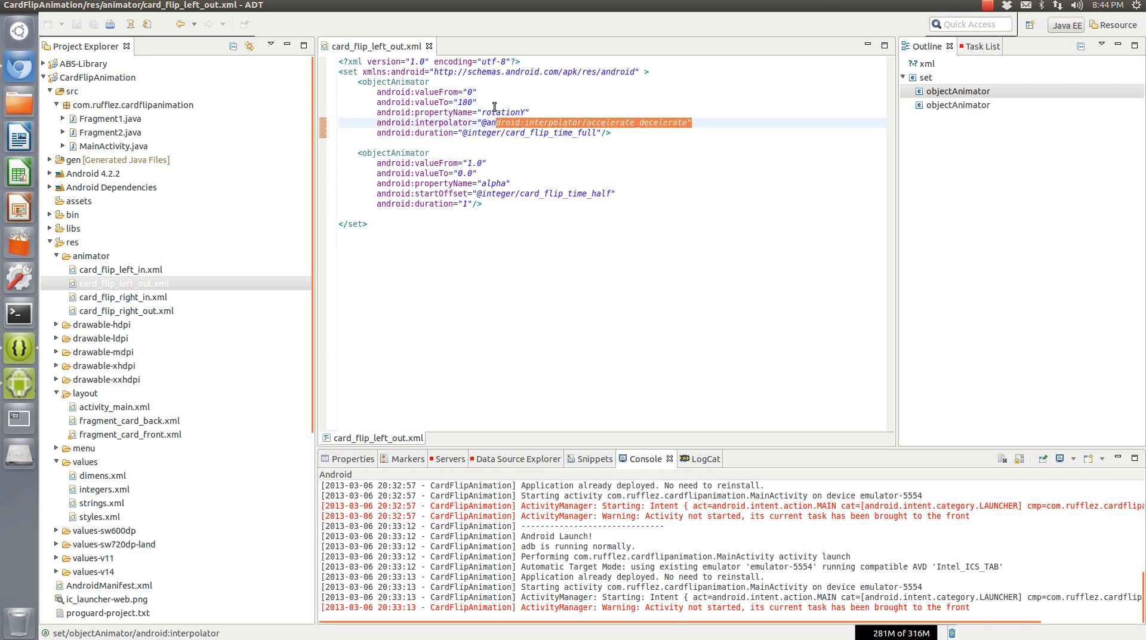
double_click(502, 111)
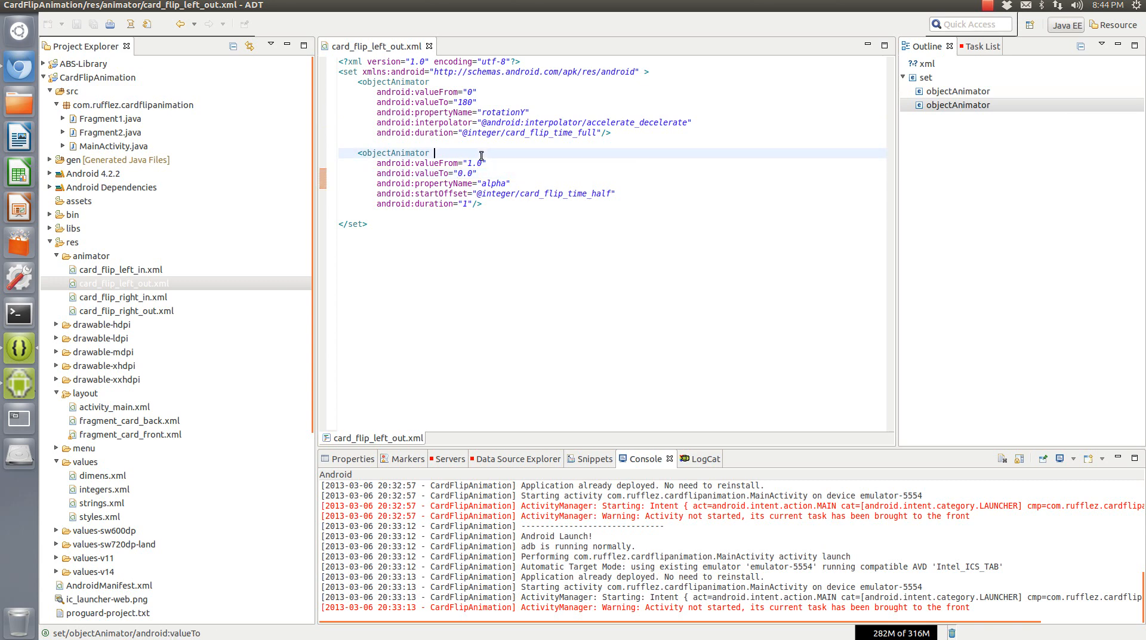
left_click(479, 163)
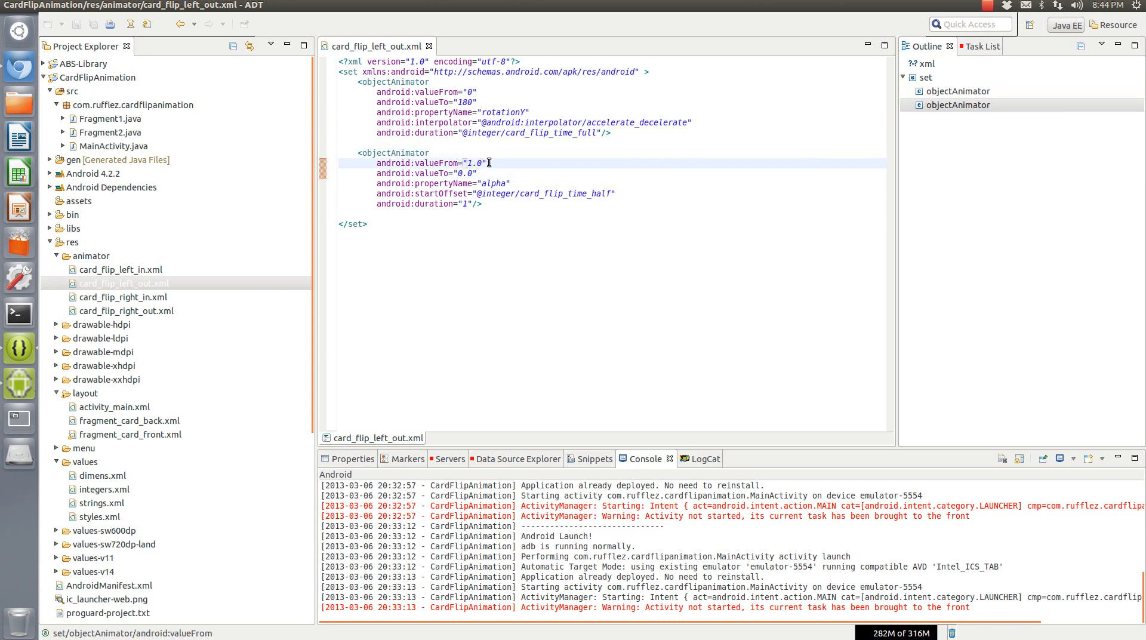
double_click(439, 173)
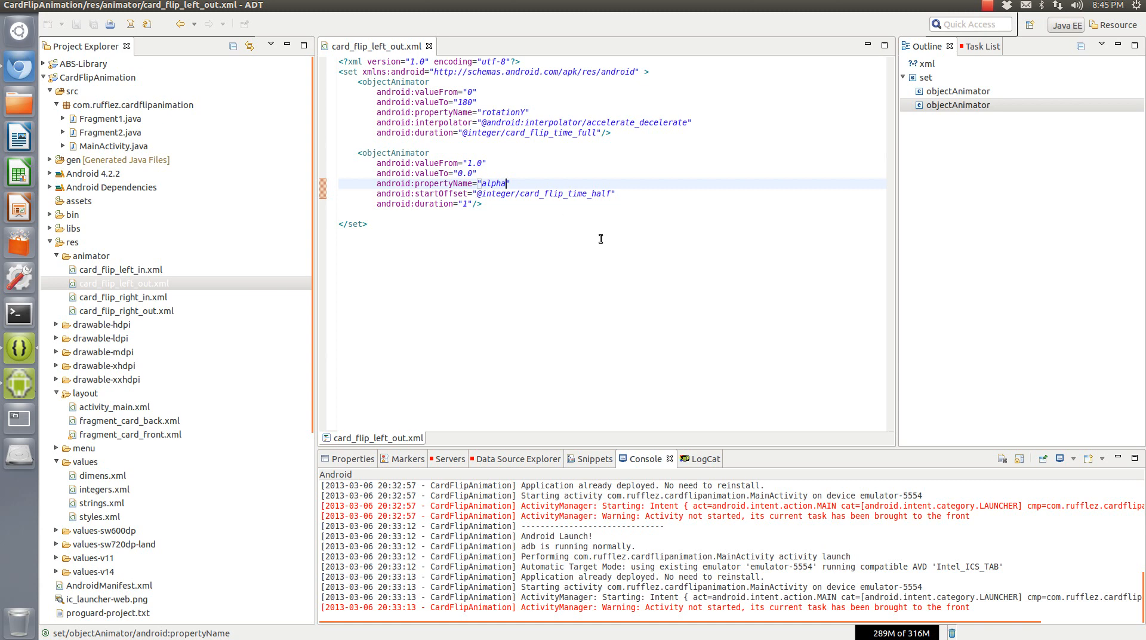
mouse_move(505, 254)
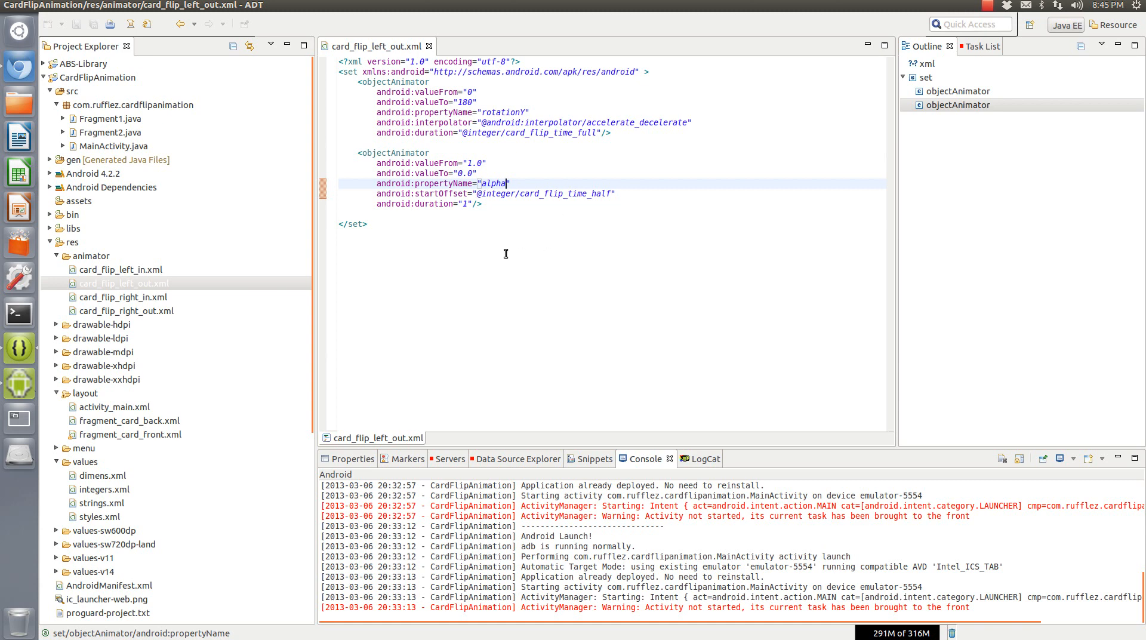
mouse_move(505, 254)
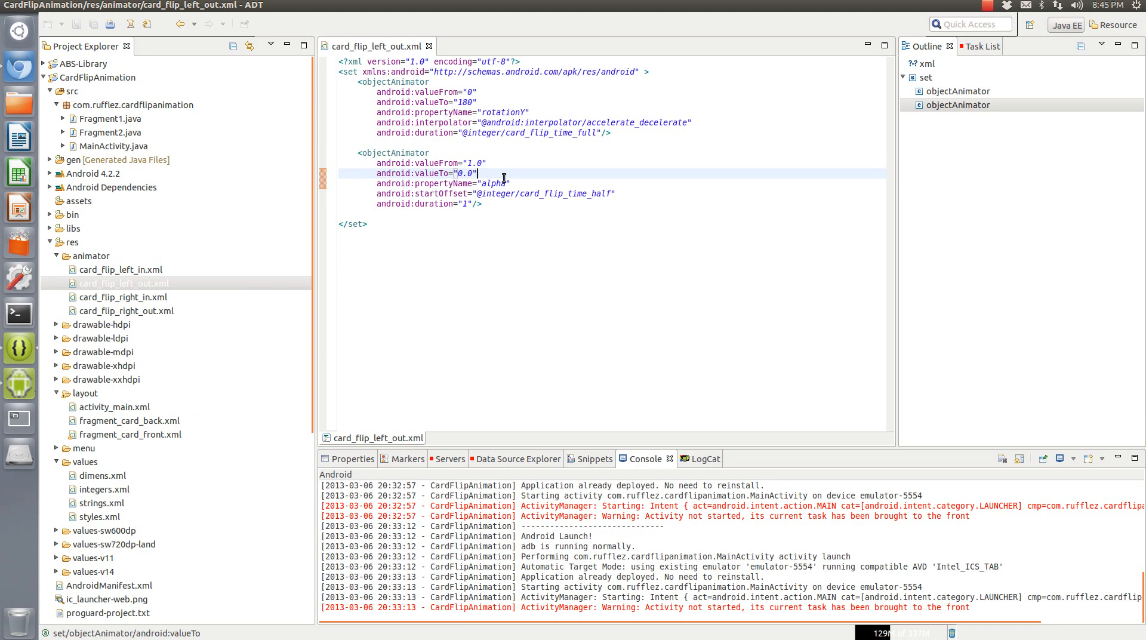
mouse_move(560, 247)
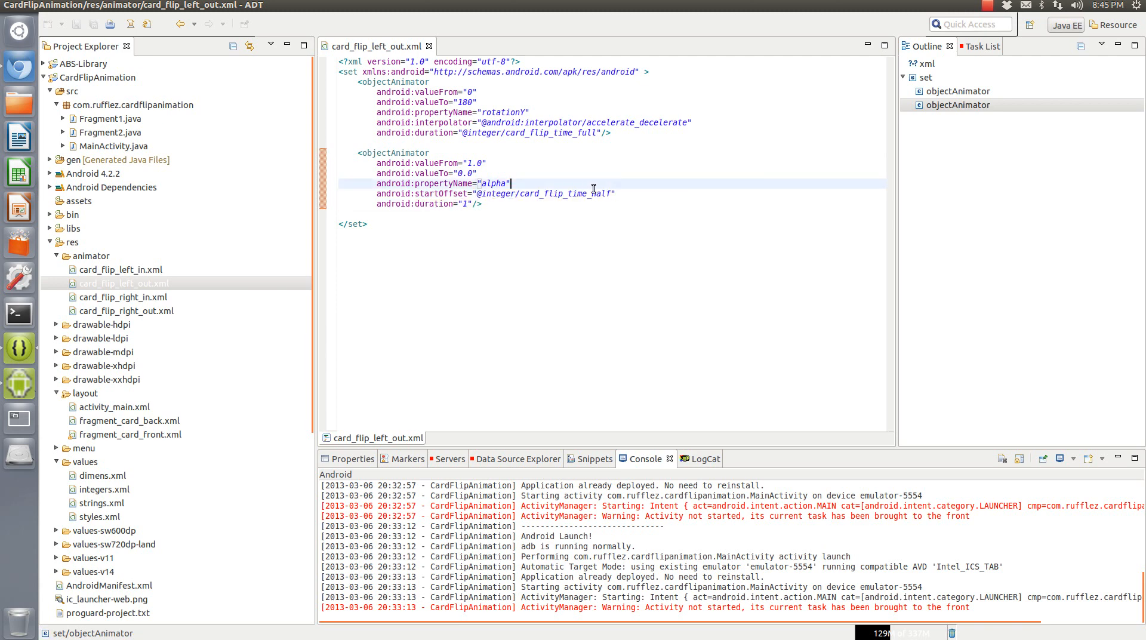
double_click(541, 193)
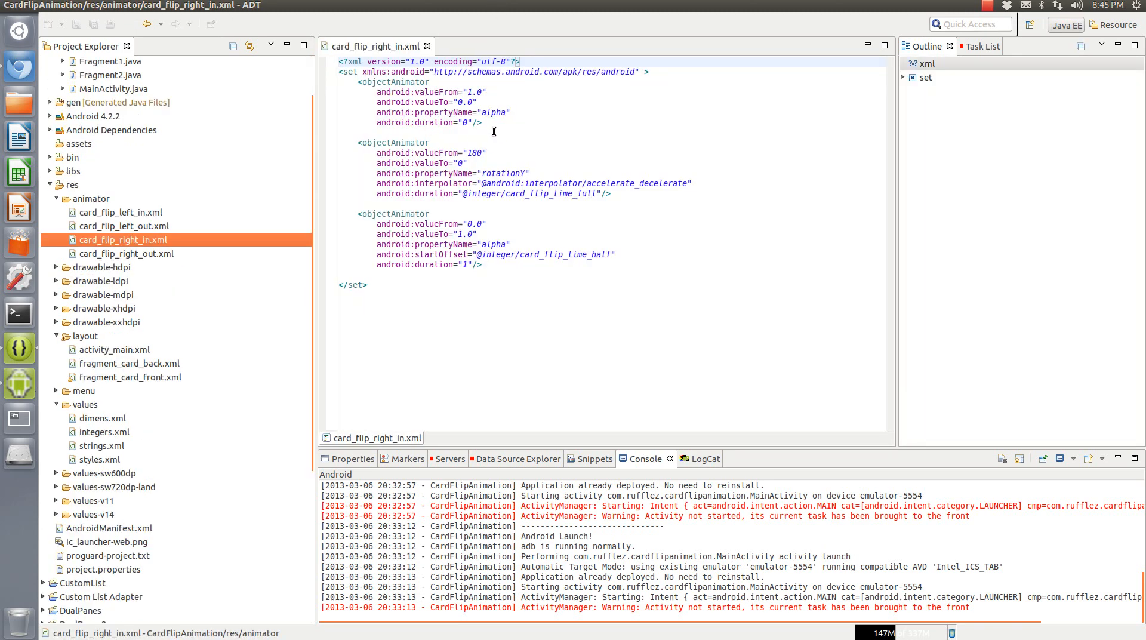
Review card_flip_right_in.xml's alpha and rotationY animators, then close both right-flip files
left_click(479, 101)
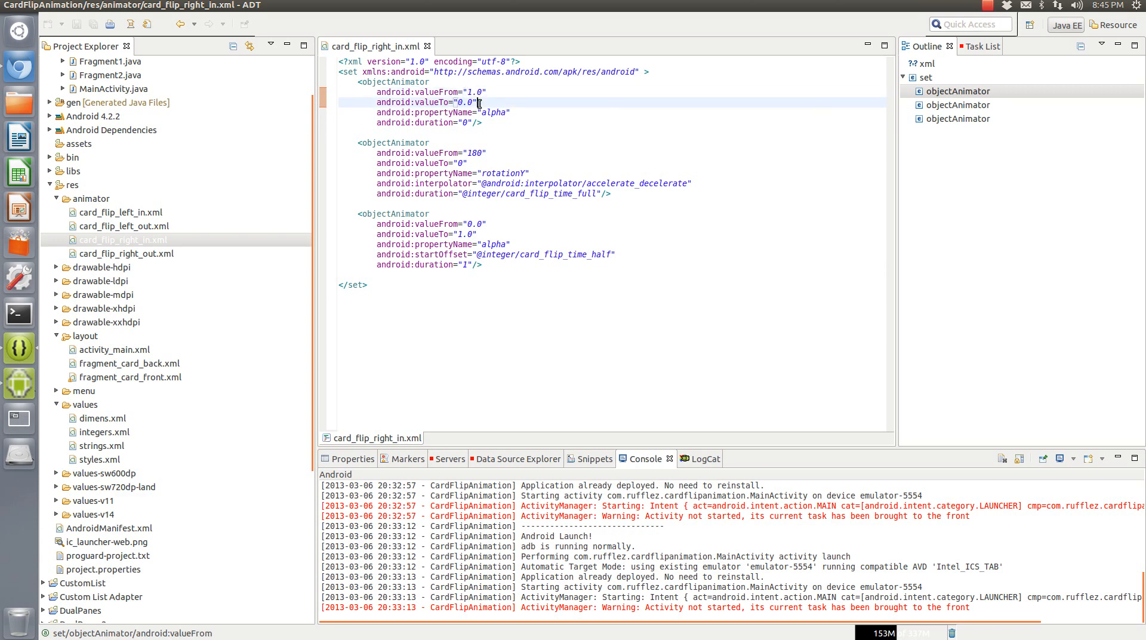
double_click(479, 112)
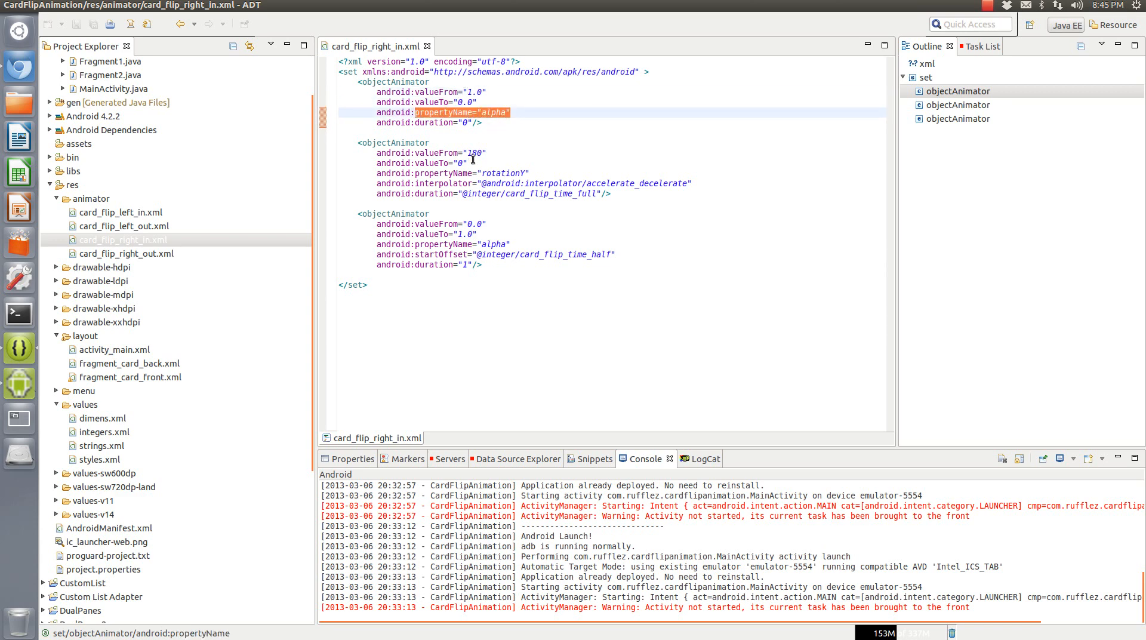
left_click(463, 123)
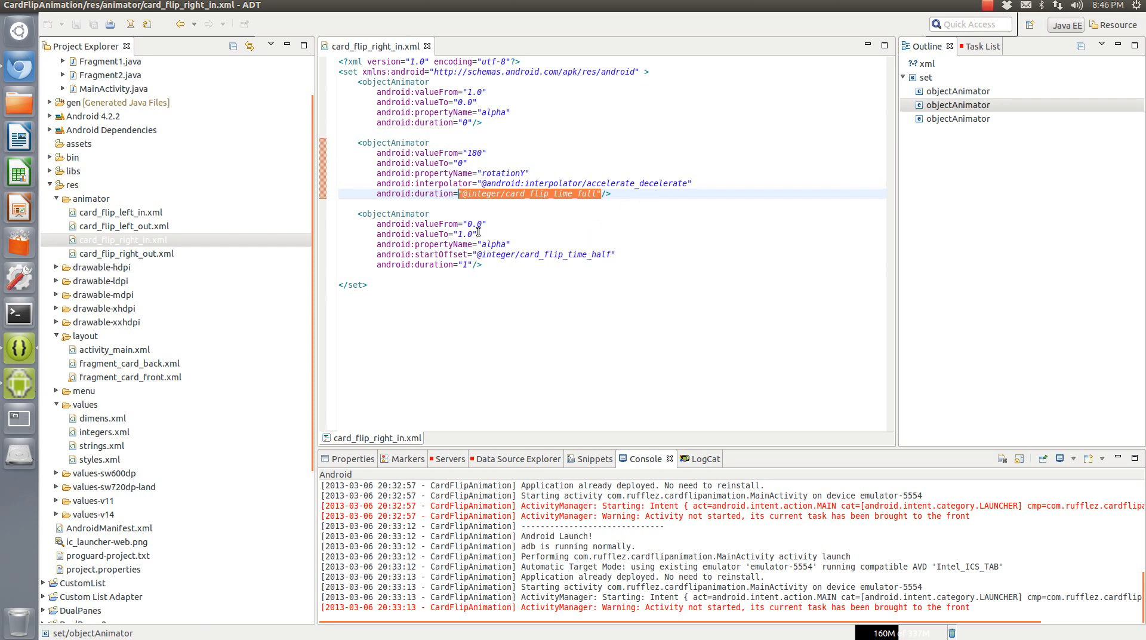
left_click(472, 234)
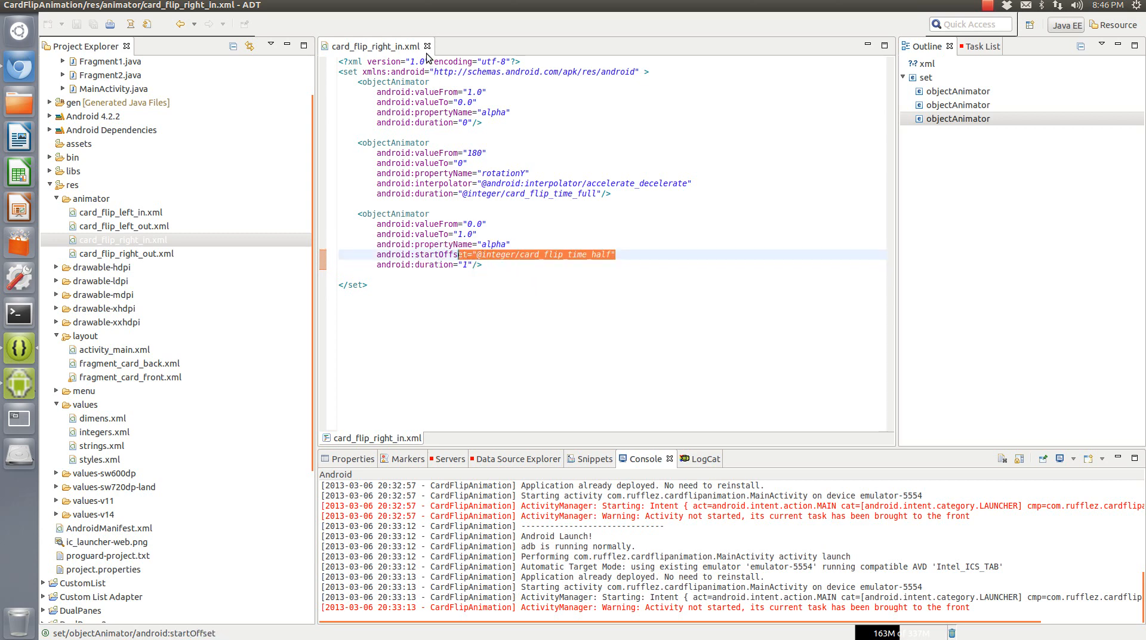
left_click(125, 253)
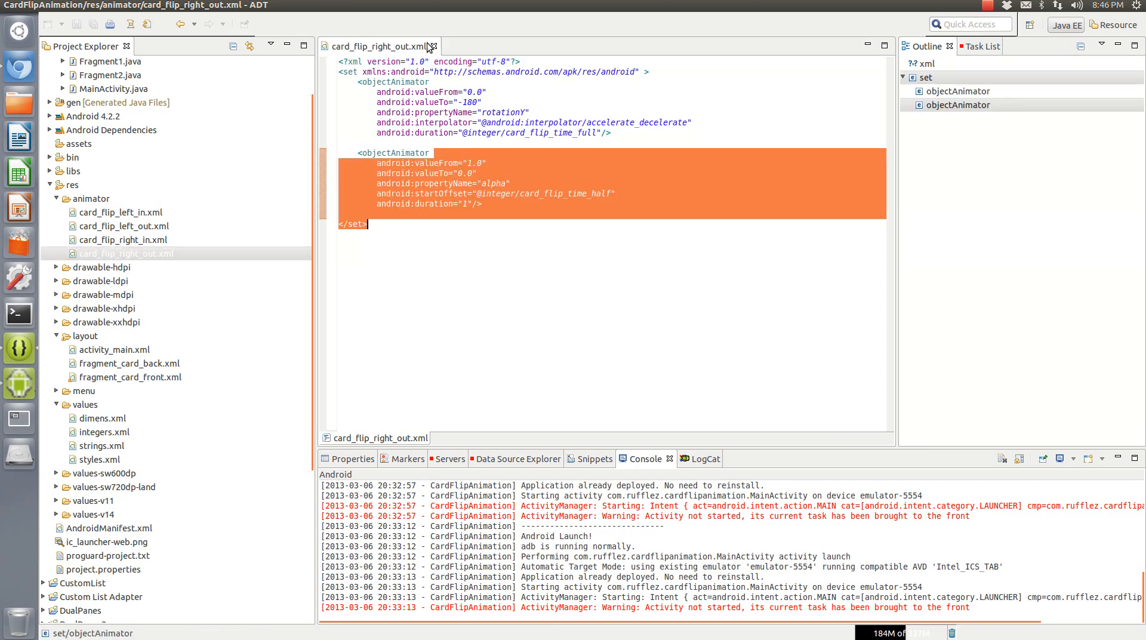
left_click(434, 46)
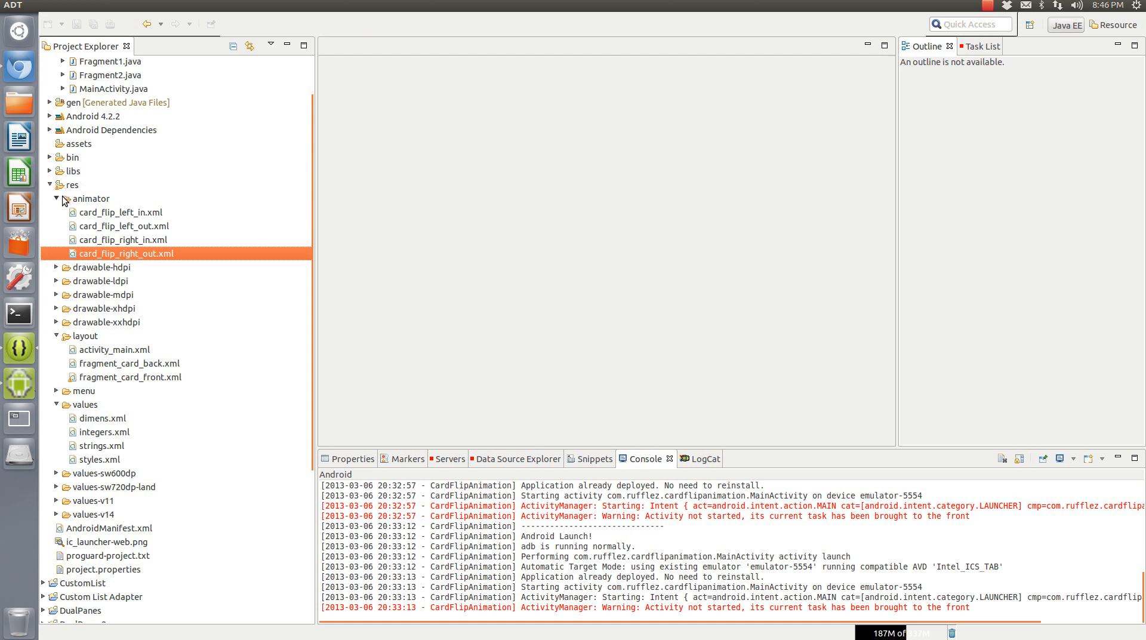
mouse_move(58, 203)
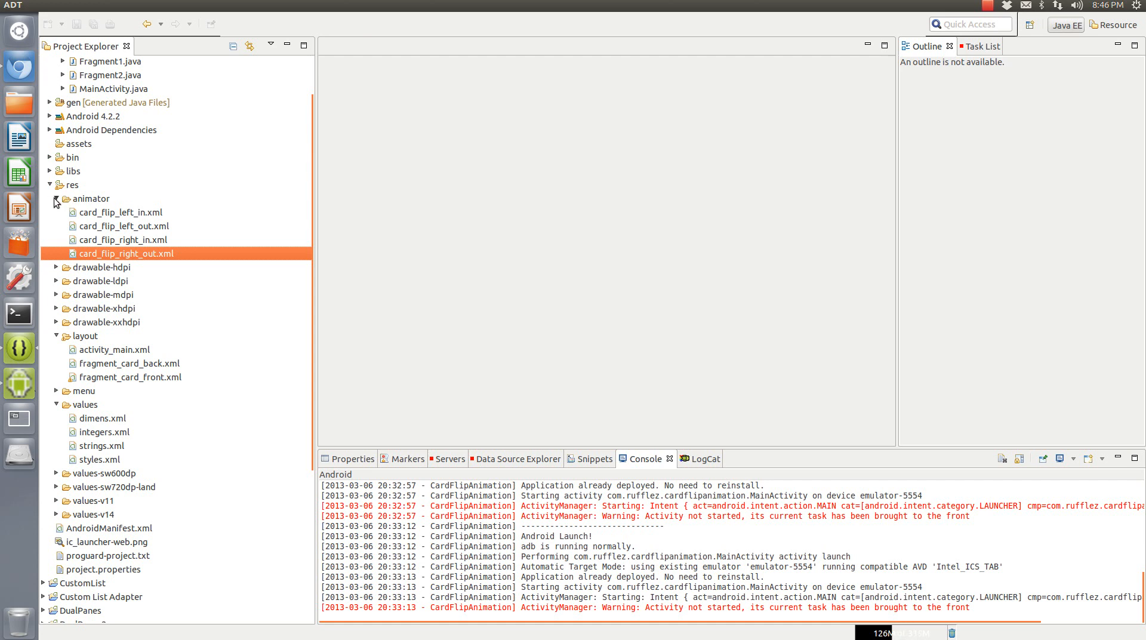
mouse_move(59, 204)
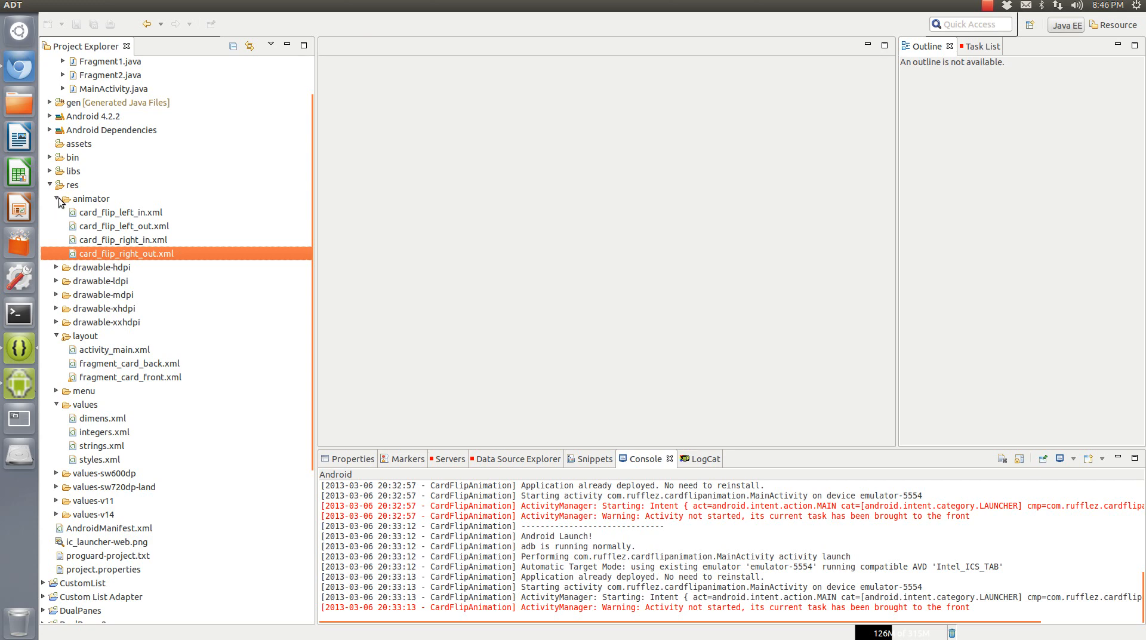
Collapse res/animator, open MainActivity.java and scroll to the flipCard fragment transaction
left_click(56, 199)
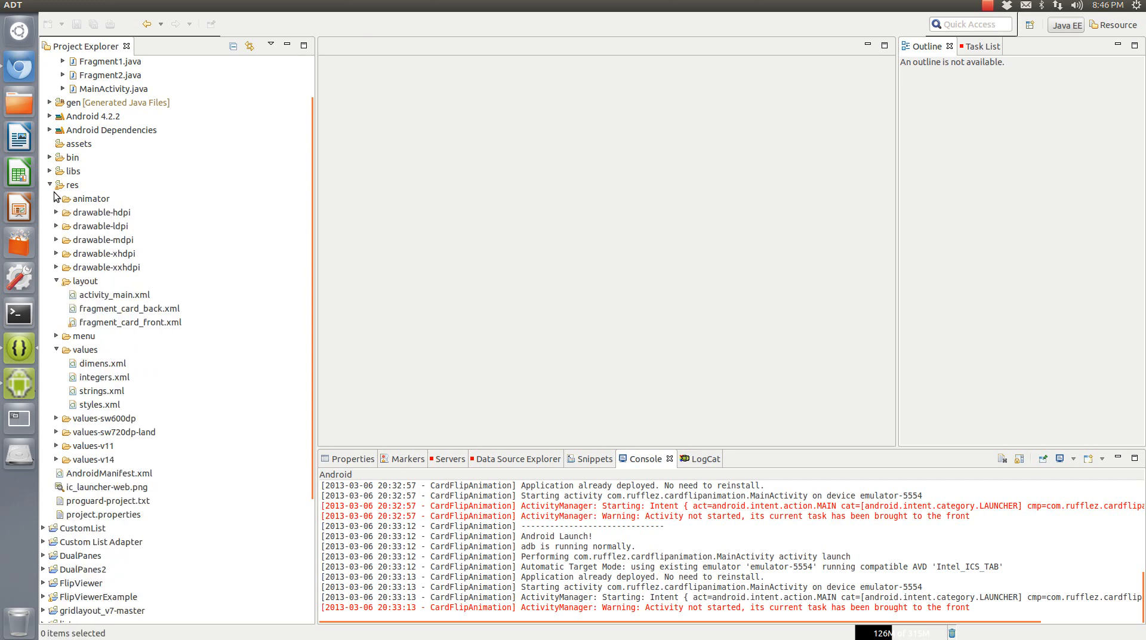
double_click(114, 88)
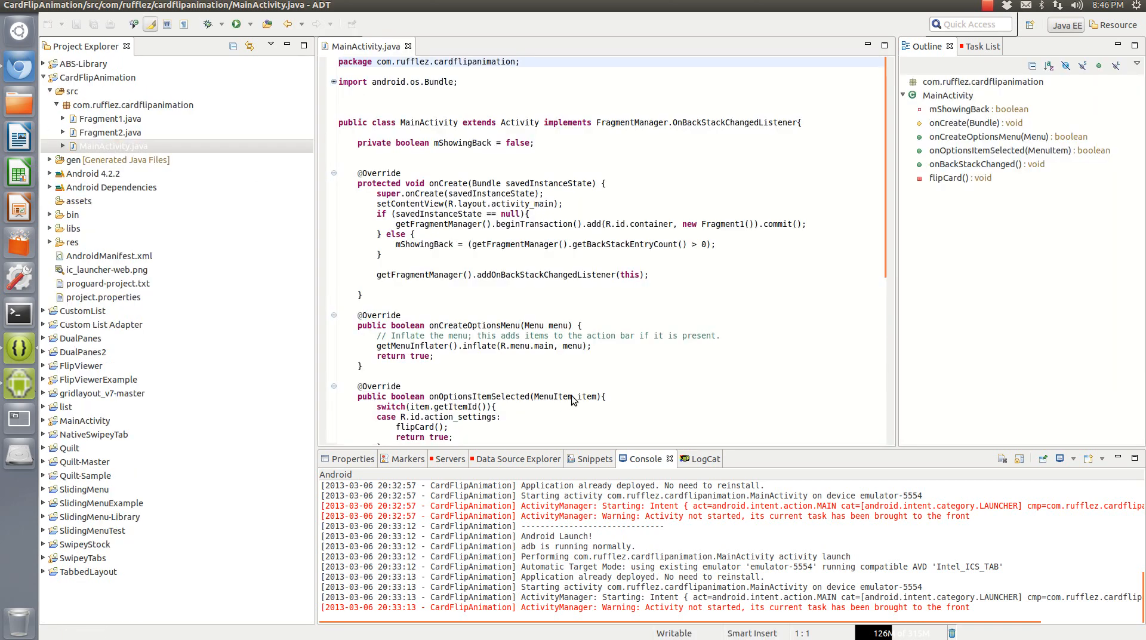
scroll("down", 3)
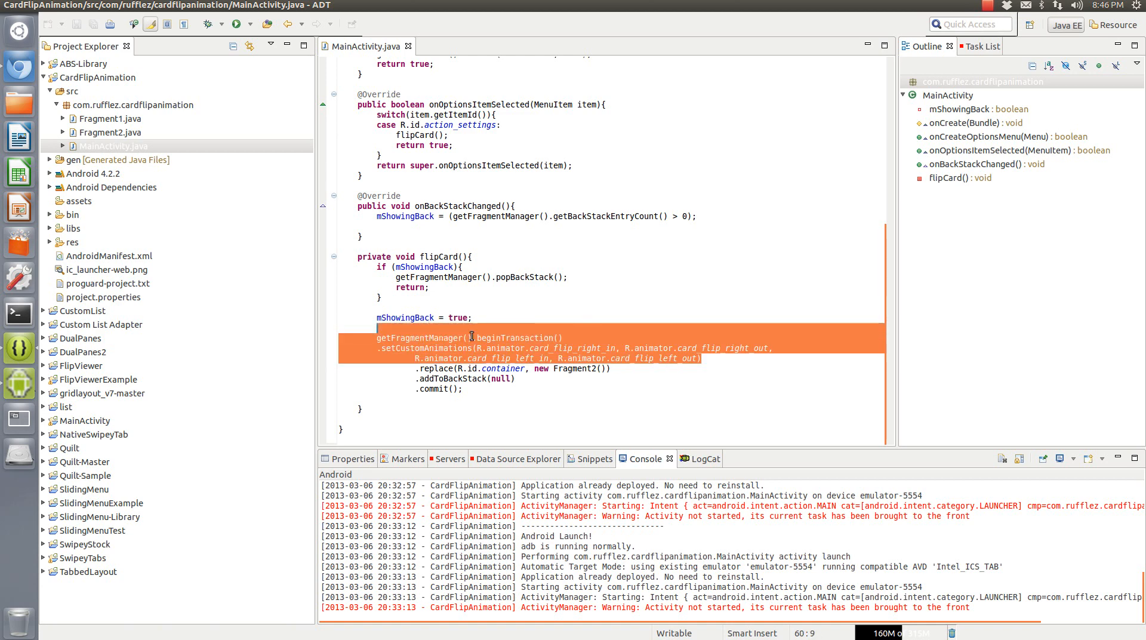
left_click(486, 338)
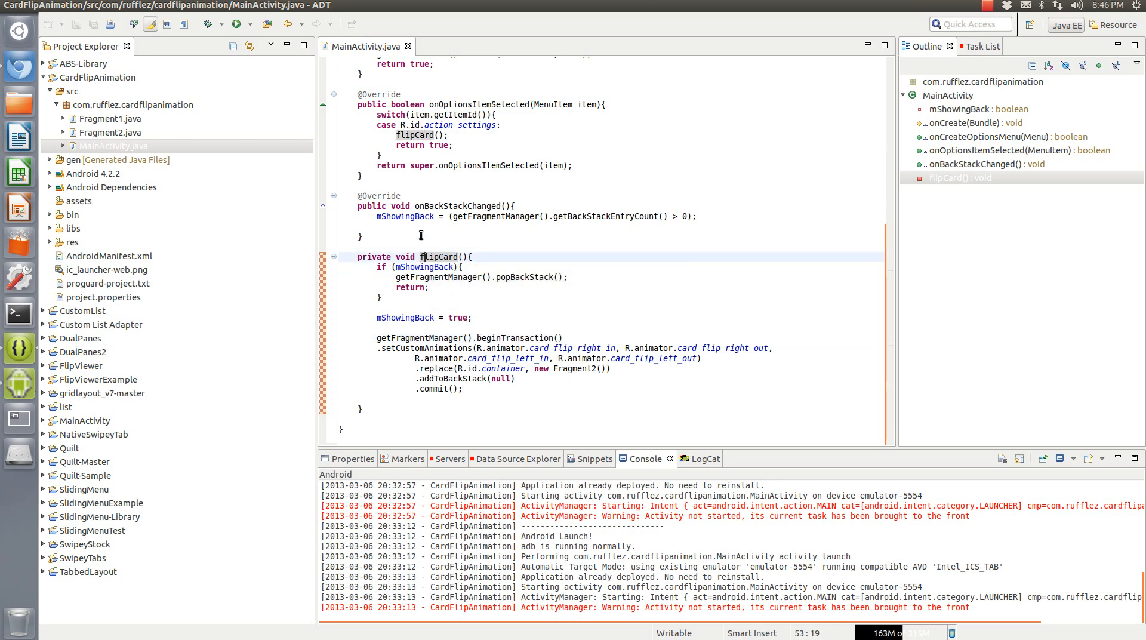
Highlight flipCard, its card_flip_right_in/out animations, and the replace call's container id
left_click(417, 135)
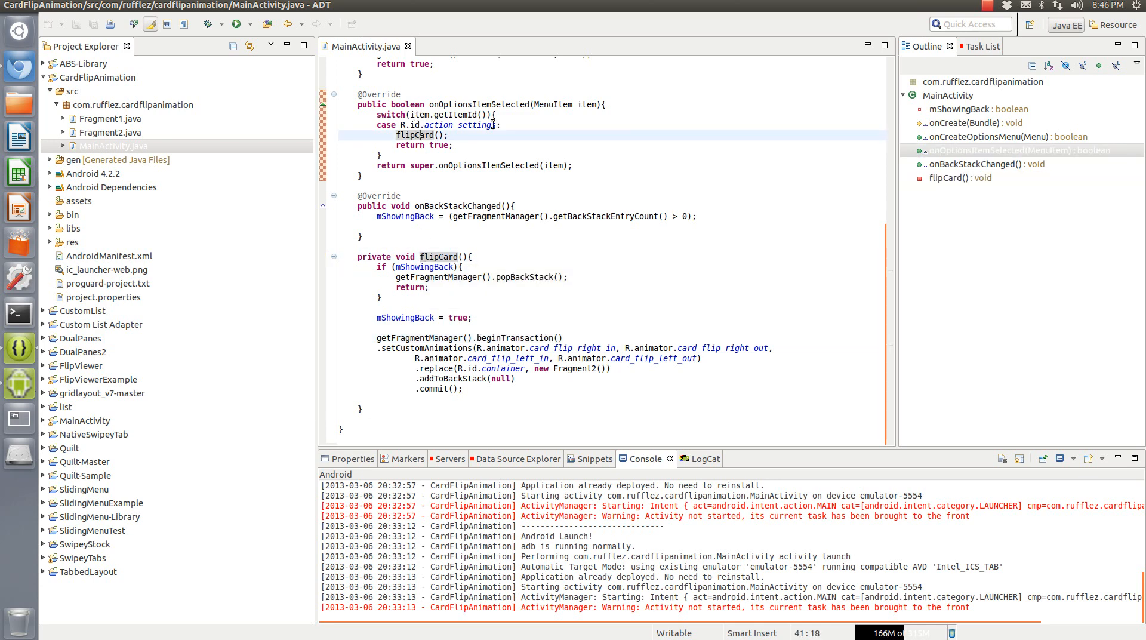
double_click(439, 257)
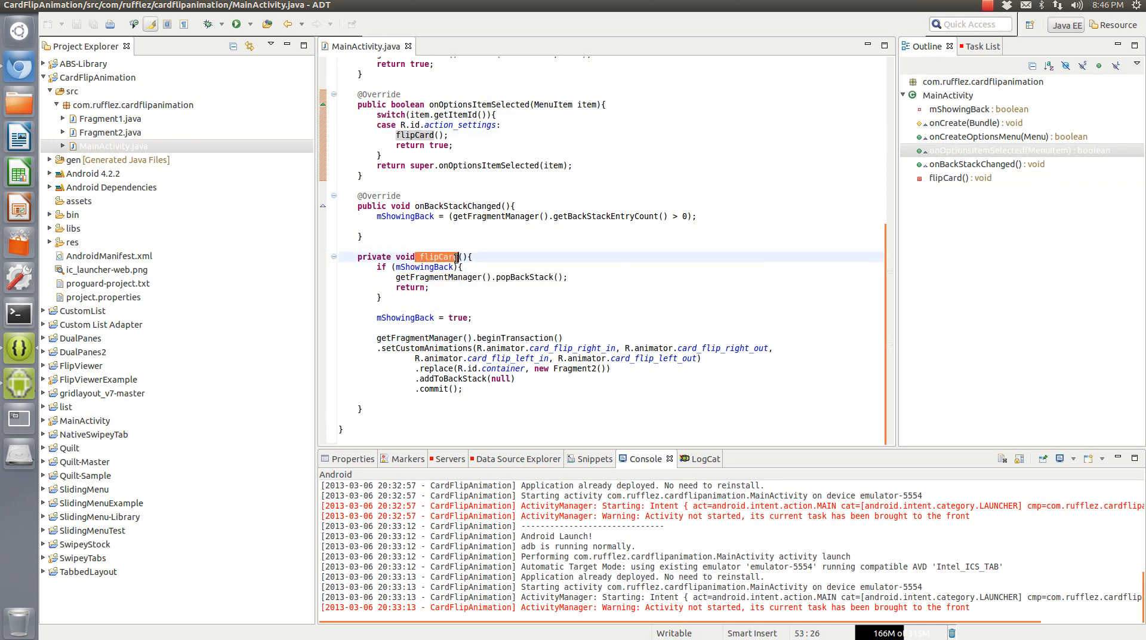
left_click(458, 317)
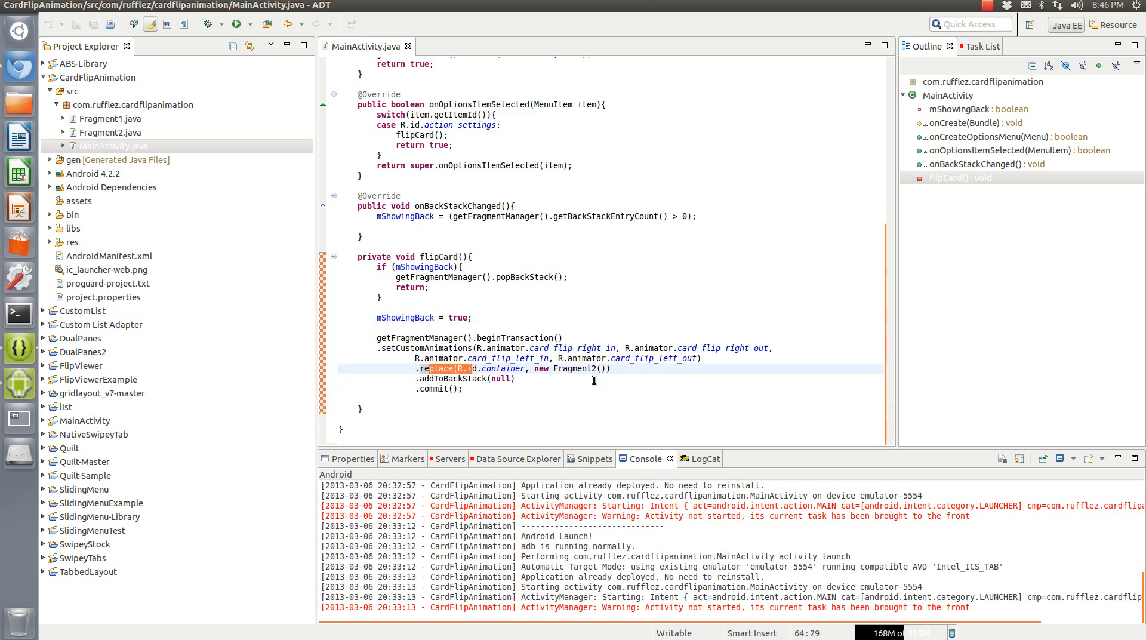
left_click(498, 347)
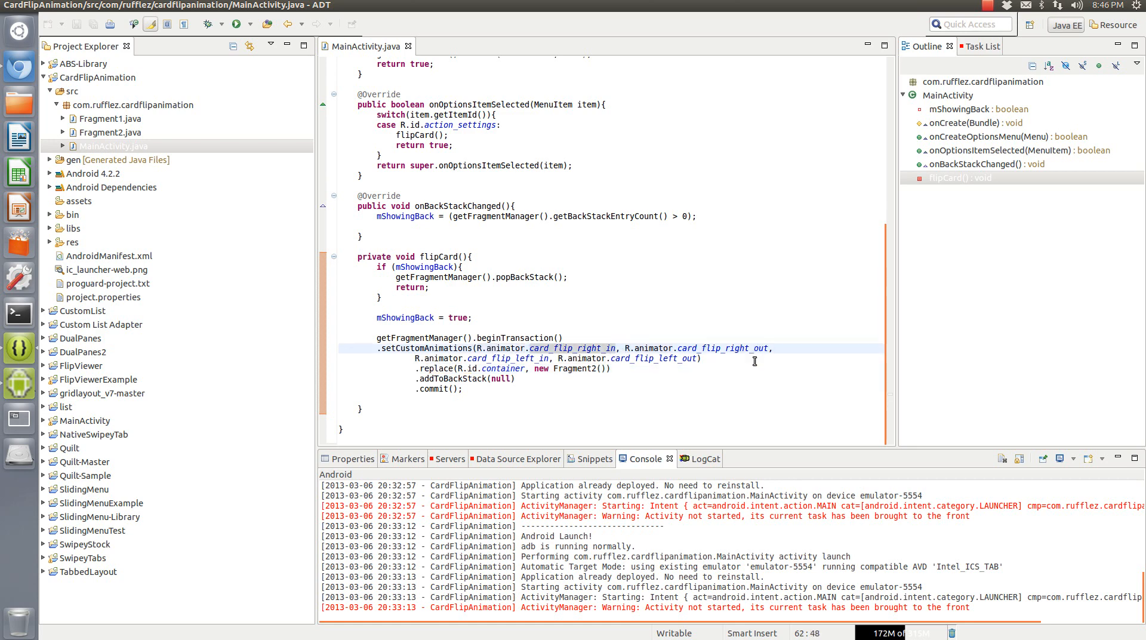
mouse_move(501, 358)
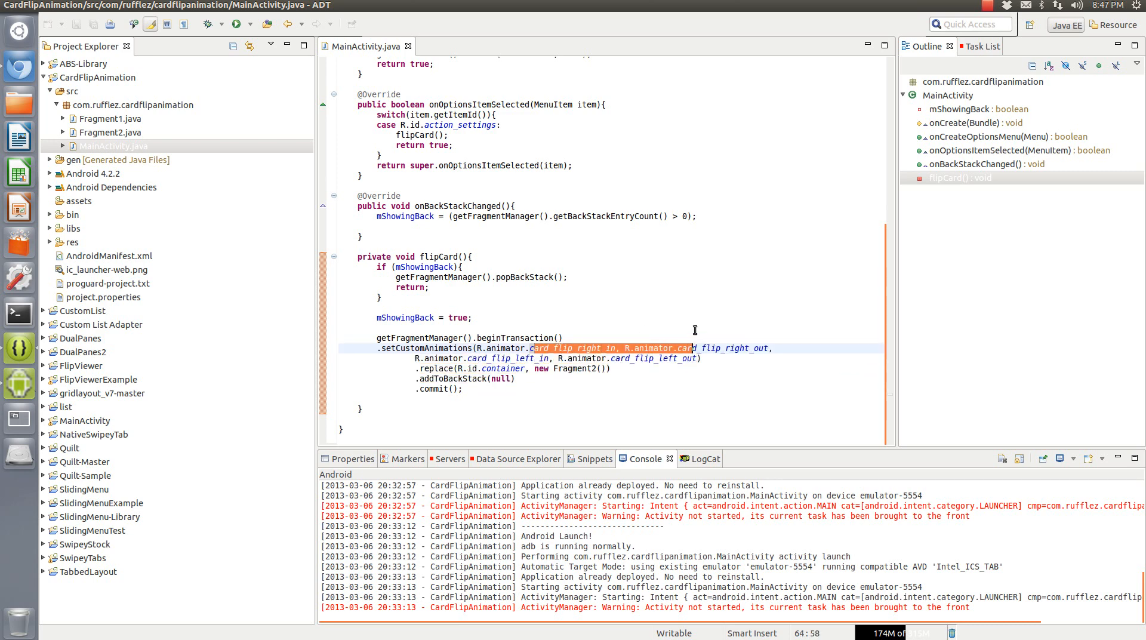
left_click(629, 348)
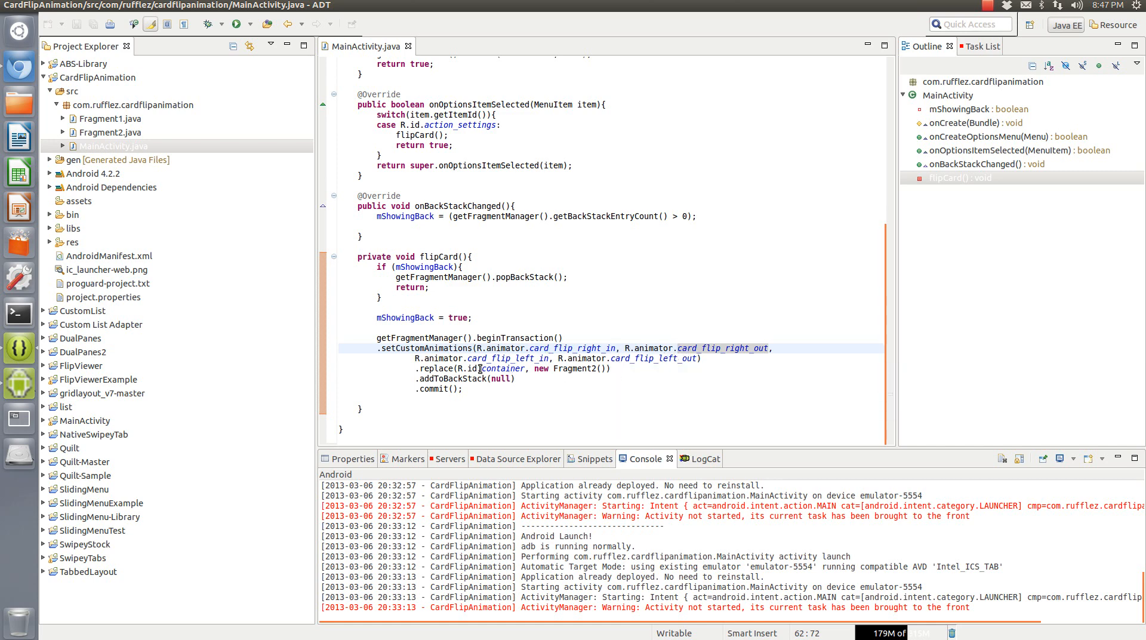
double_click(501, 368)
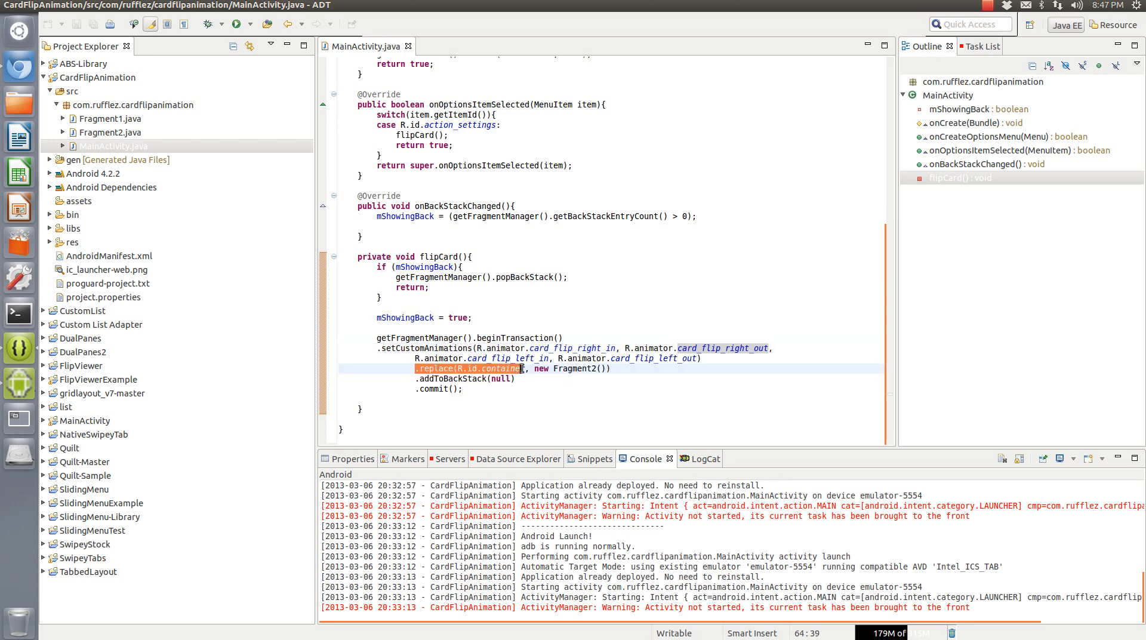
left_click(465, 390)
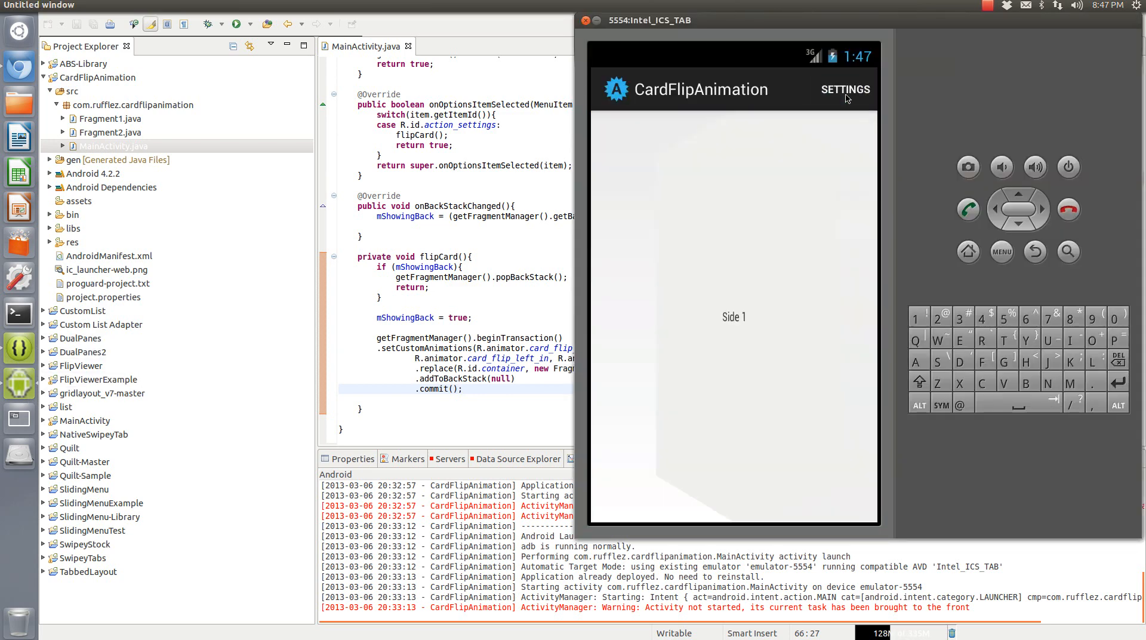
Tap SETTINGS in the emulator's action bar to run the card flip
left_click(845, 89)
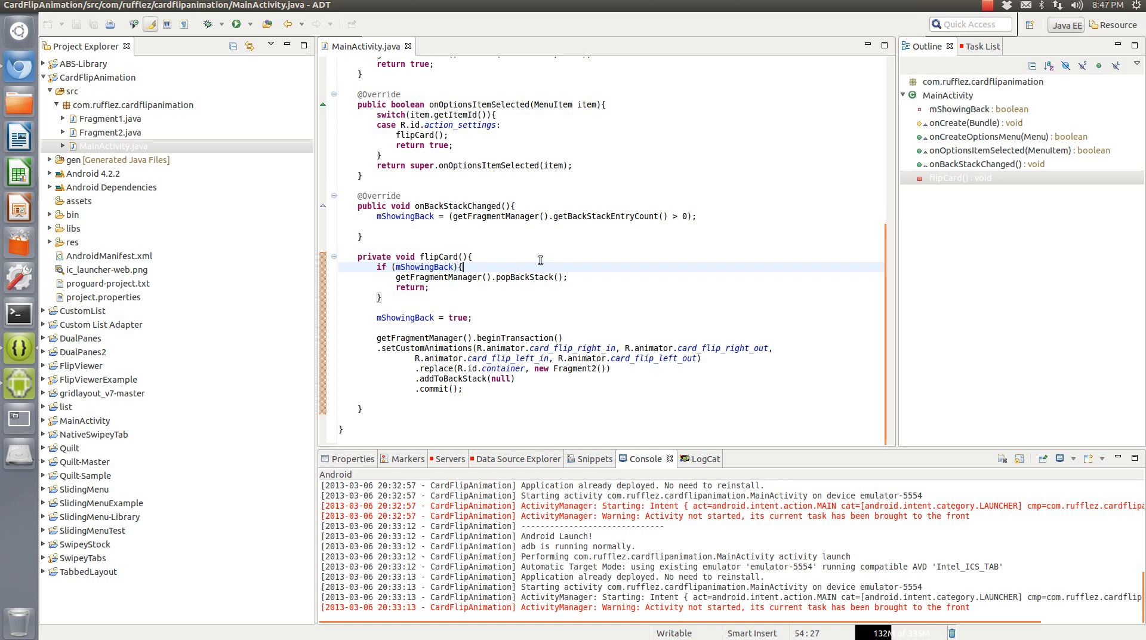
mouse_move(215, 129)
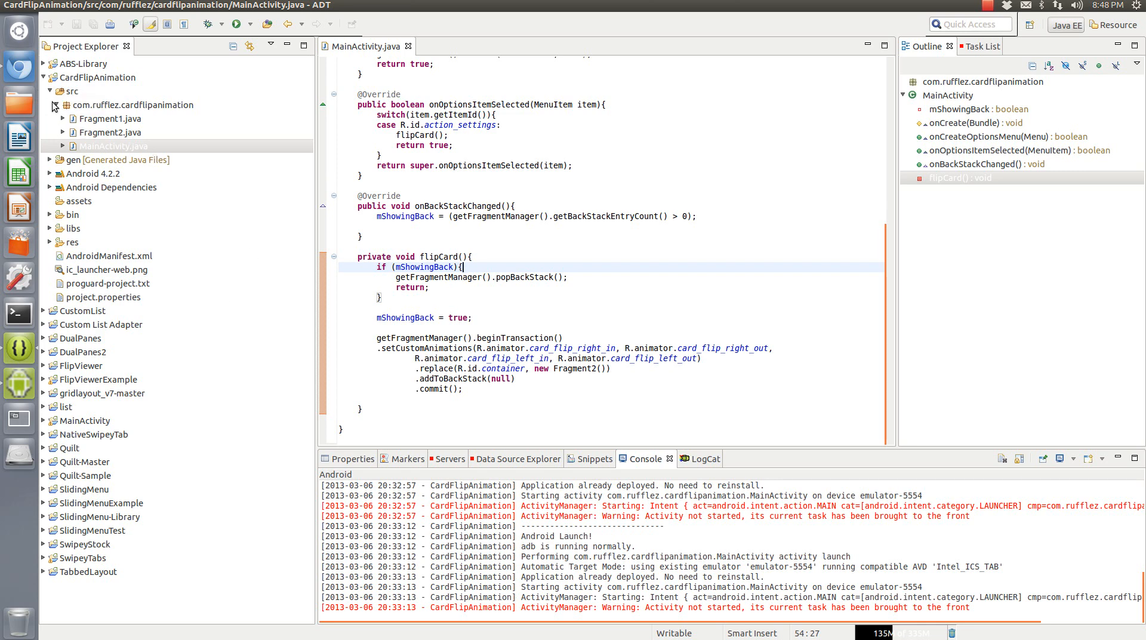
Collapse the cardflipanimation source package in Project Explorer
left_click(49, 91)
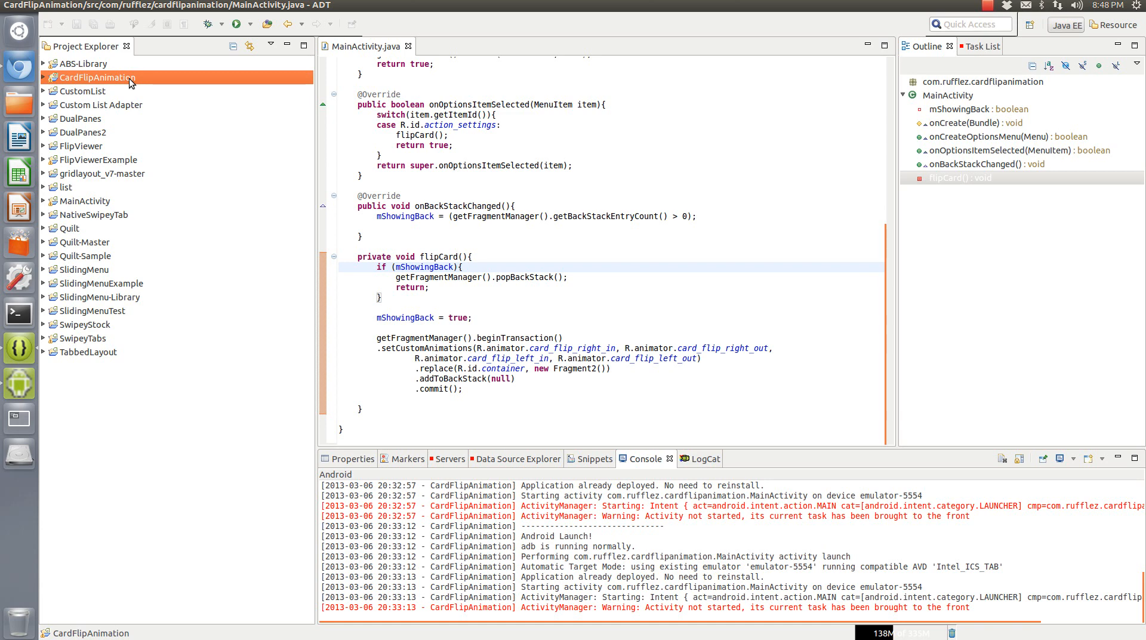
mouse_move(853, 169)
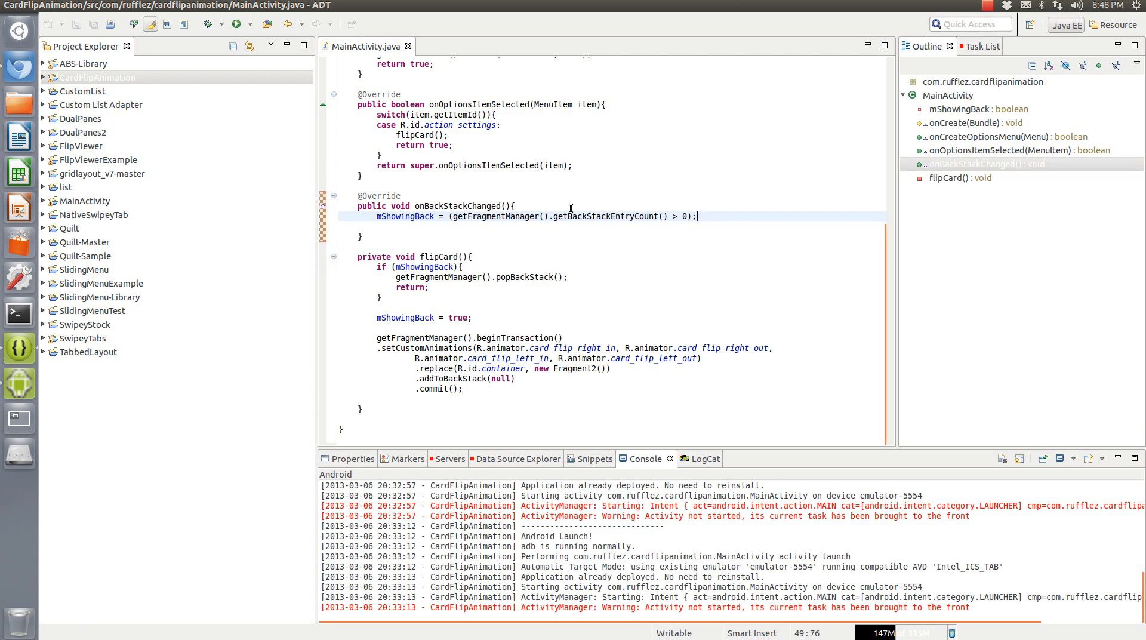
mouse_move(794, 180)
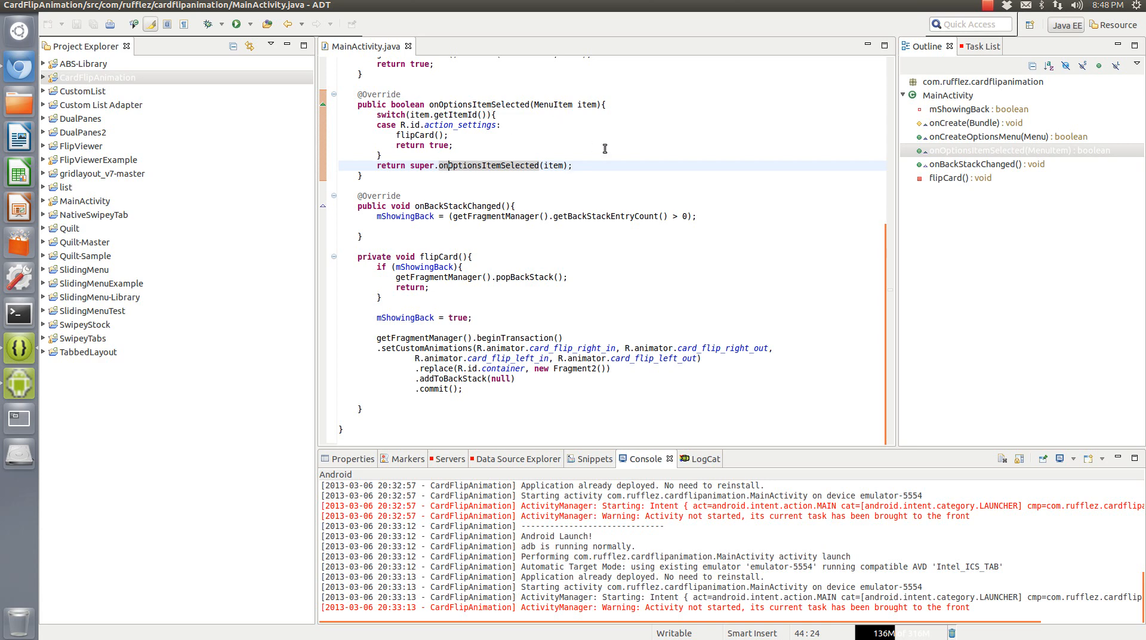
mouse_move(996, 65)
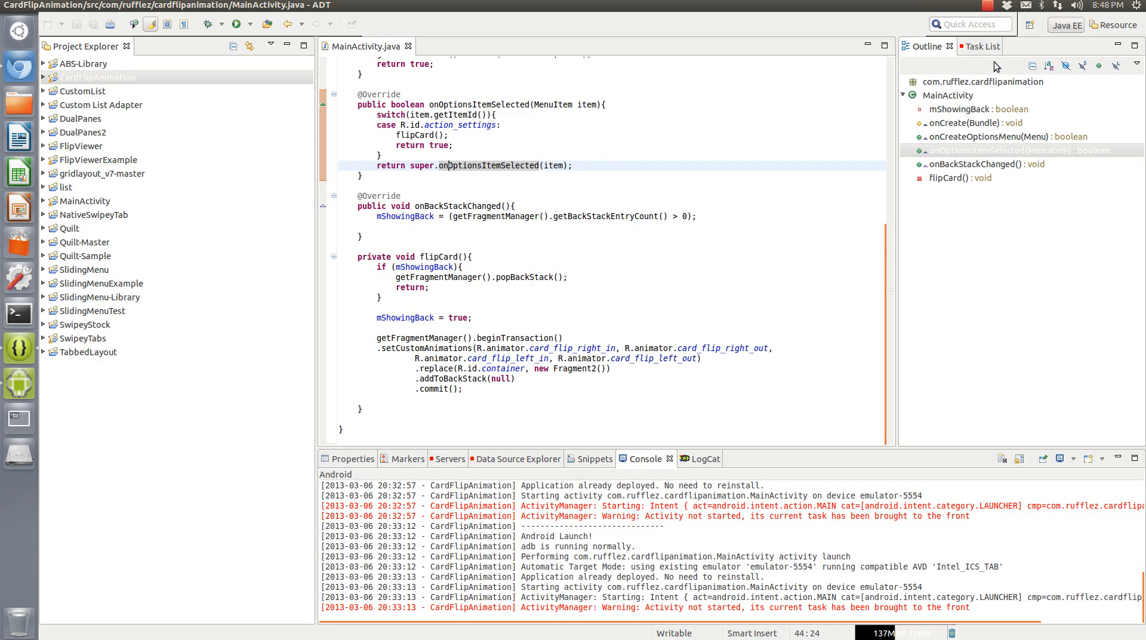
left_click(991, 6)
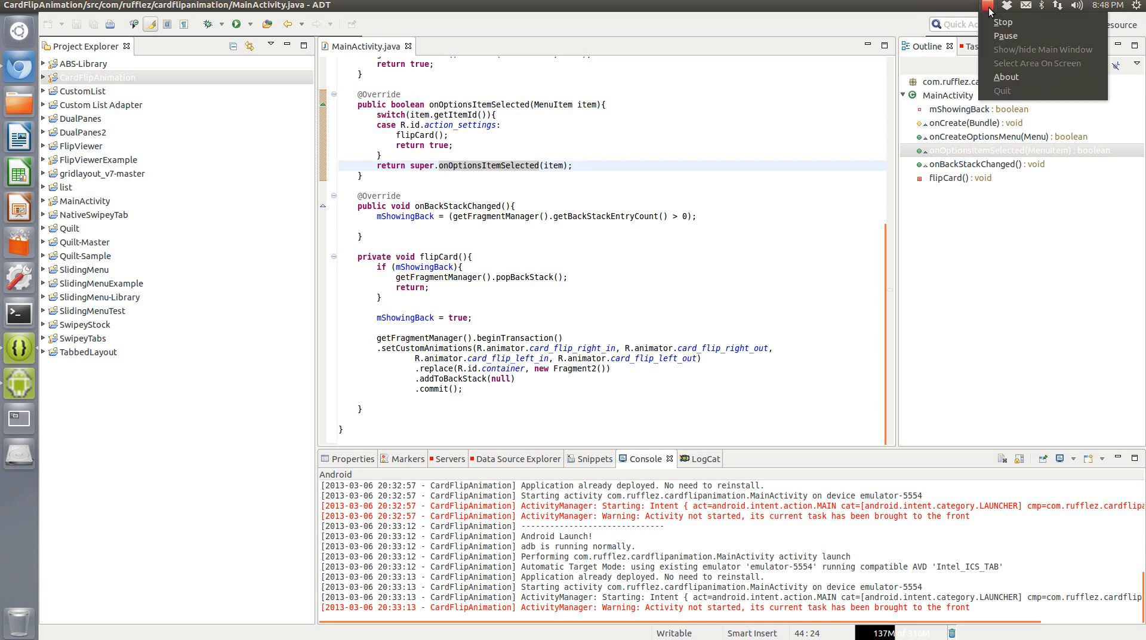